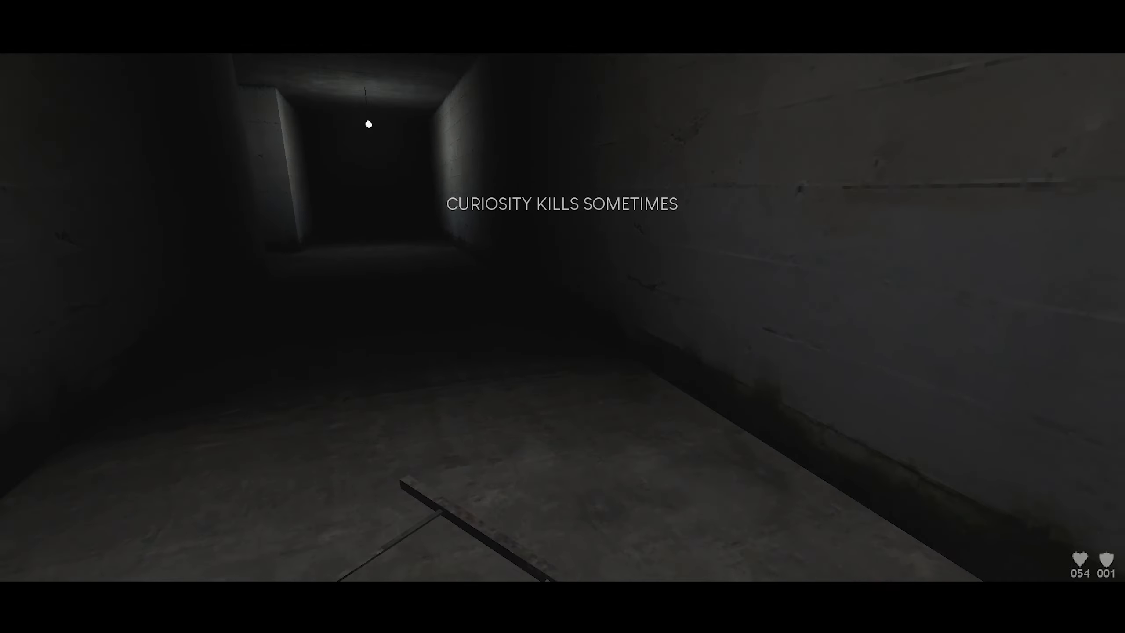
mouse_move(677, 274)
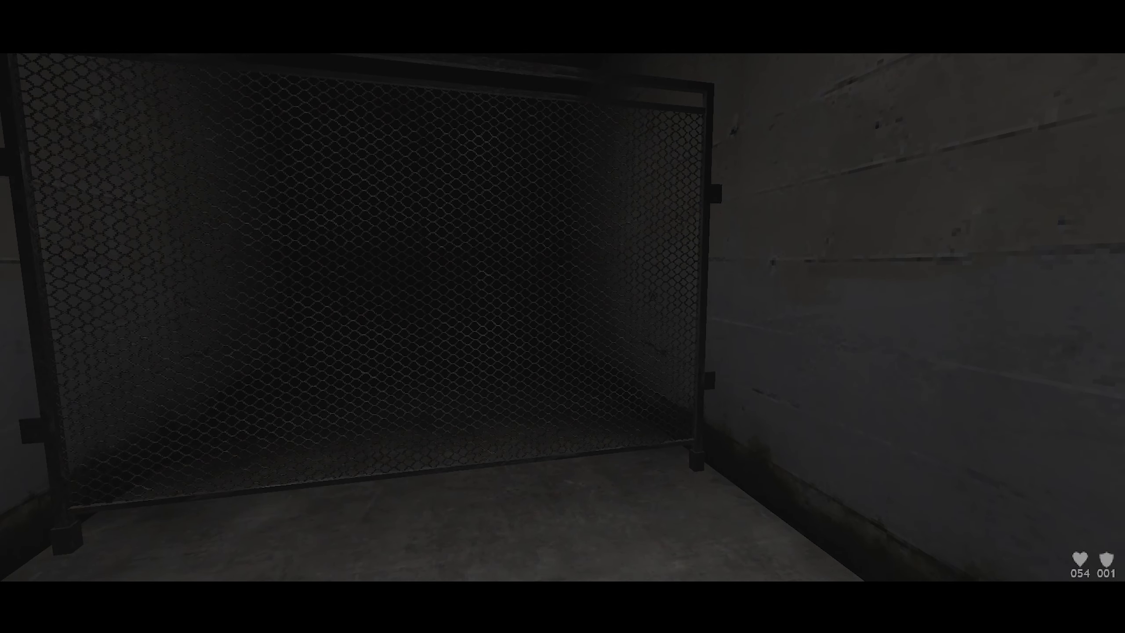
mouse_move(562, 317)
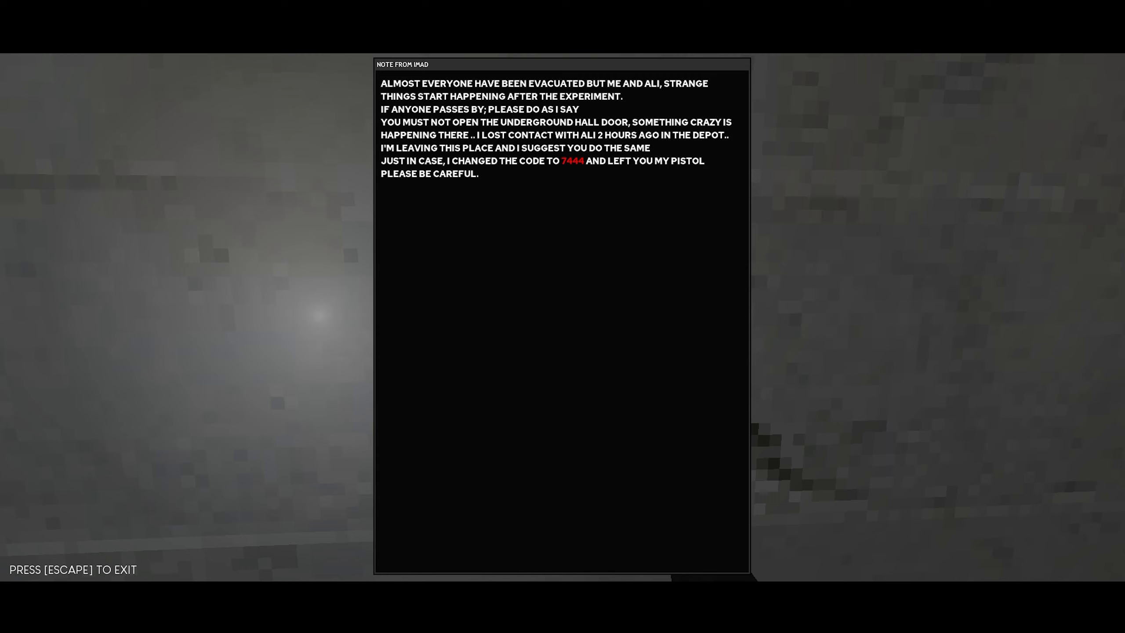
Step: Close Imad's note, enter door-code digit 4, cycle the security cameras and go outside
key(escape)
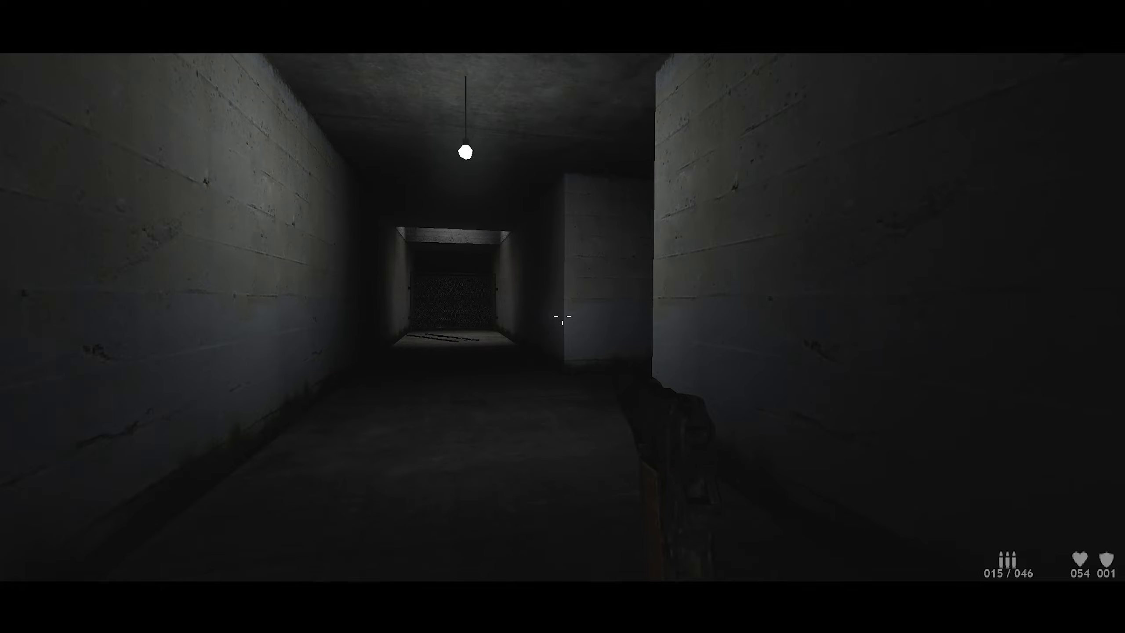
mouse_move(563, 317)
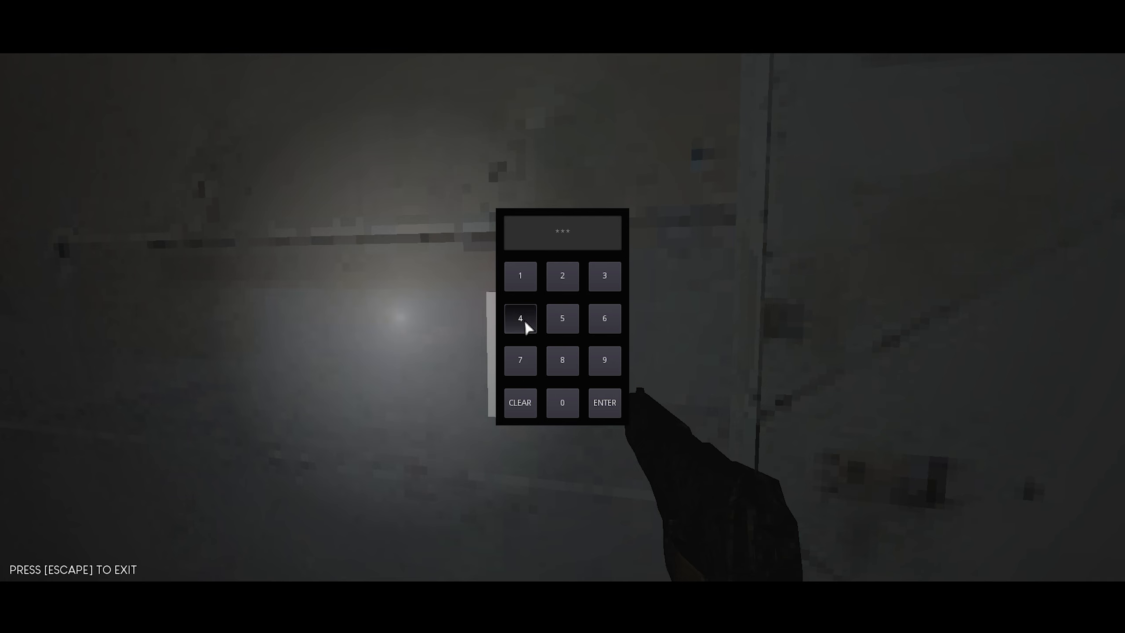
click(604, 402)
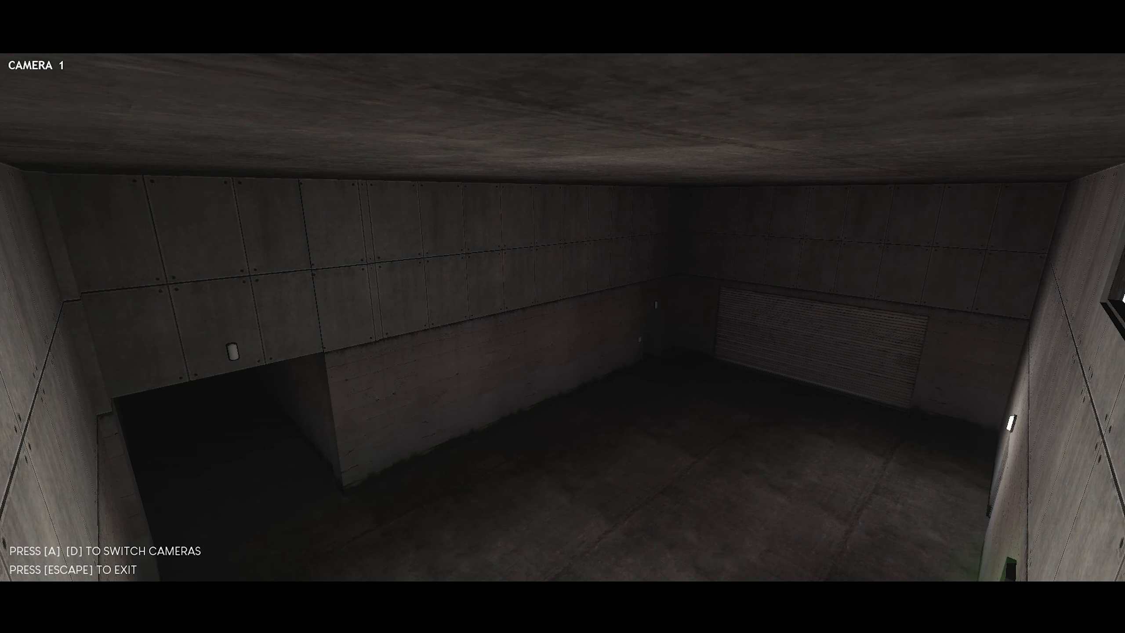
key(d)
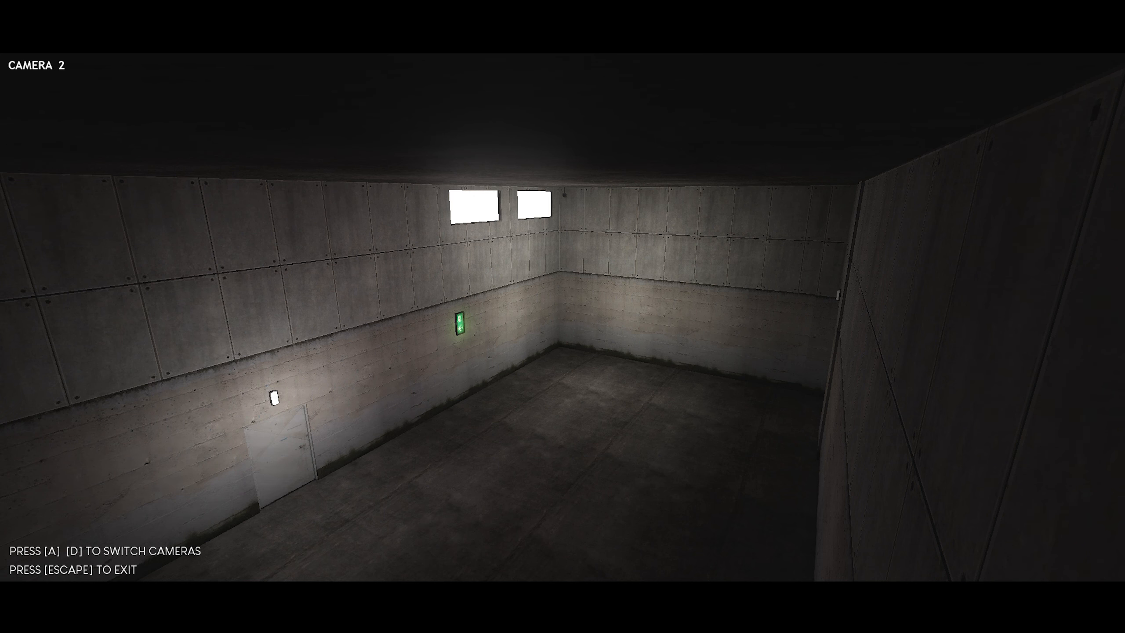
key(d)
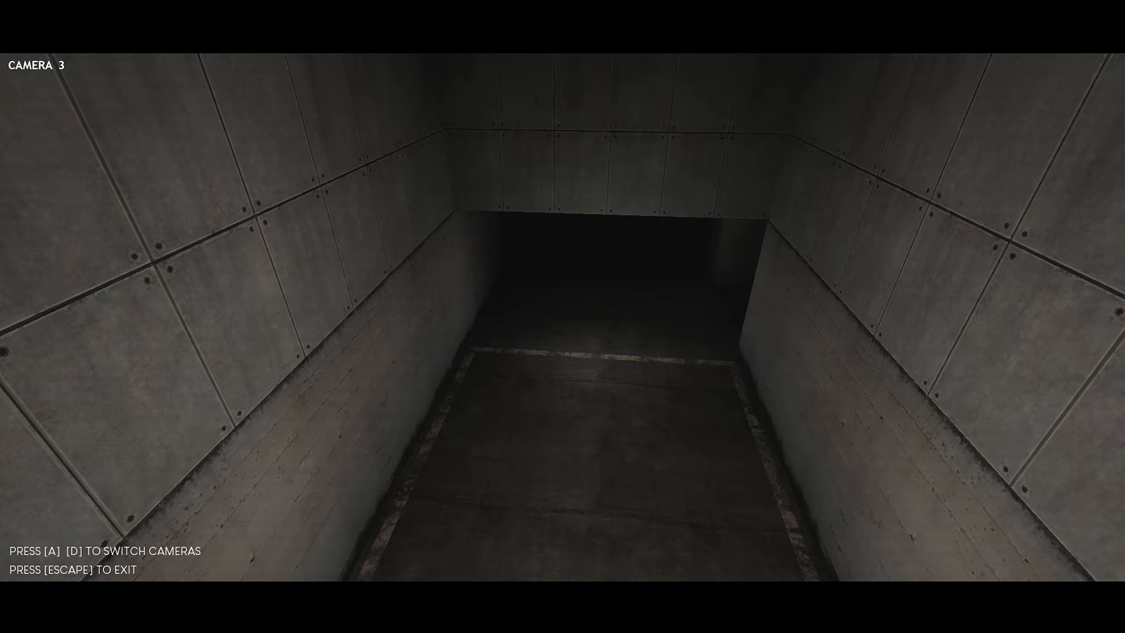
key(a)
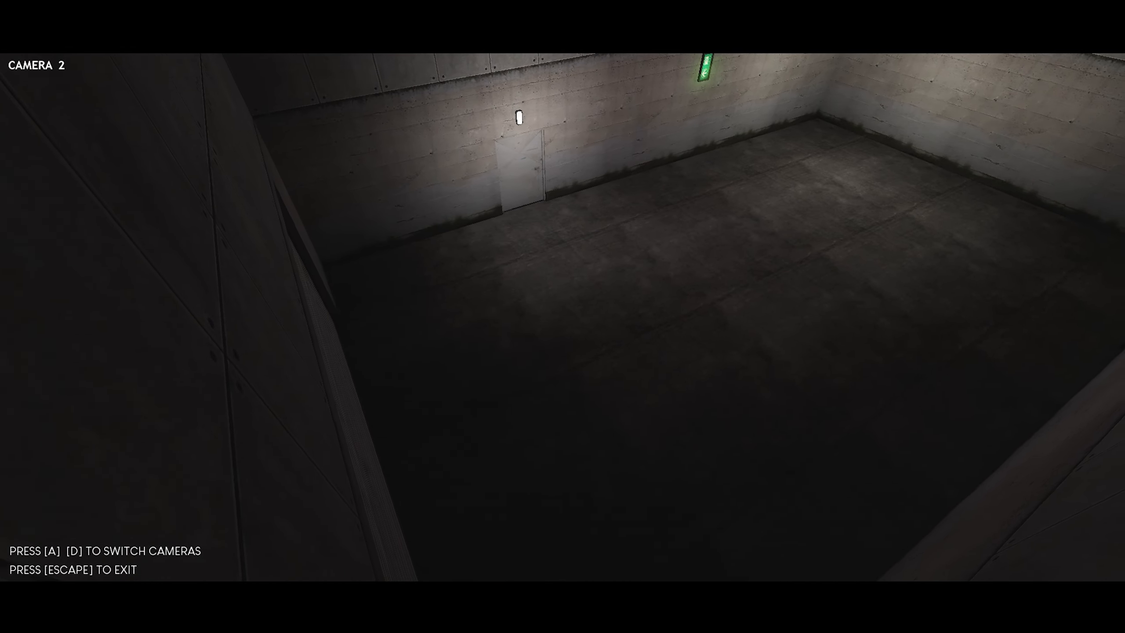
key(a)
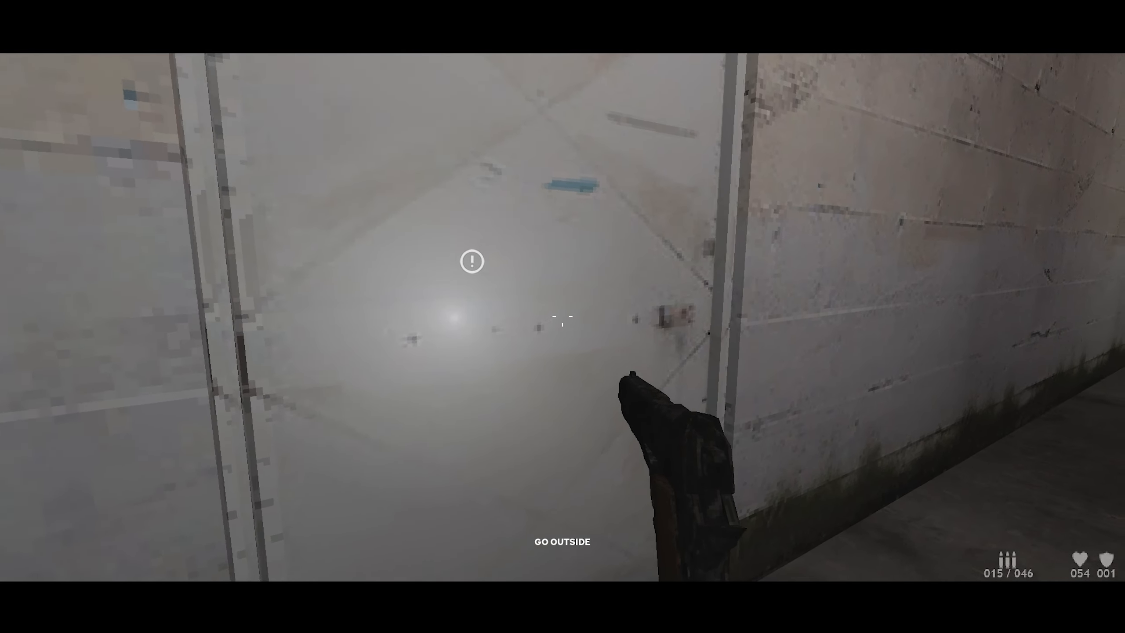
click(562, 323)
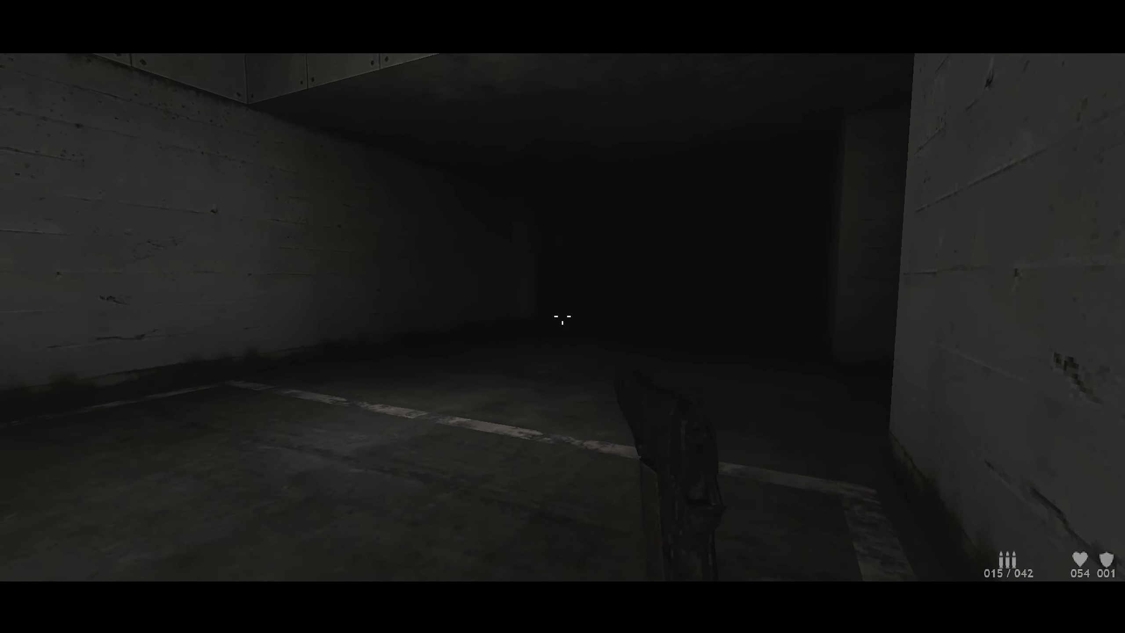
mouse_move(563, 316)
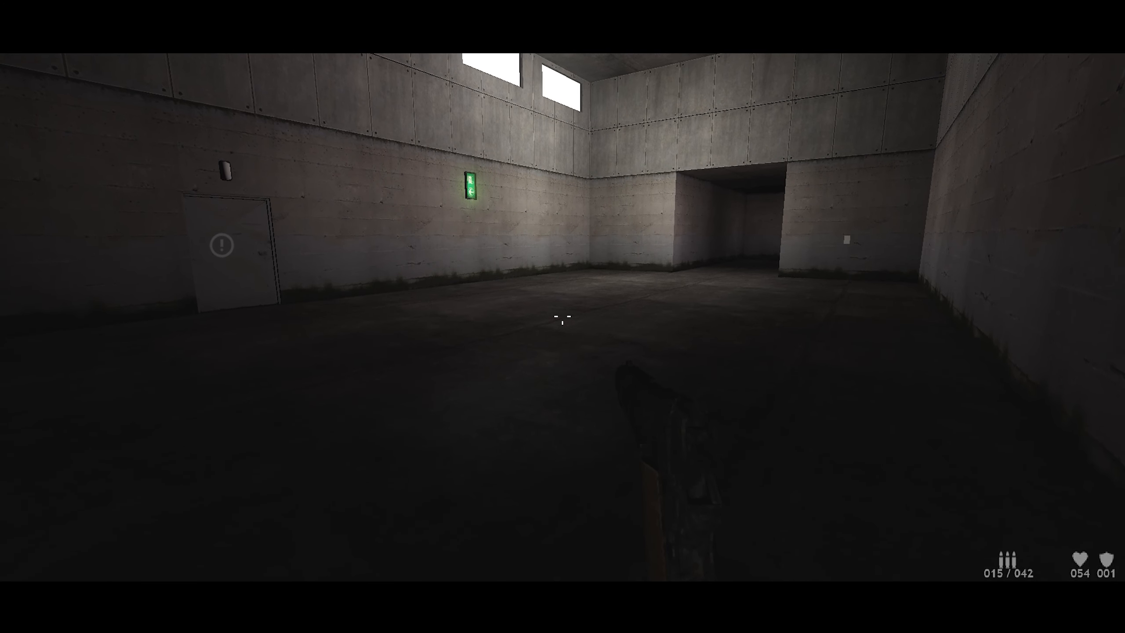
mouse_move(563, 317)
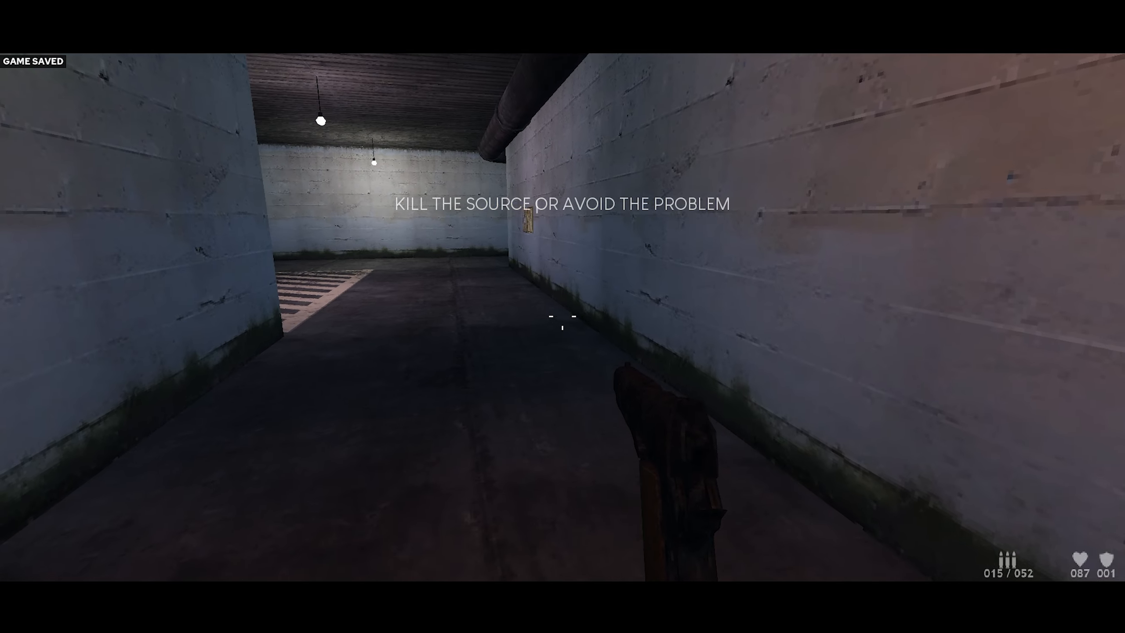
mouse_move(563, 324)
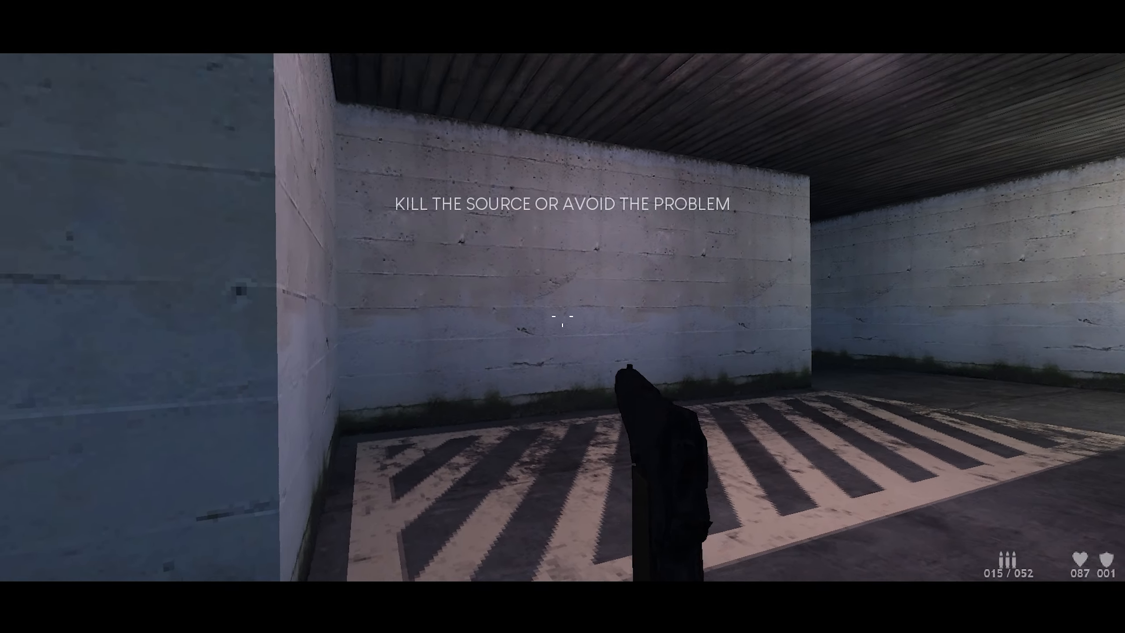
mouse_move(562, 323)
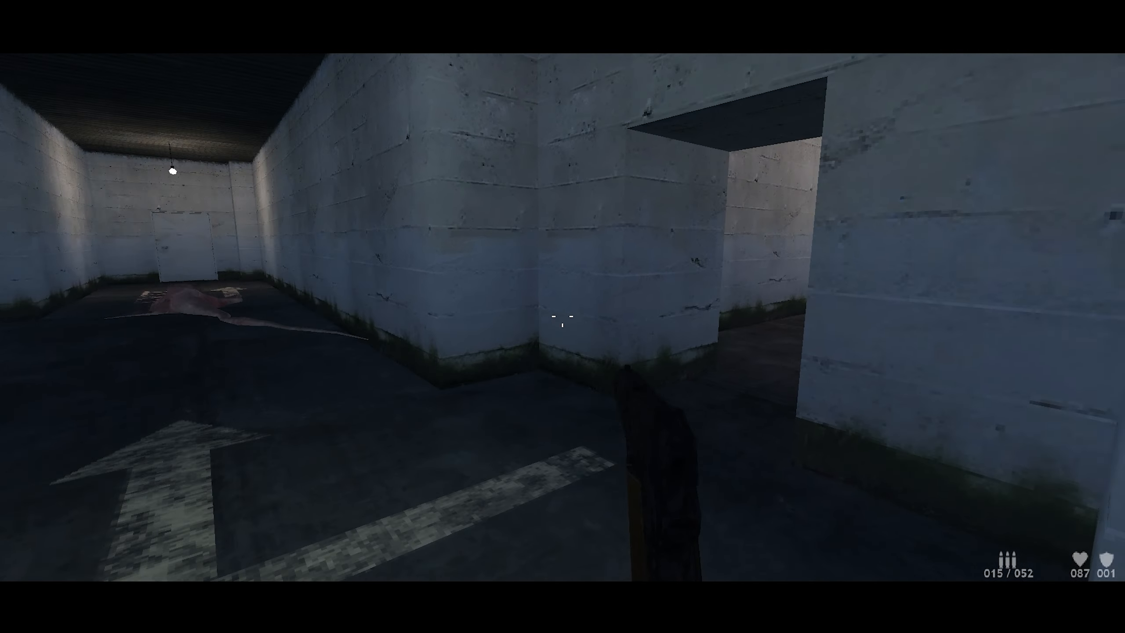
mouse_move(563, 316)
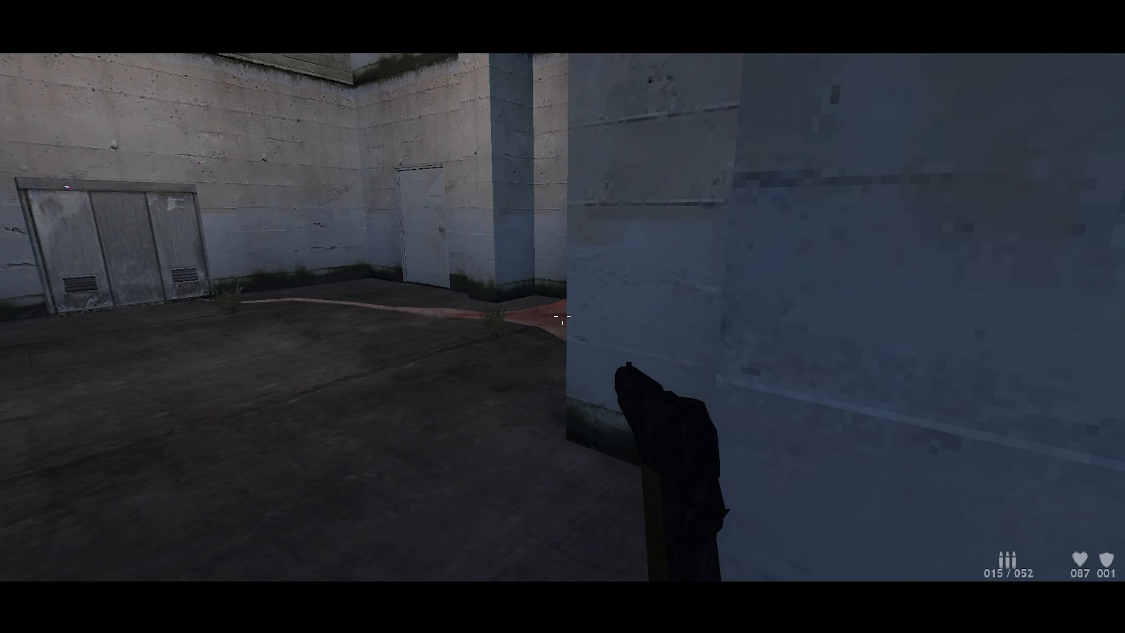
mouse_move(562, 316)
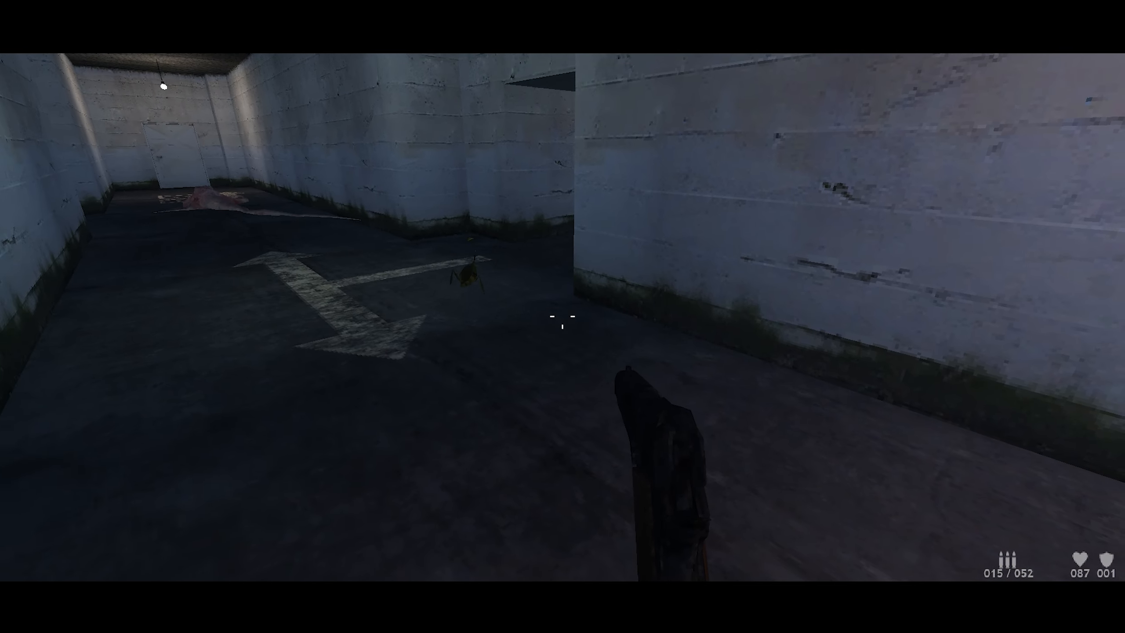
Step: Gun down the yellow creature and pink flesh masses in the corridor near the EXIT marking
click(563, 326)
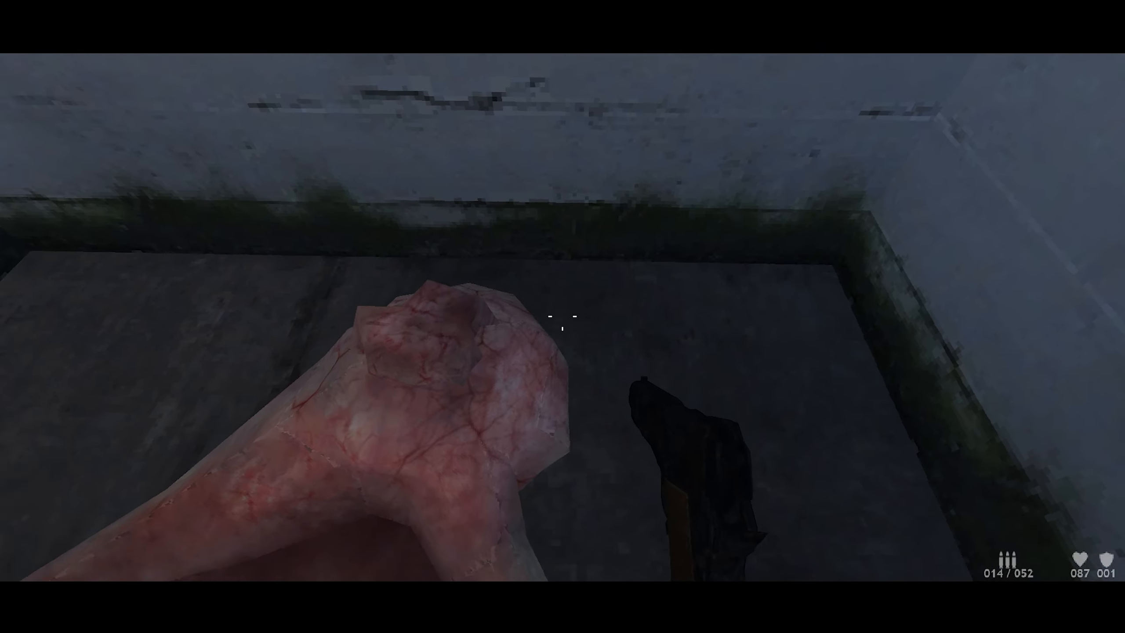
click(563, 317)
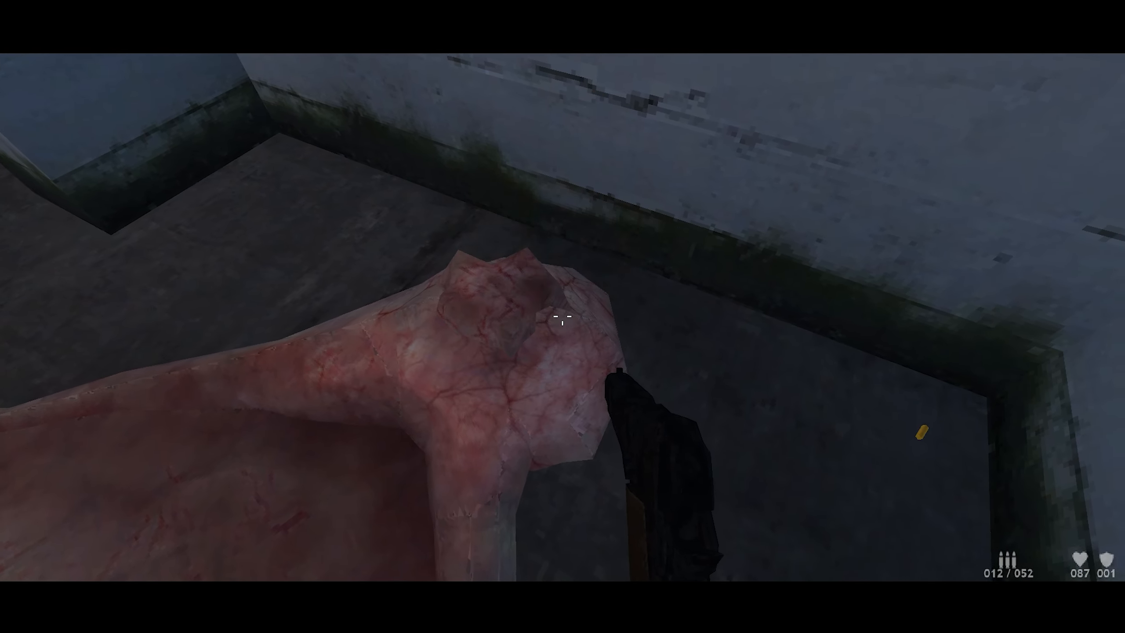
click(562, 319)
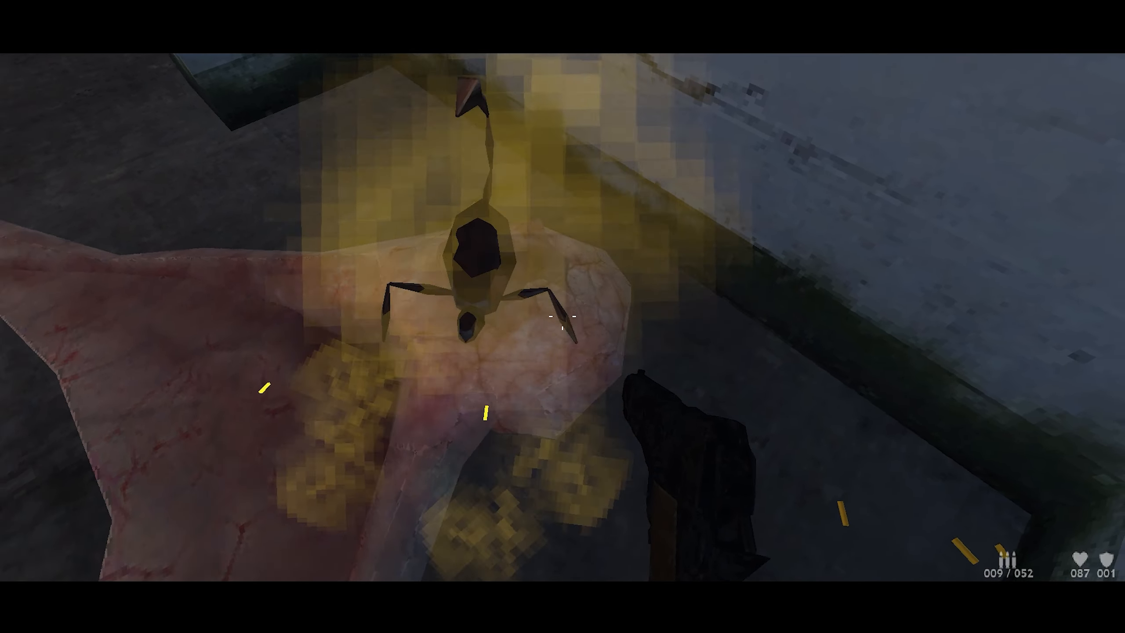
click(563, 320)
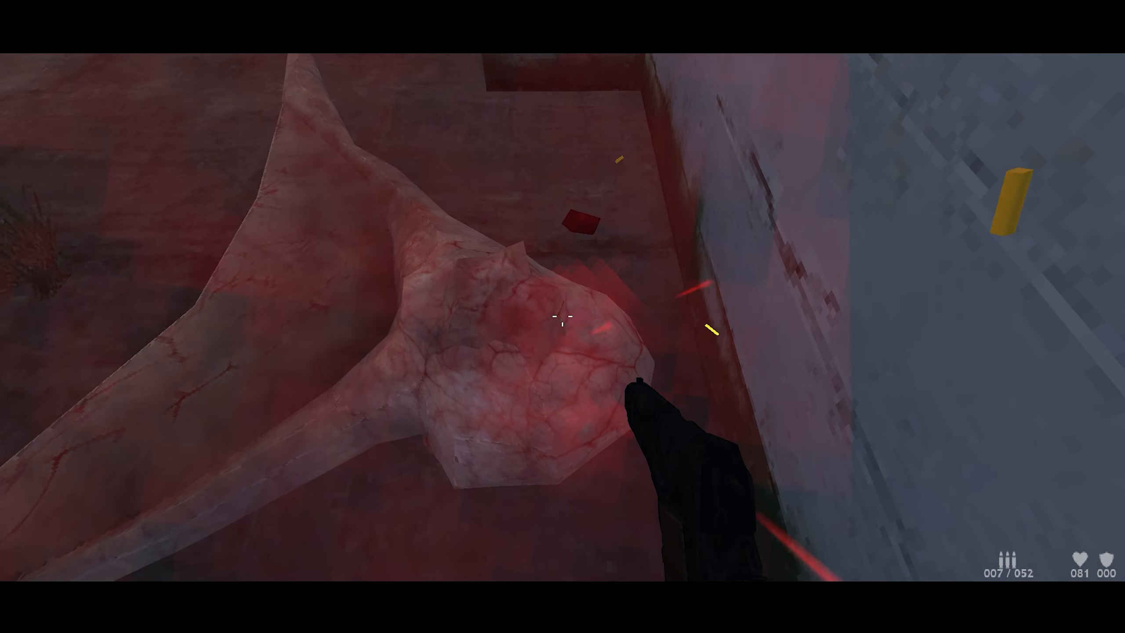
click(562, 319)
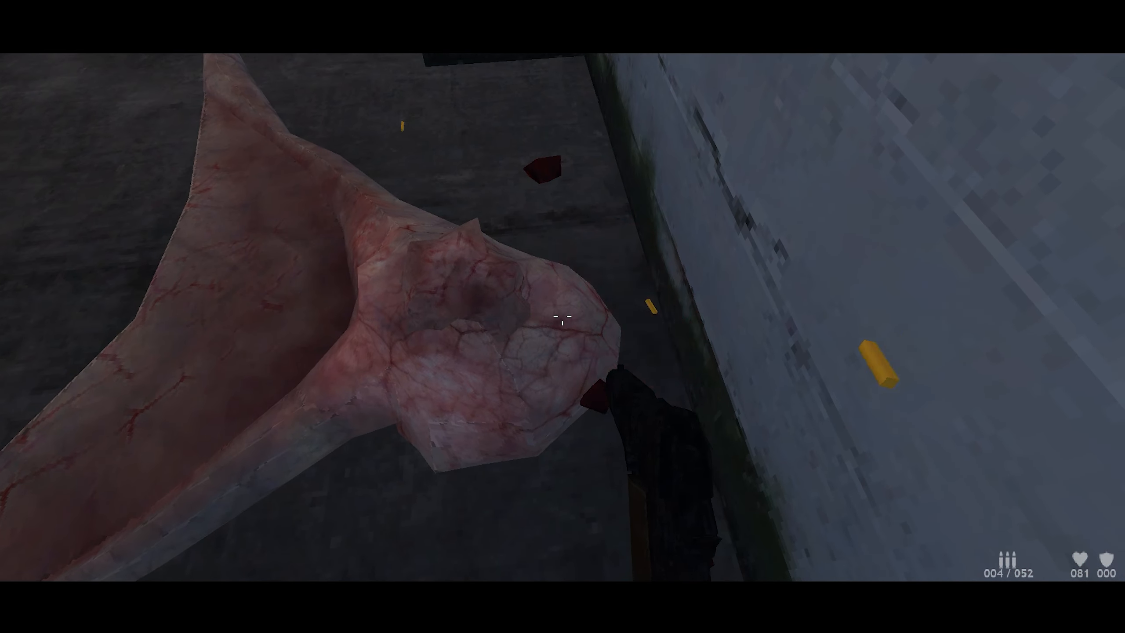
click(562, 322)
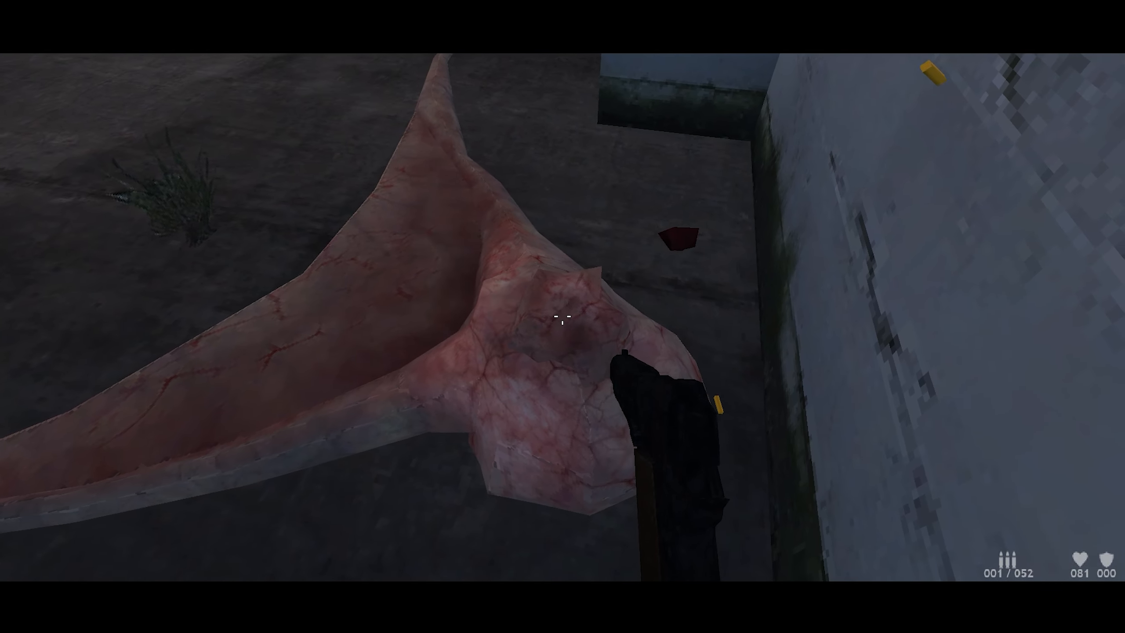
click(562, 322)
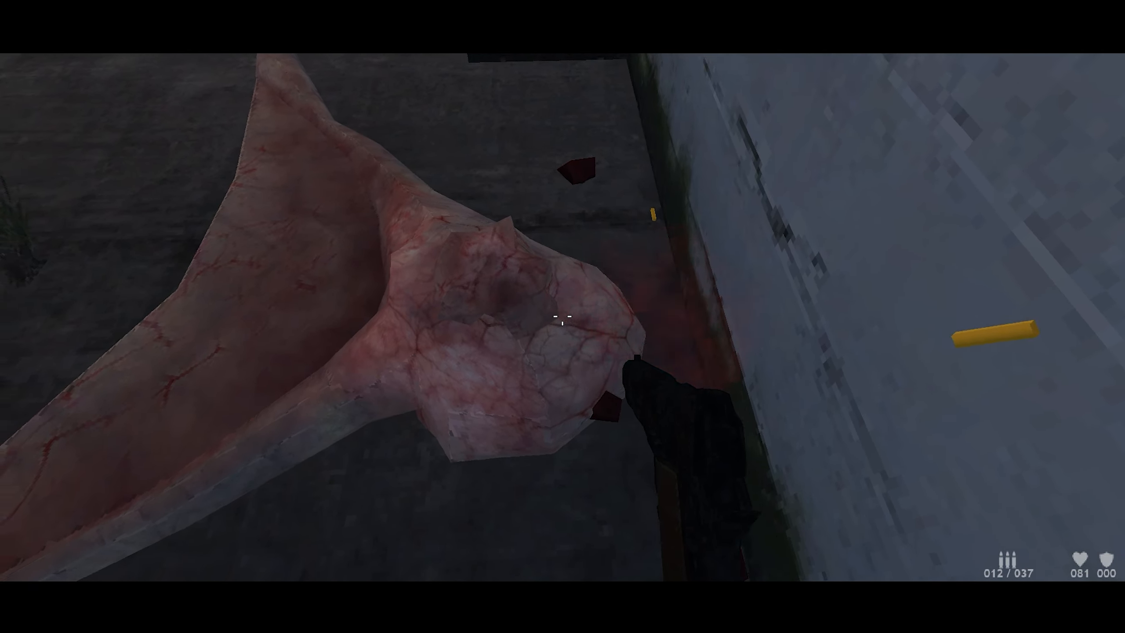
click(563, 321)
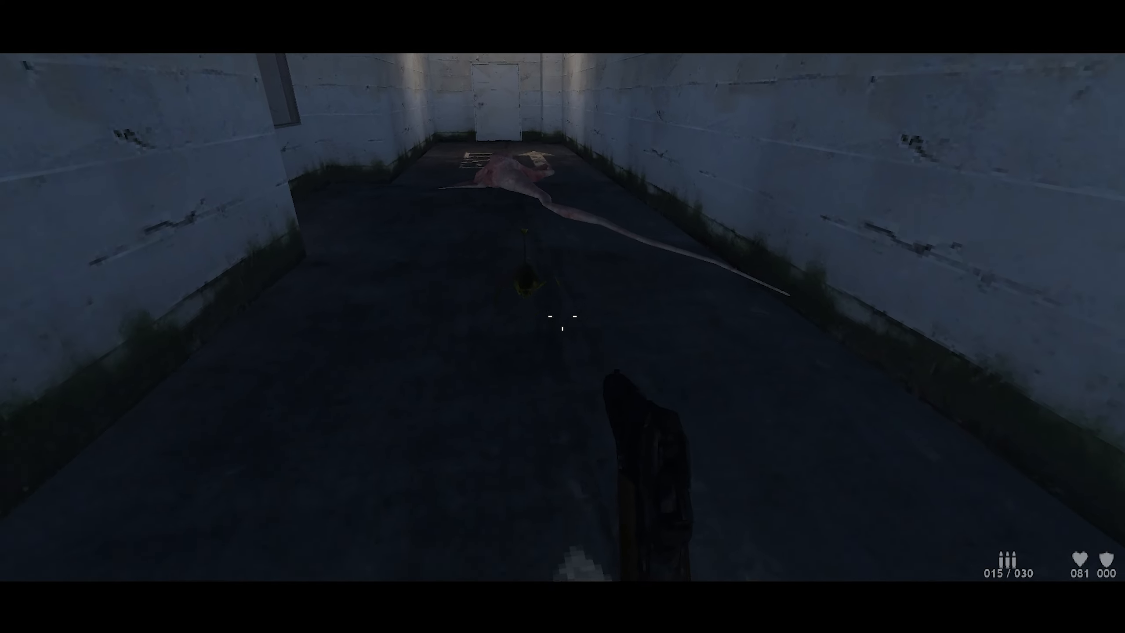
click(563, 316)
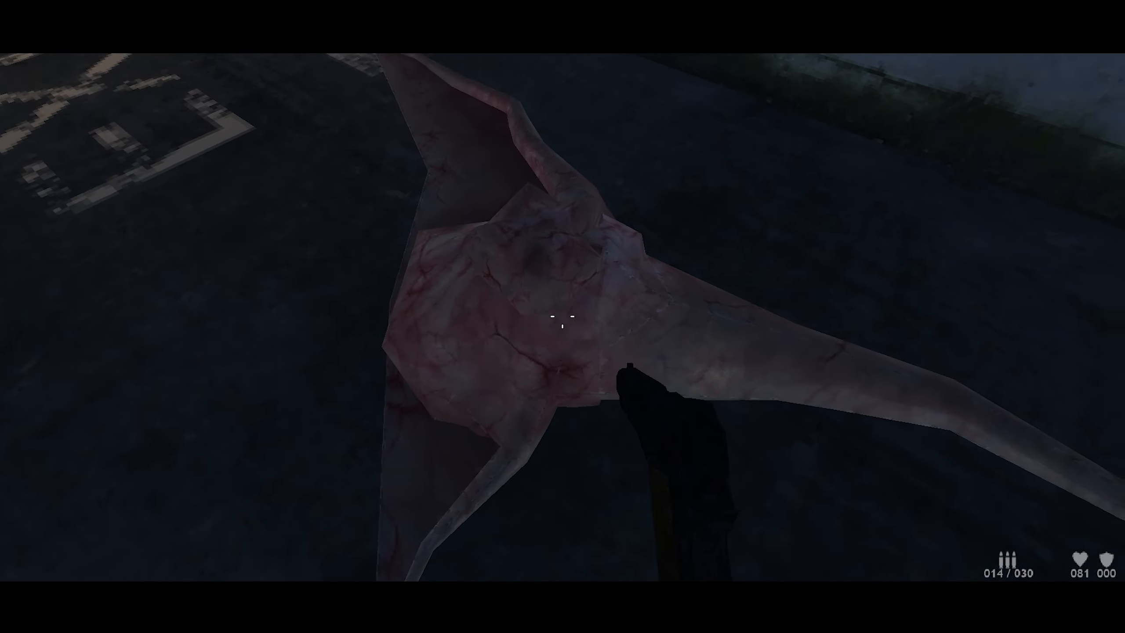
click(563, 316)
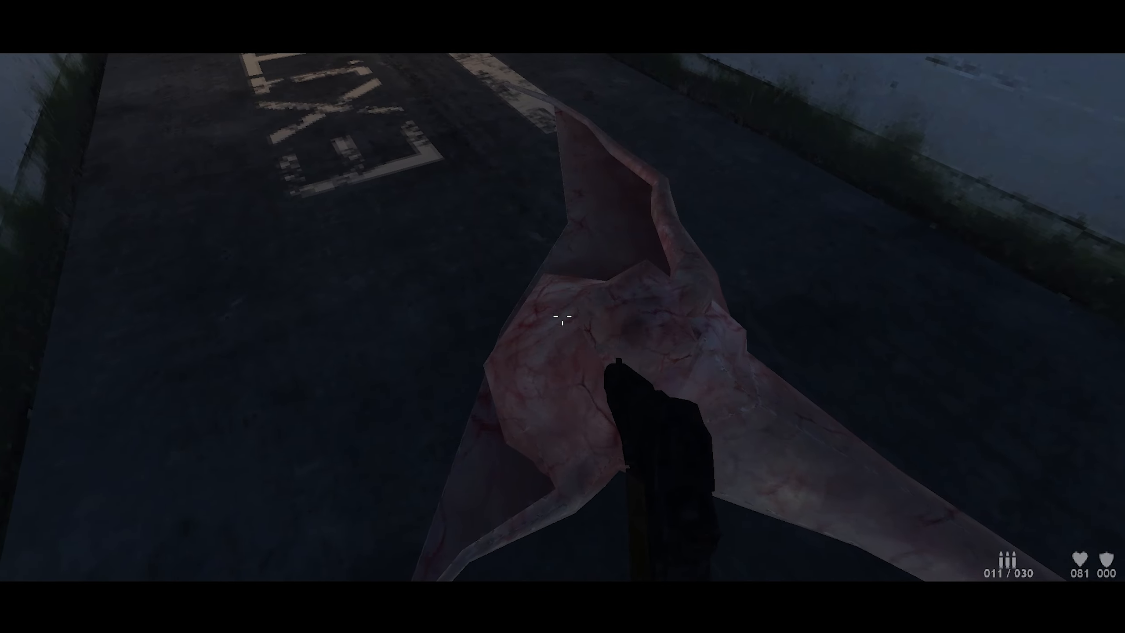
click(563, 321)
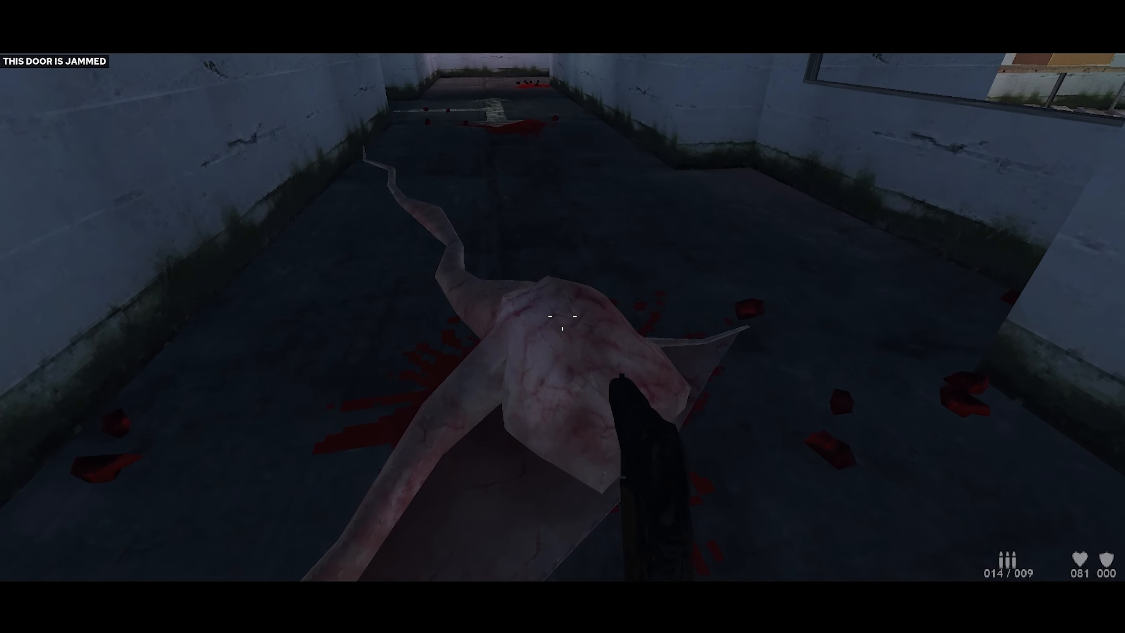
mouse_move(562, 316)
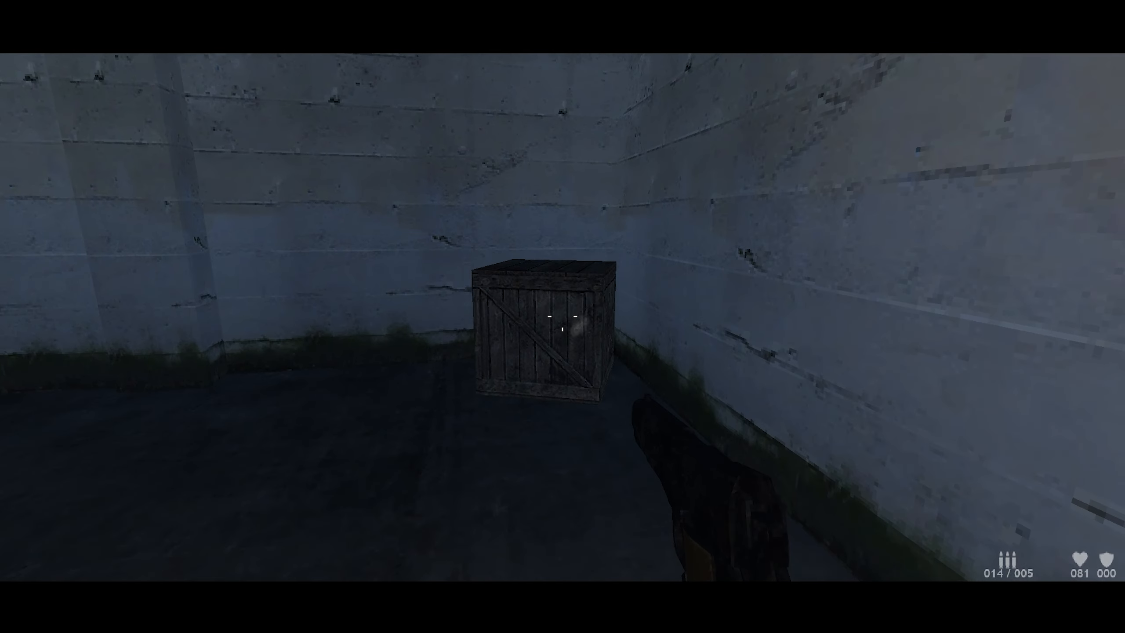
Step: Smash the wooden crates and kill the flesh, spider and insect creatures in the garage
click(541, 322)
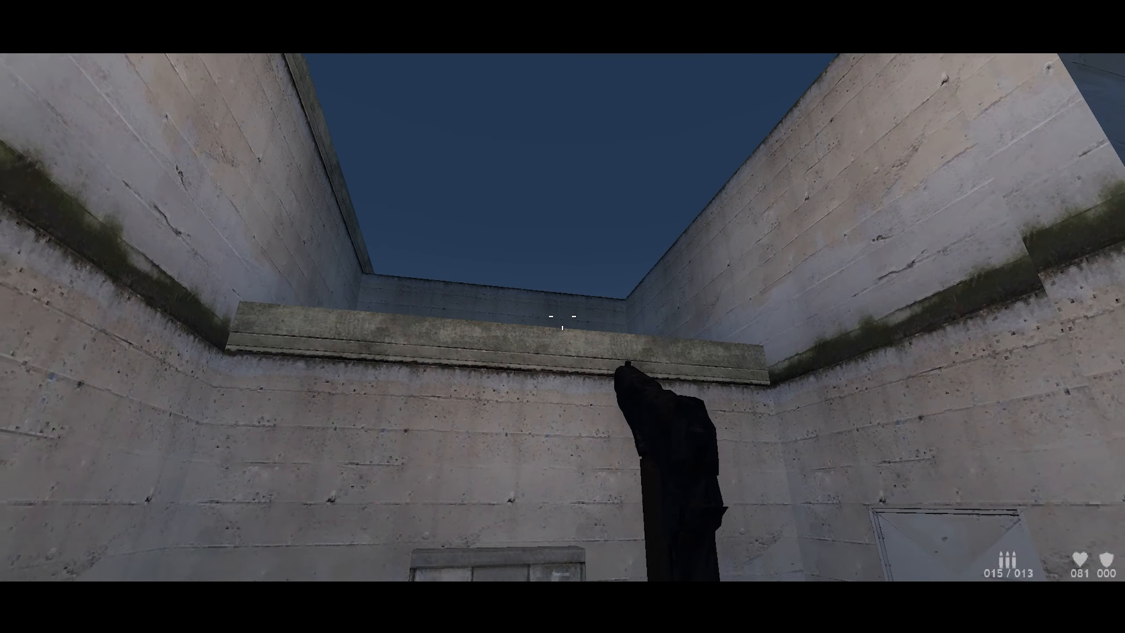
mouse_move(562, 312)
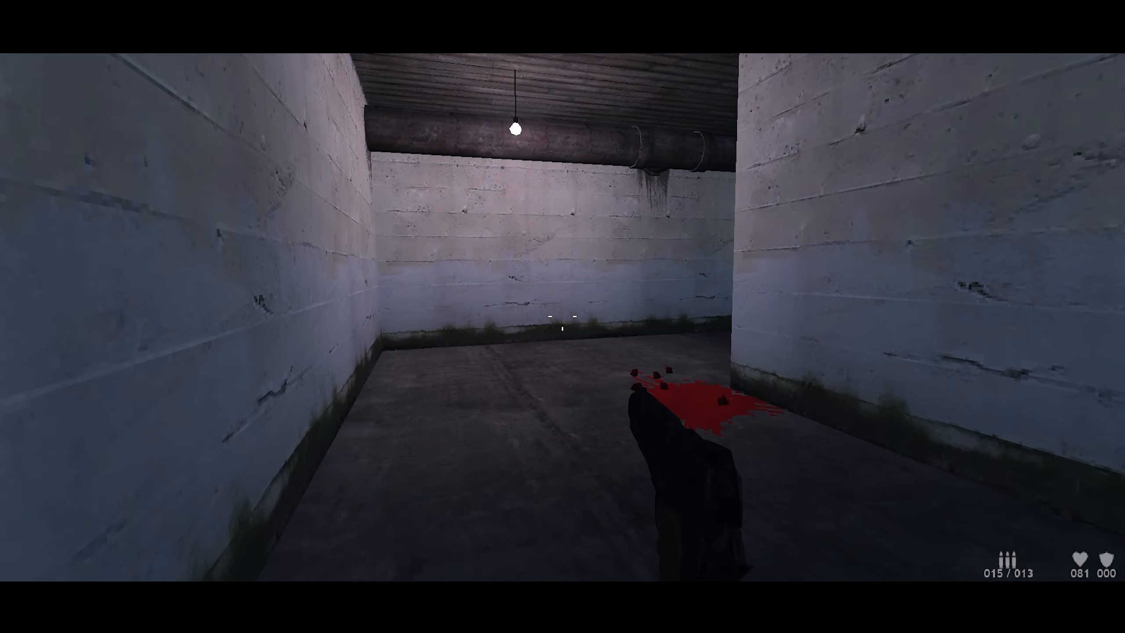
mouse_move(563, 316)
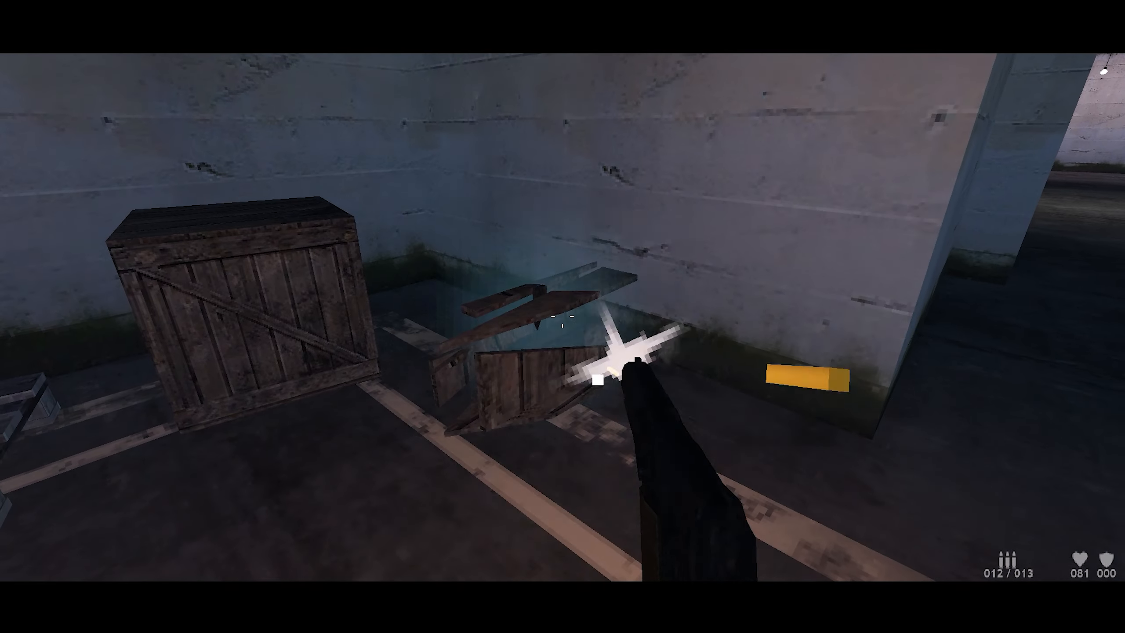
click(562, 317)
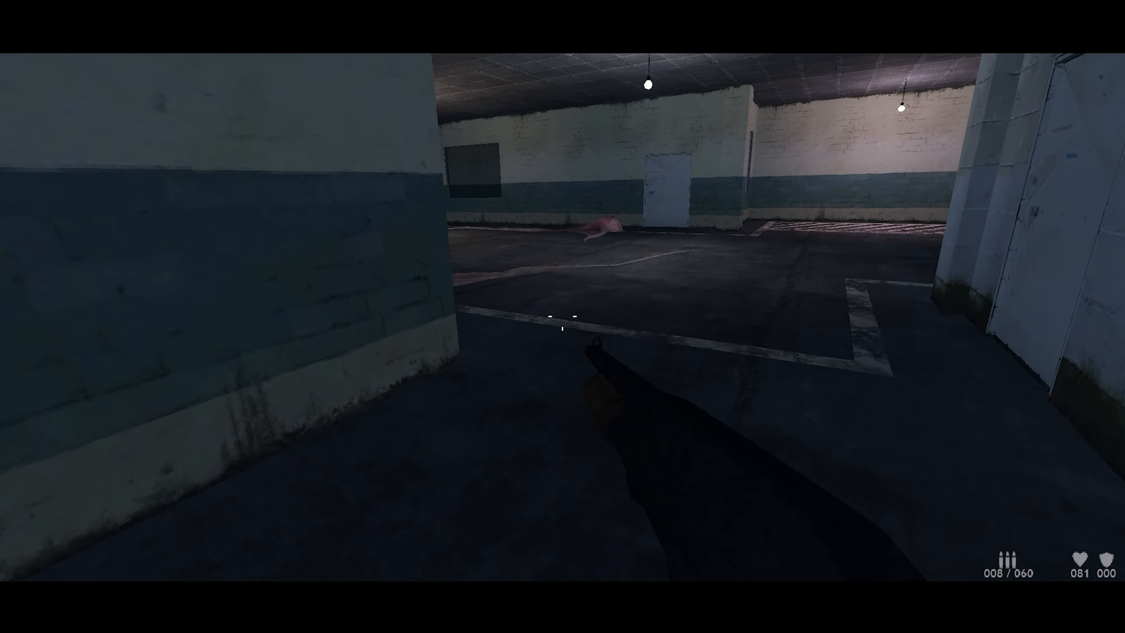
click(563, 316)
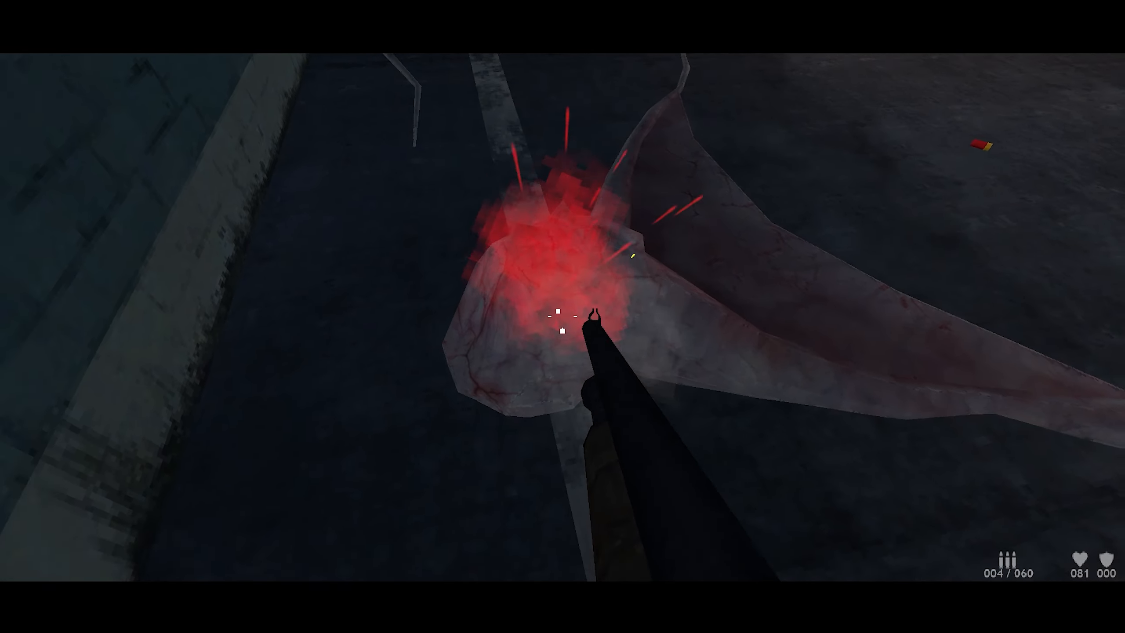
click(563, 317)
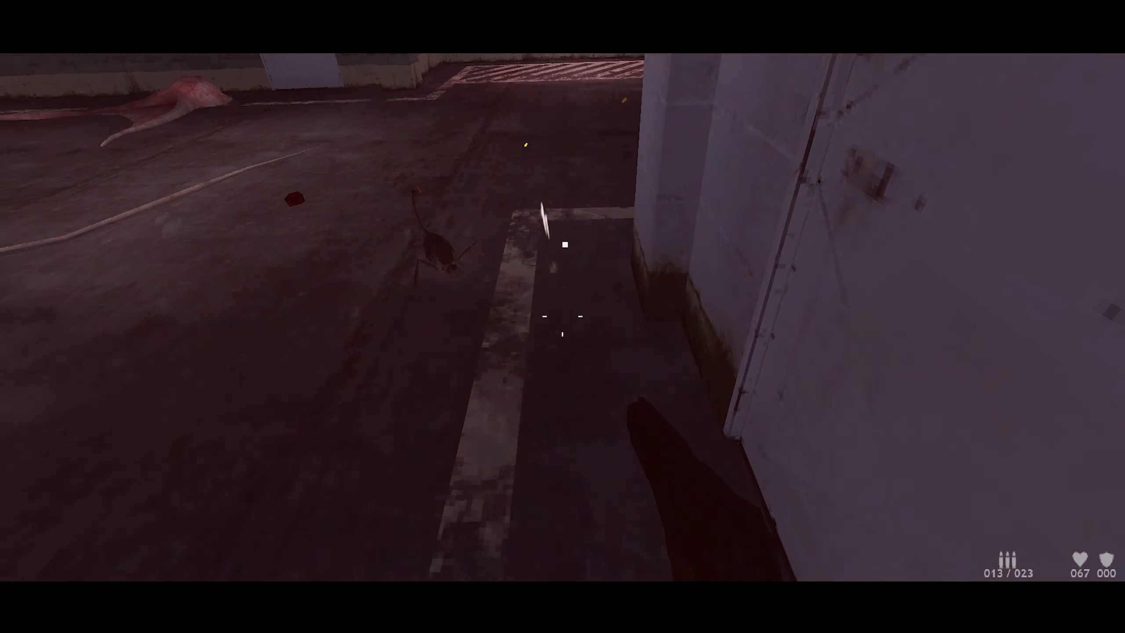
click(562, 326)
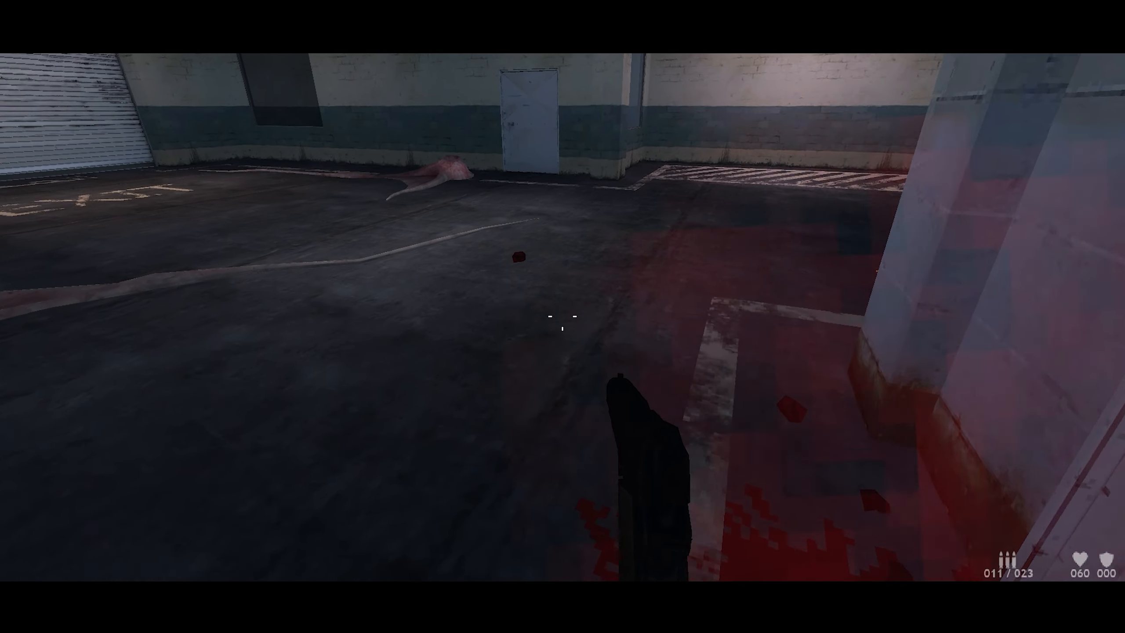
mouse_move(562, 317)
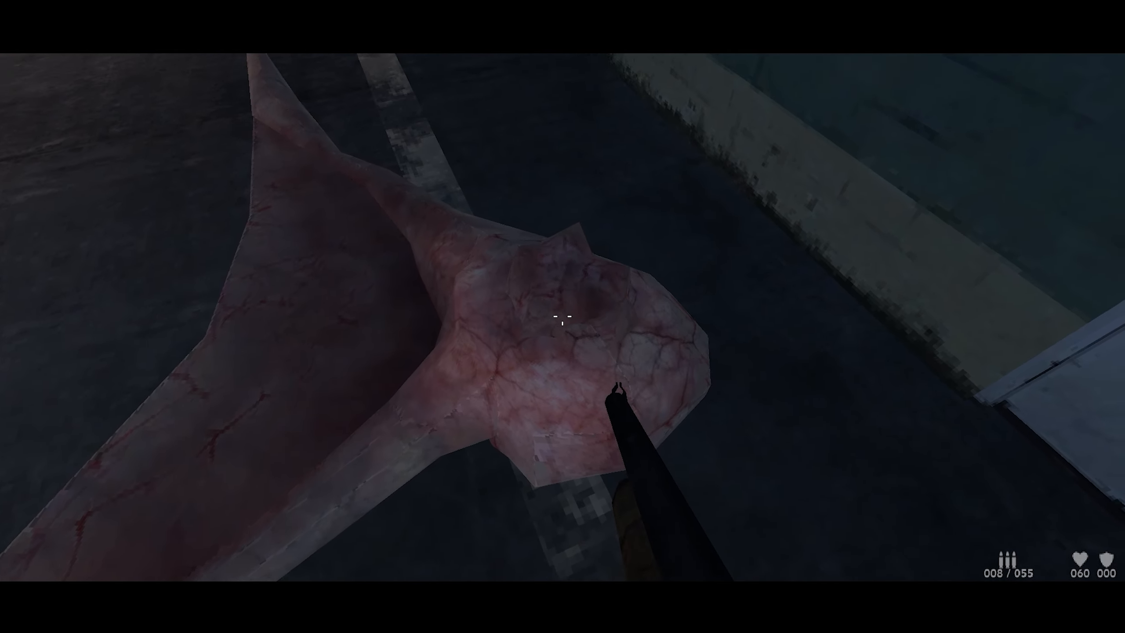
click(563, 317)
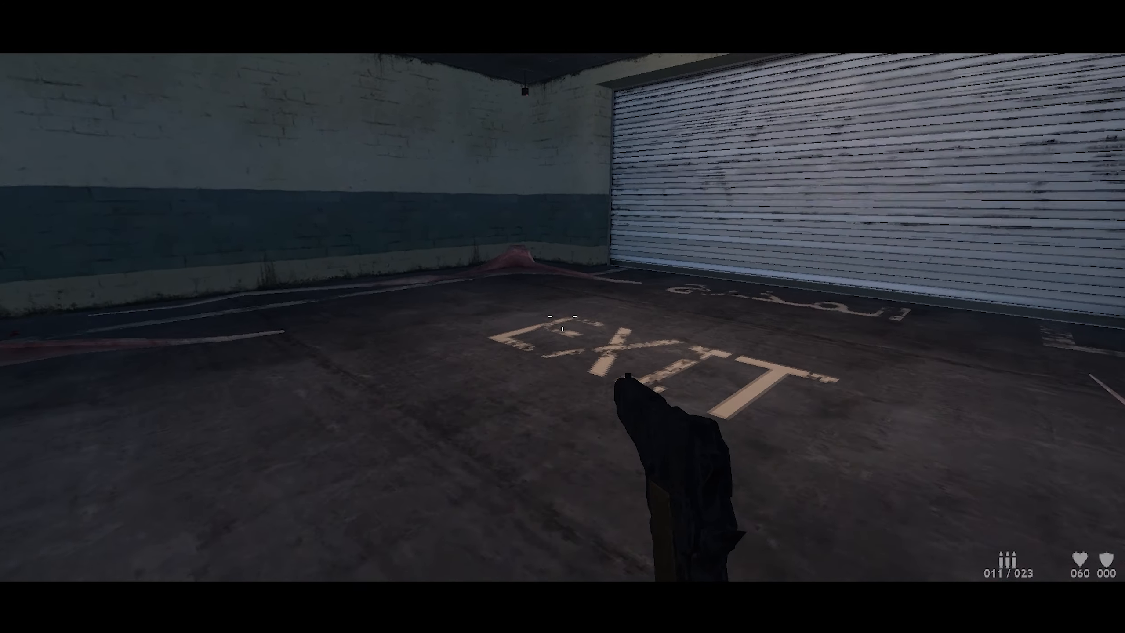
click(563, 317)
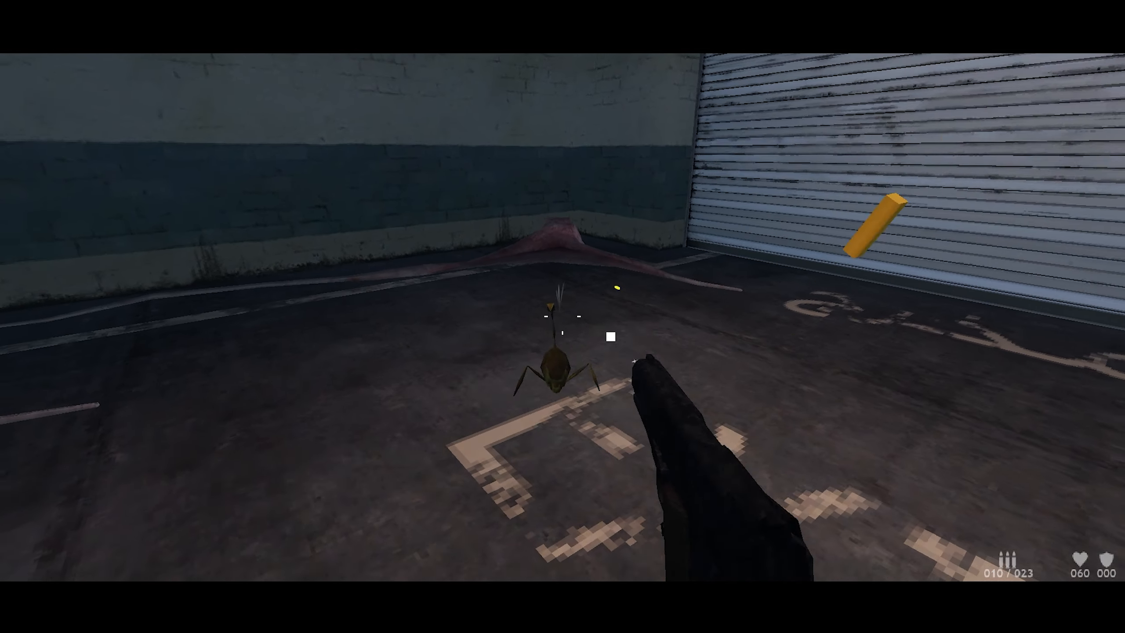
click(562, 327)
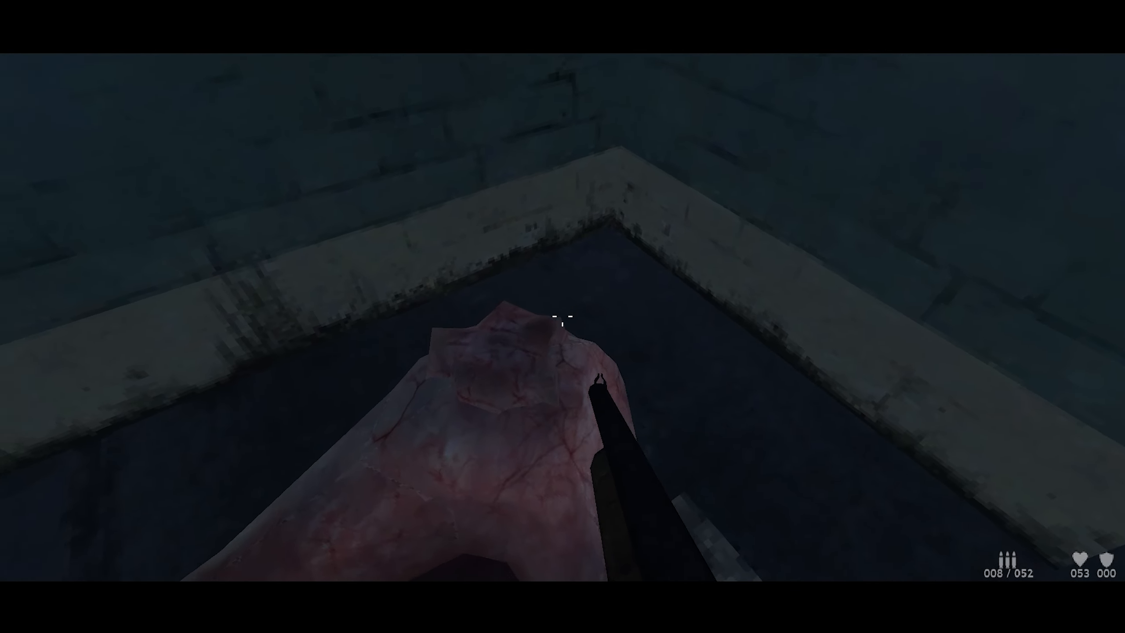
click(563, 316)
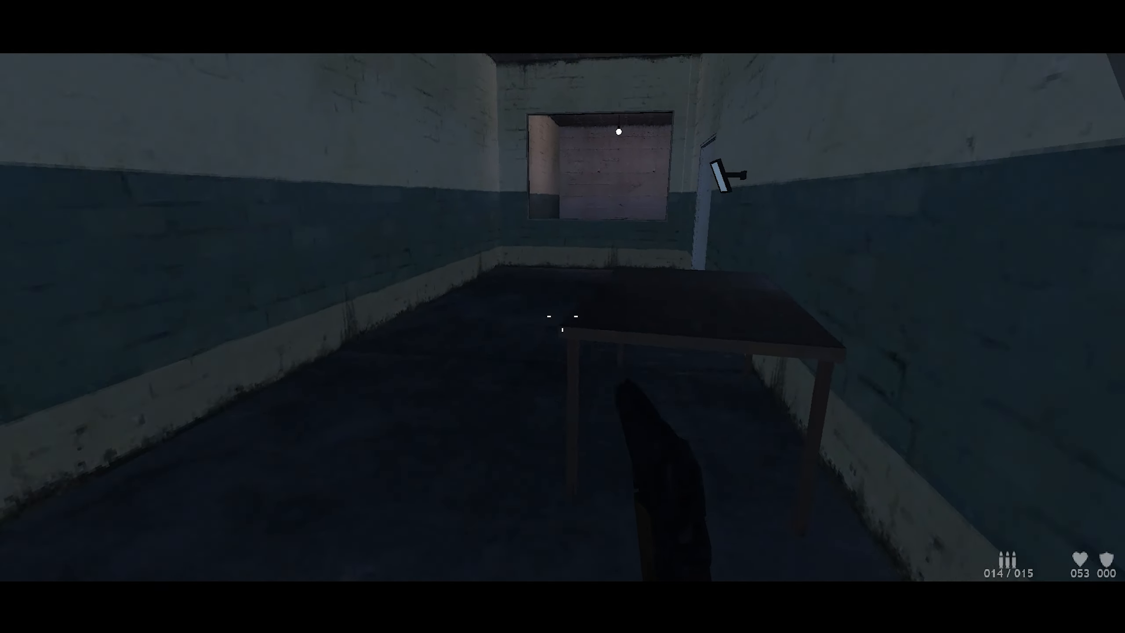
mouse_move(562, 317)
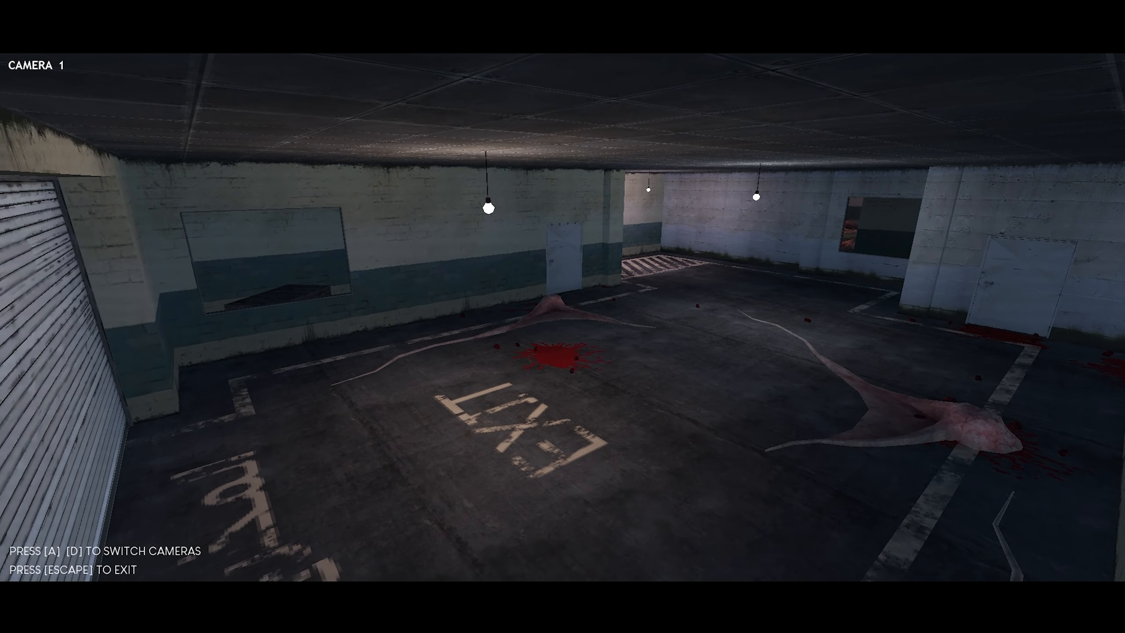
Step: Cycle through the security camera feeds and return to exploring
key(d)
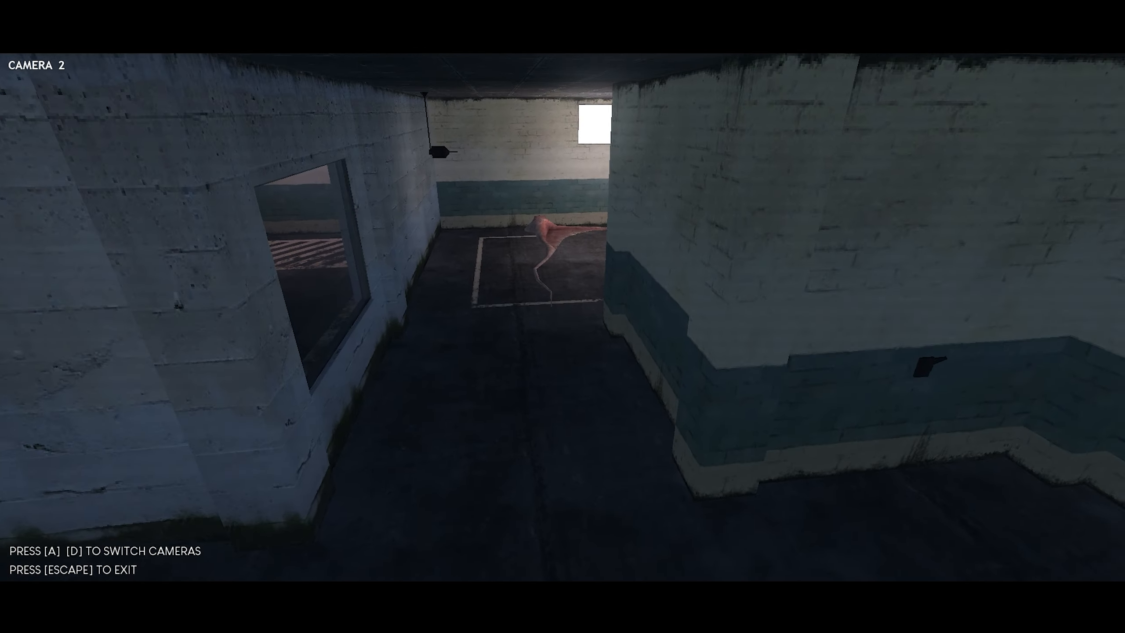
key(d)
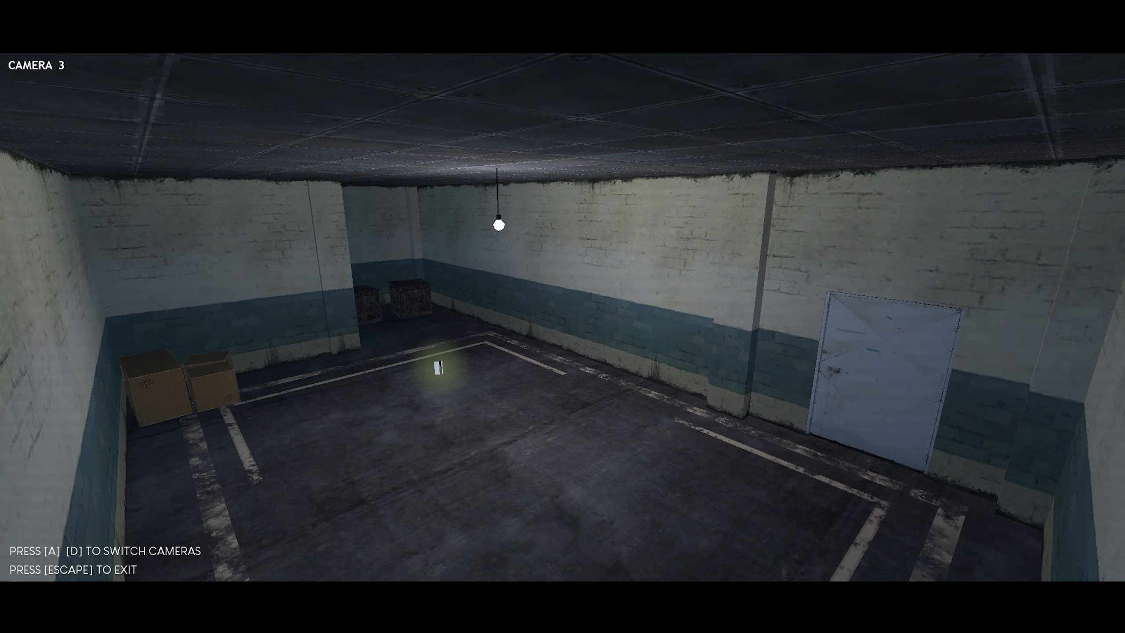
key(d)
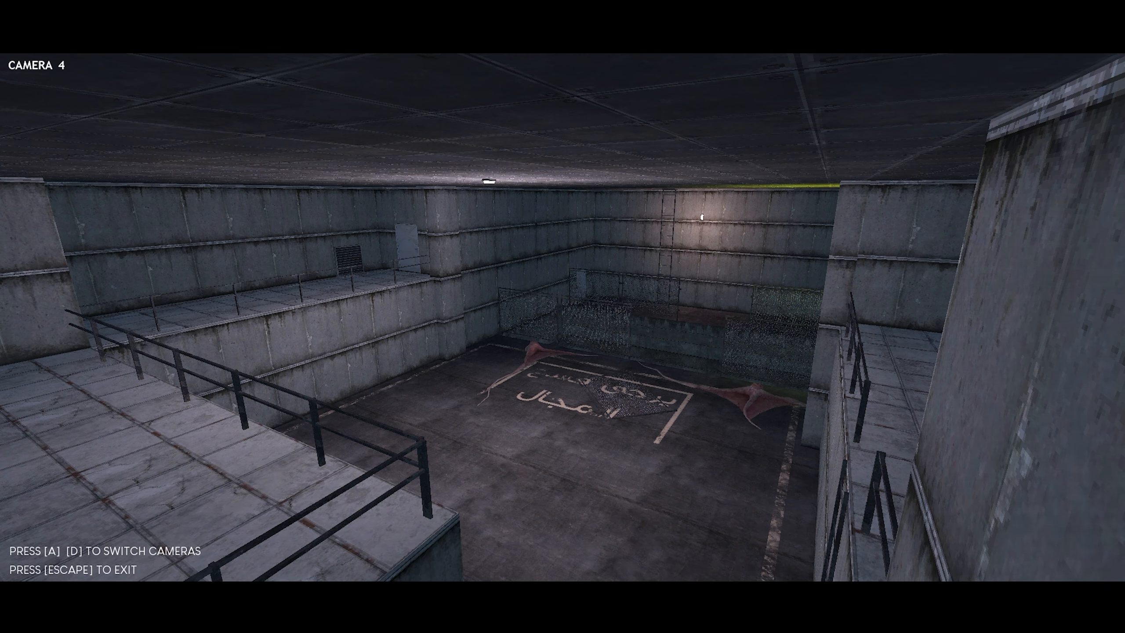
key(escape)
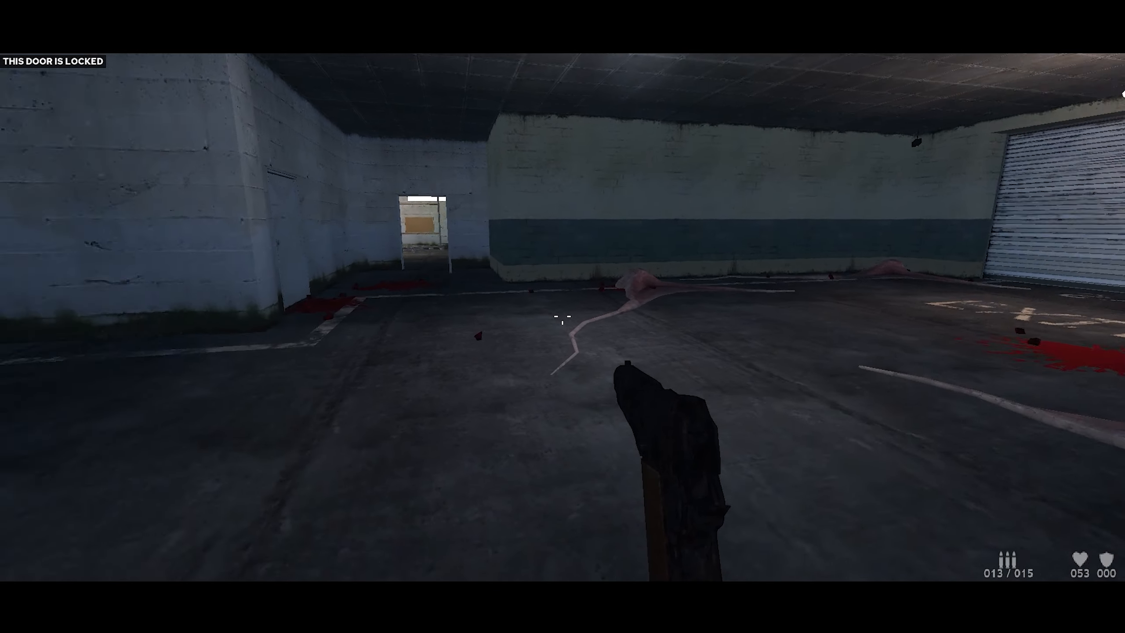
Step: Shoot the sprawled creature and the pale crawler at close range
click(563, 319)
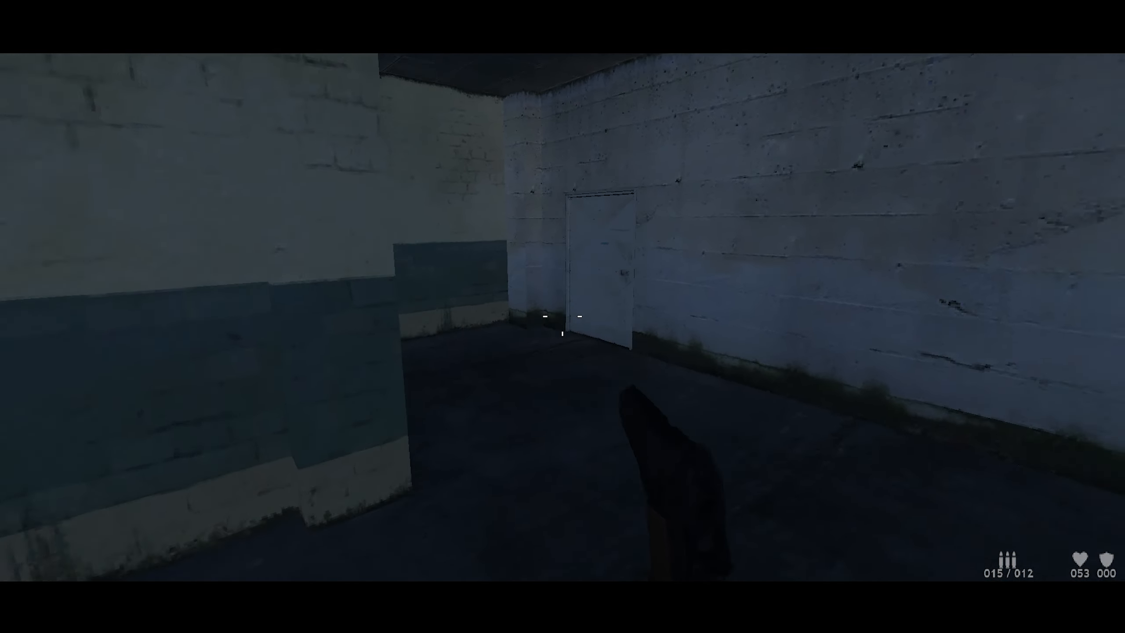
mouse_move(562, 316)
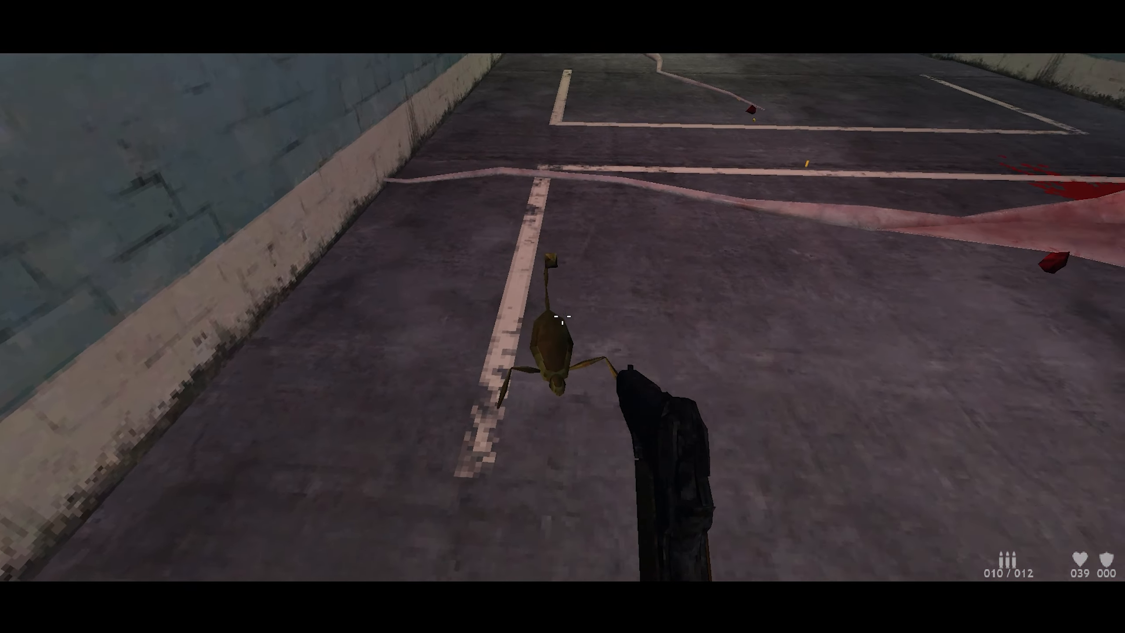
click(563, 316)
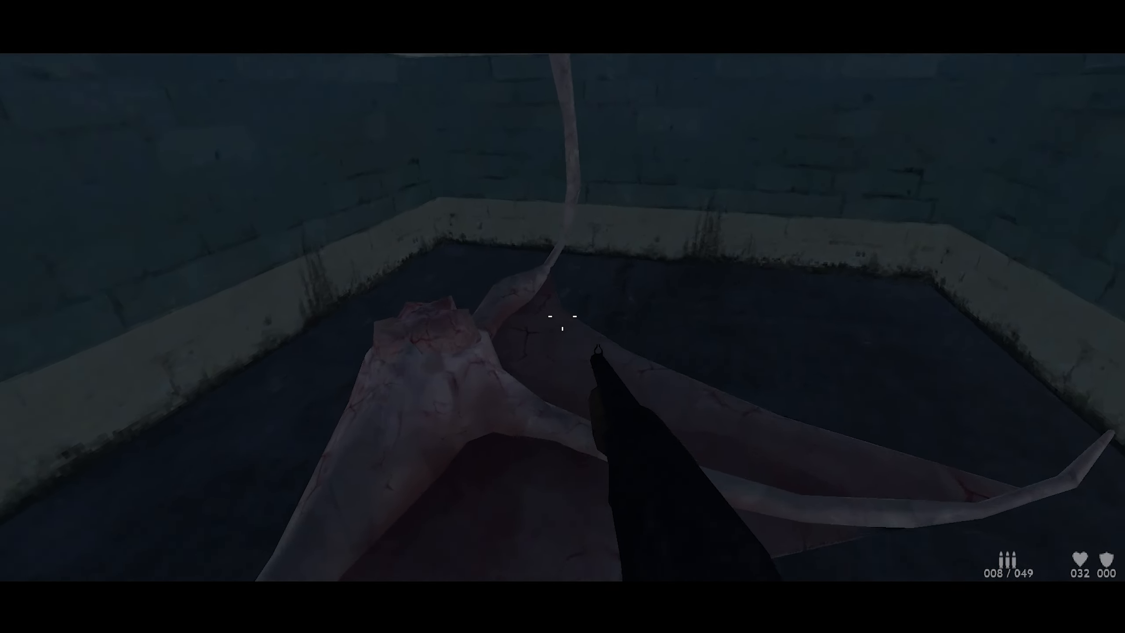
click(562, 317)
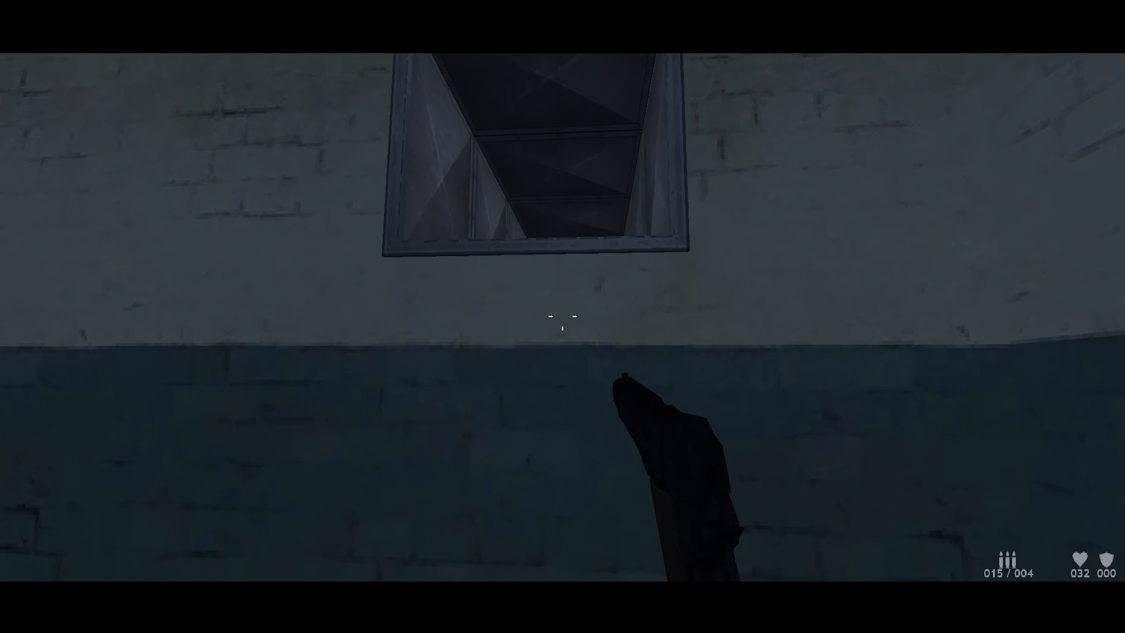
mouse_move(563, 316)
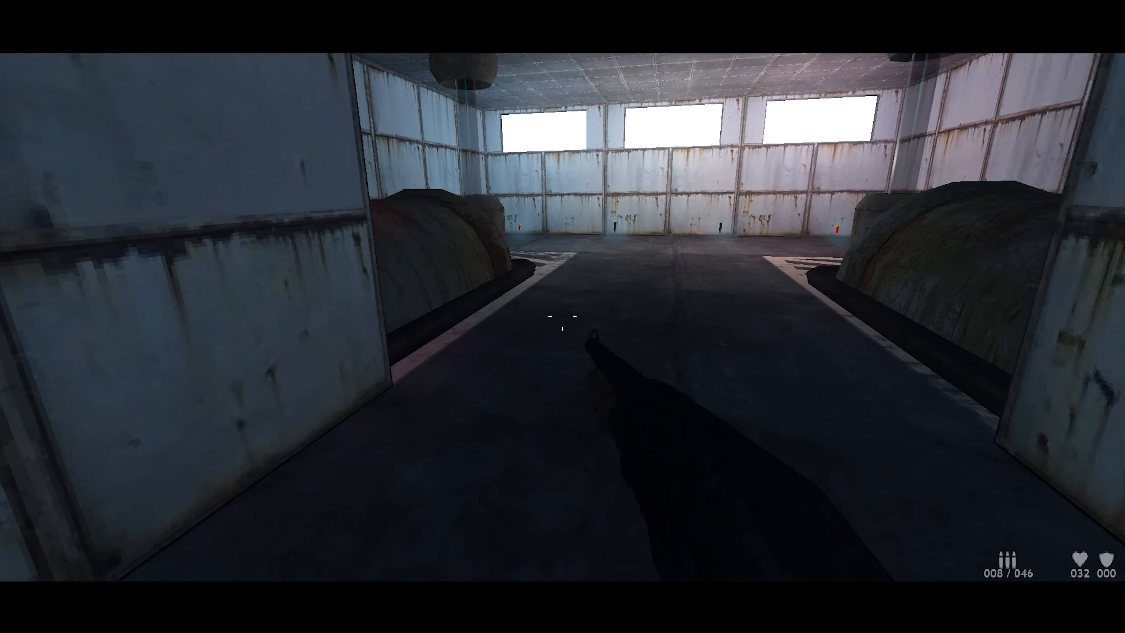
mouse_move(562, 316)
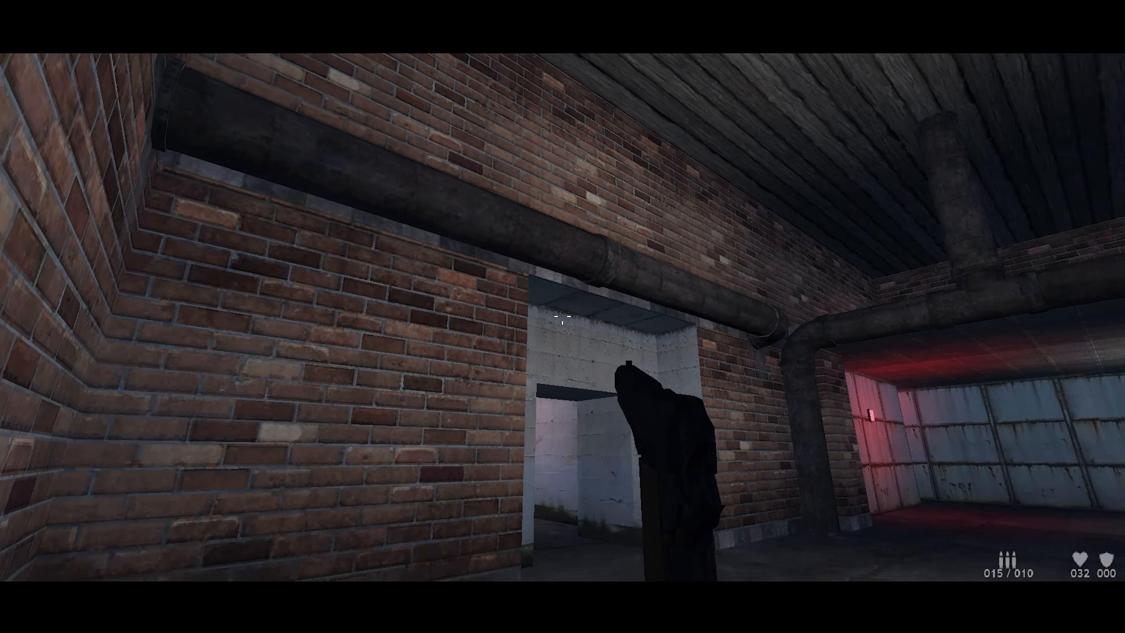
mouse_move(562, 316)
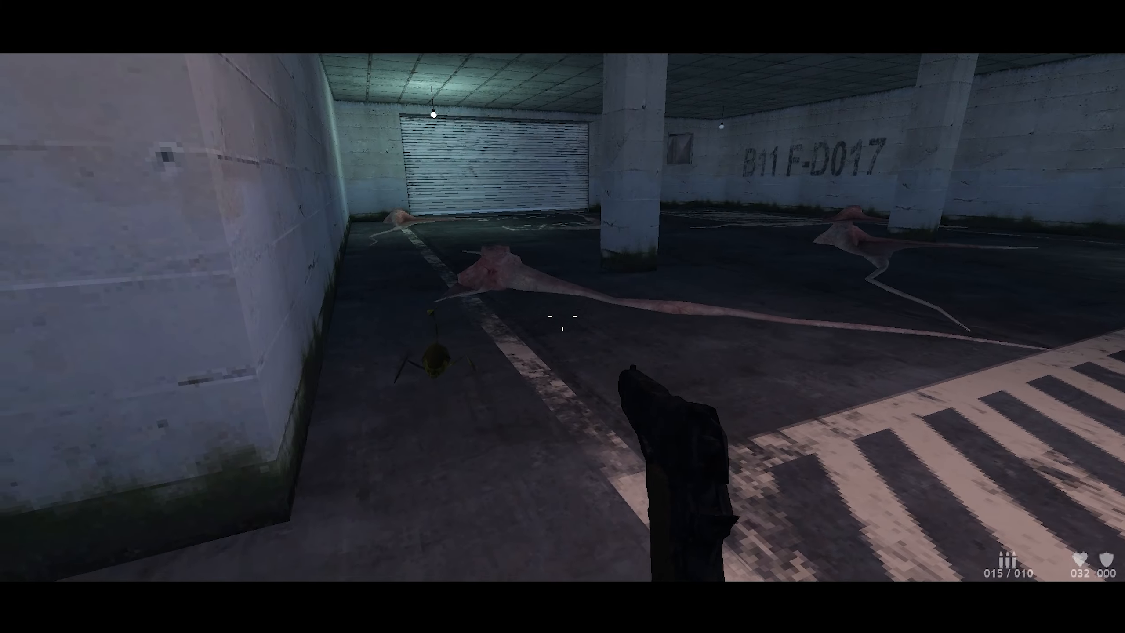
Step: Clear the parking floor of creatures by the wall, EXIT marking and shutter
click(562, 321)
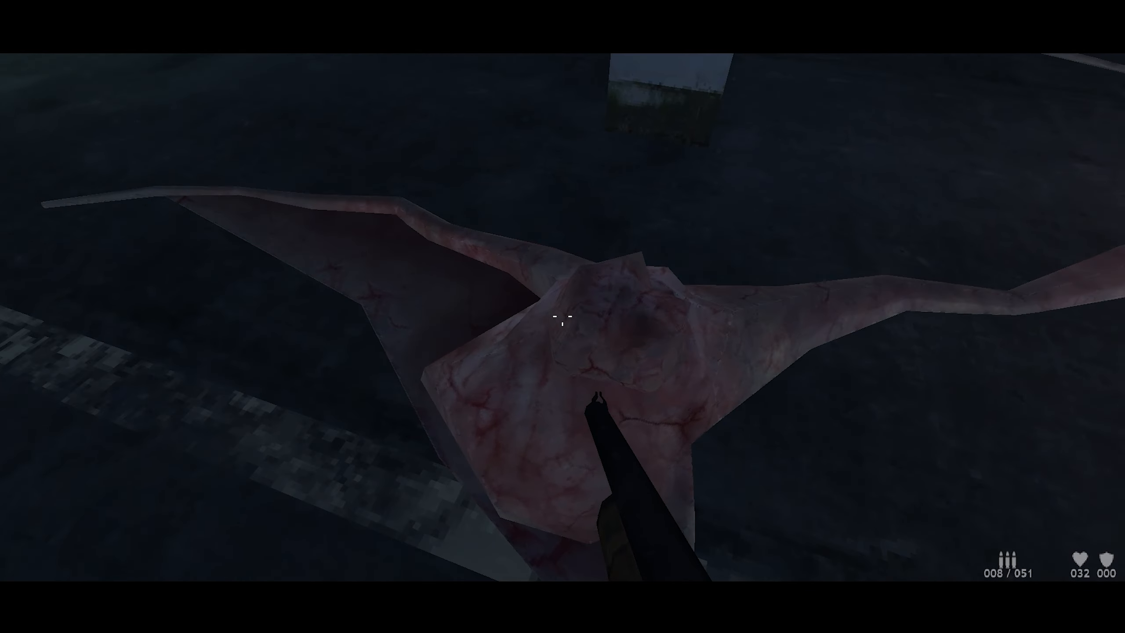
click(563, 320)
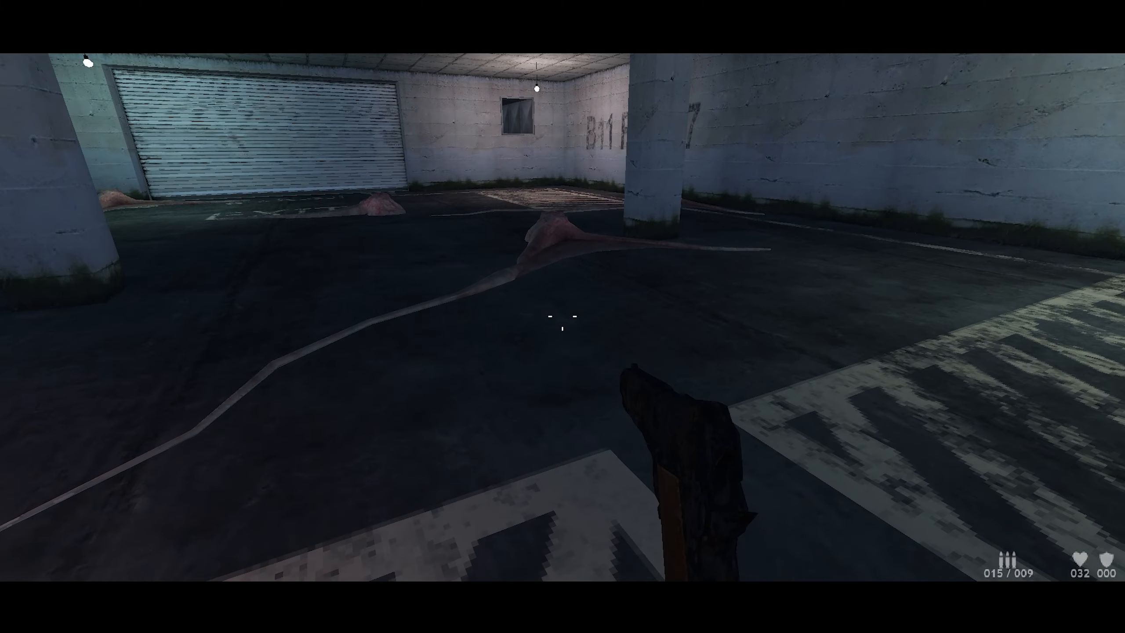
click(562, 326)
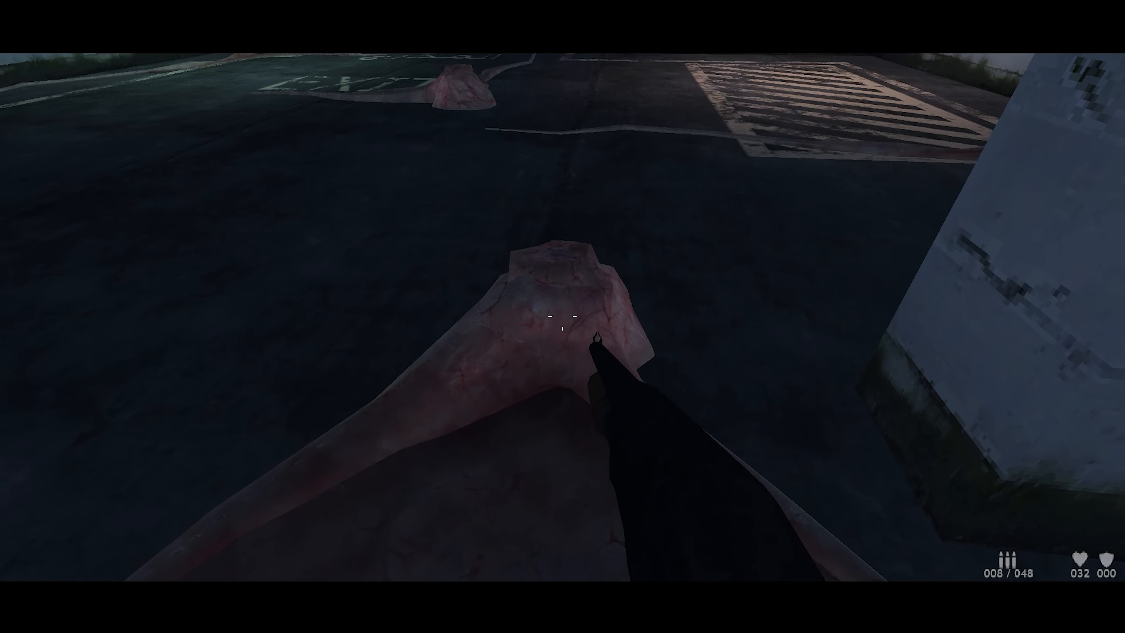
click(562, 316)
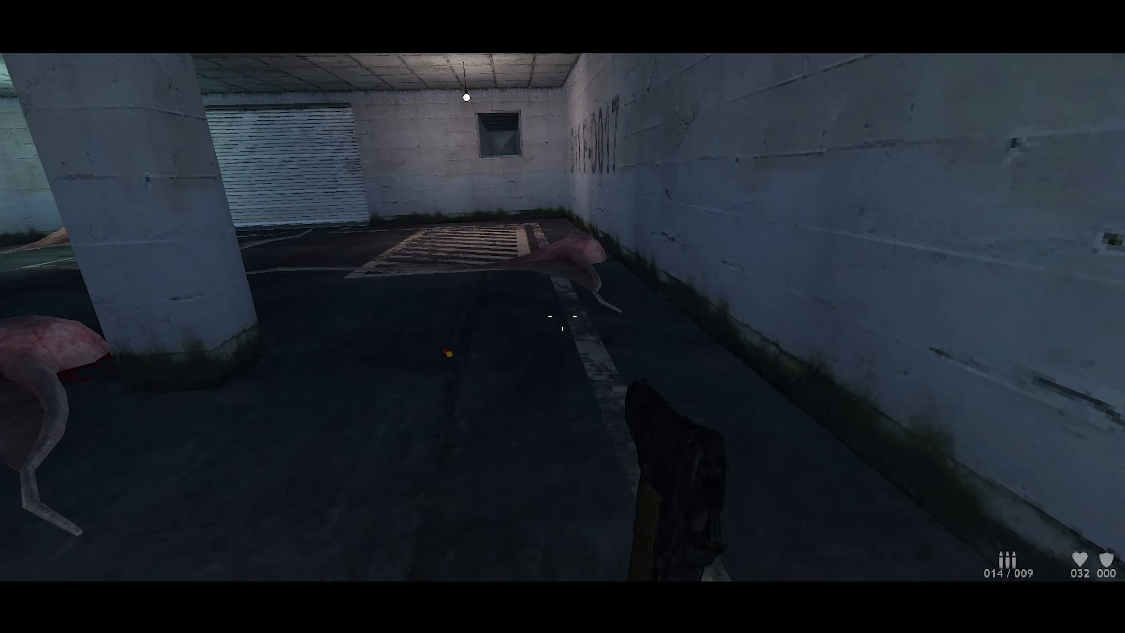
click(562, 323)
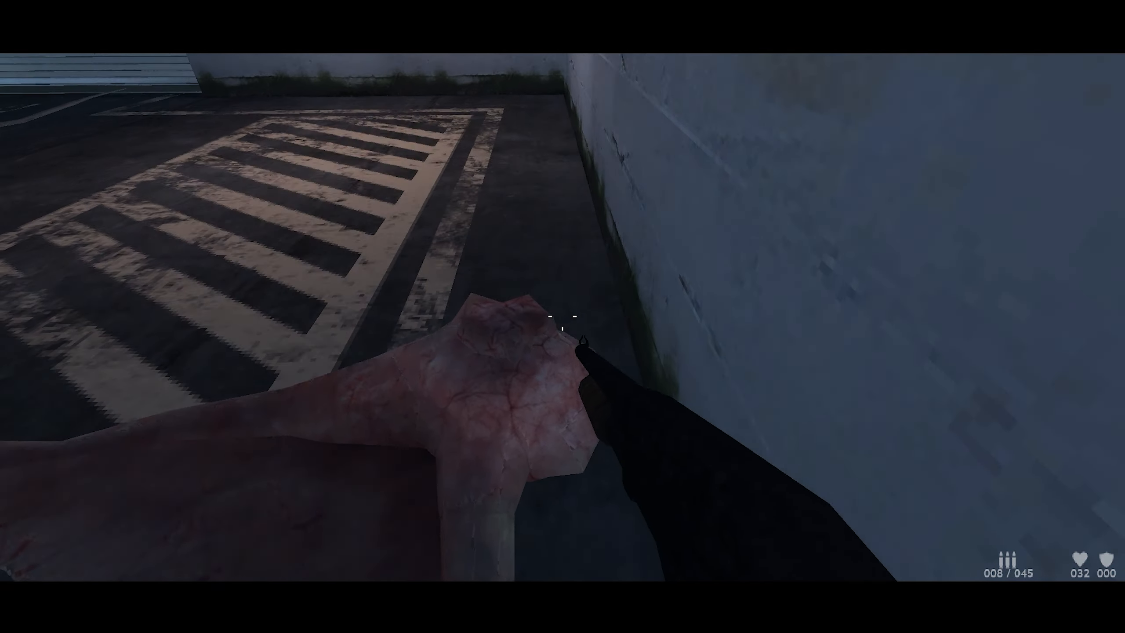
click(563, 316)
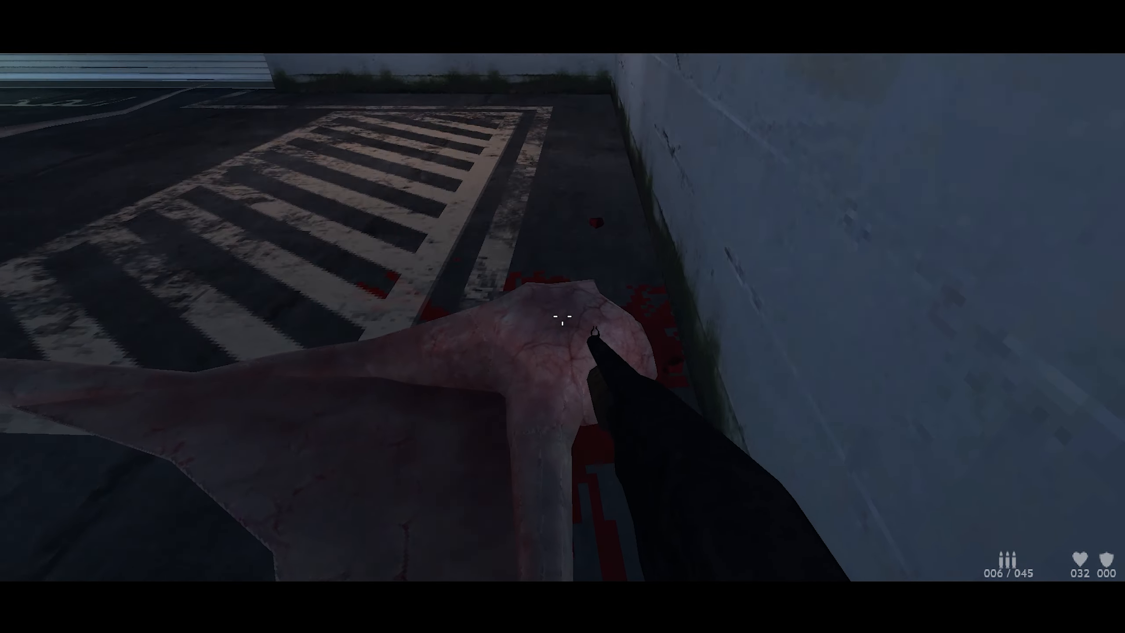
click(563, 317)
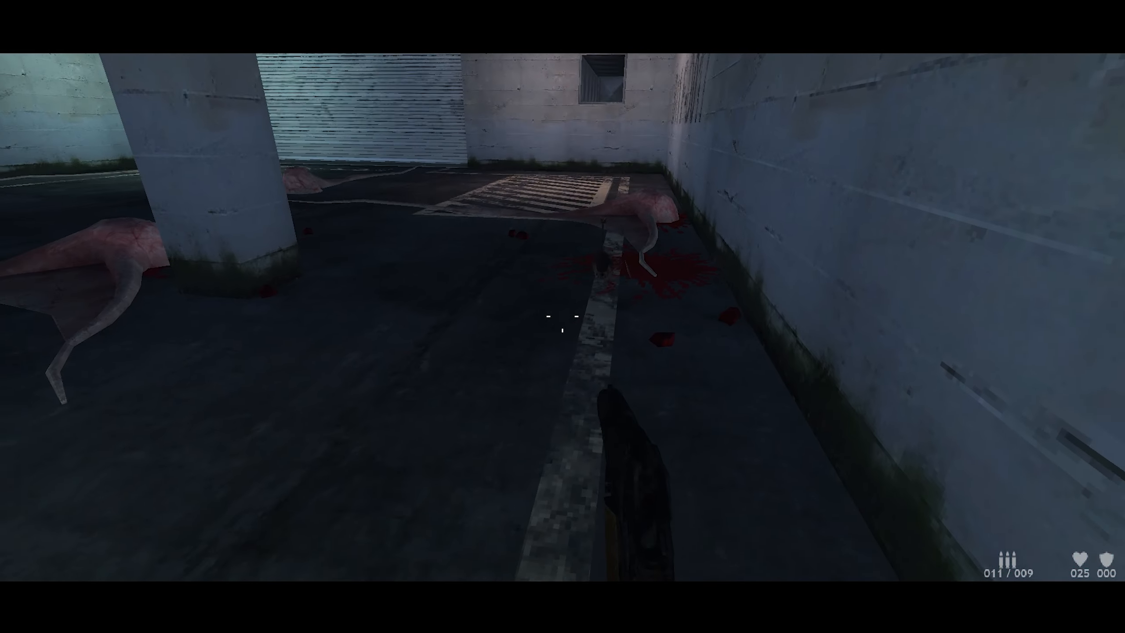
click(563, 321)
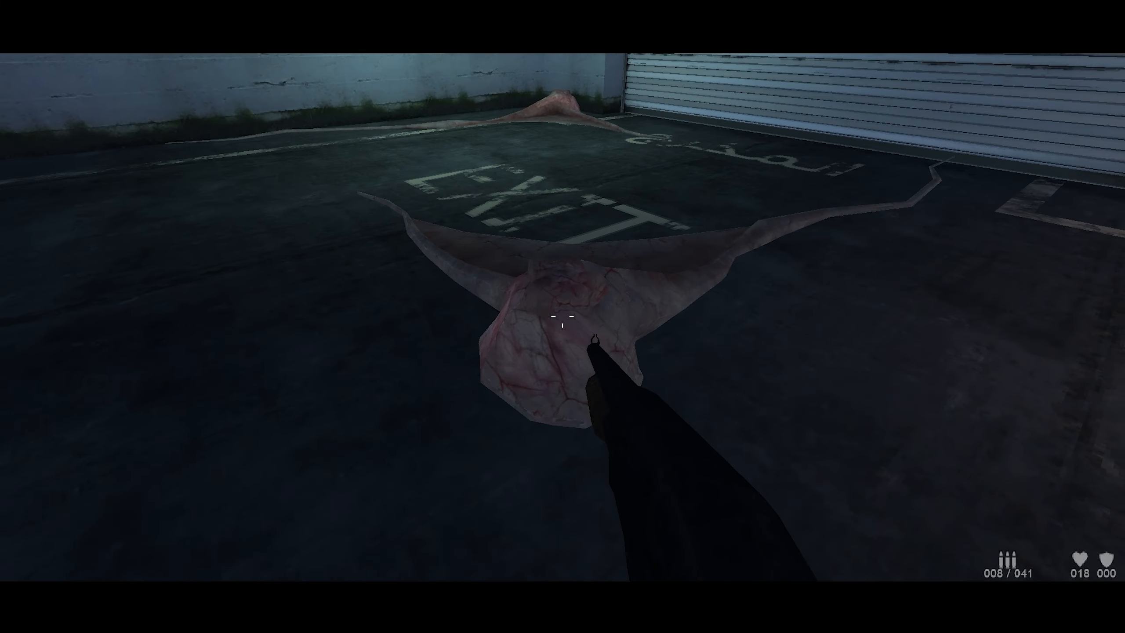
click(563, 323)
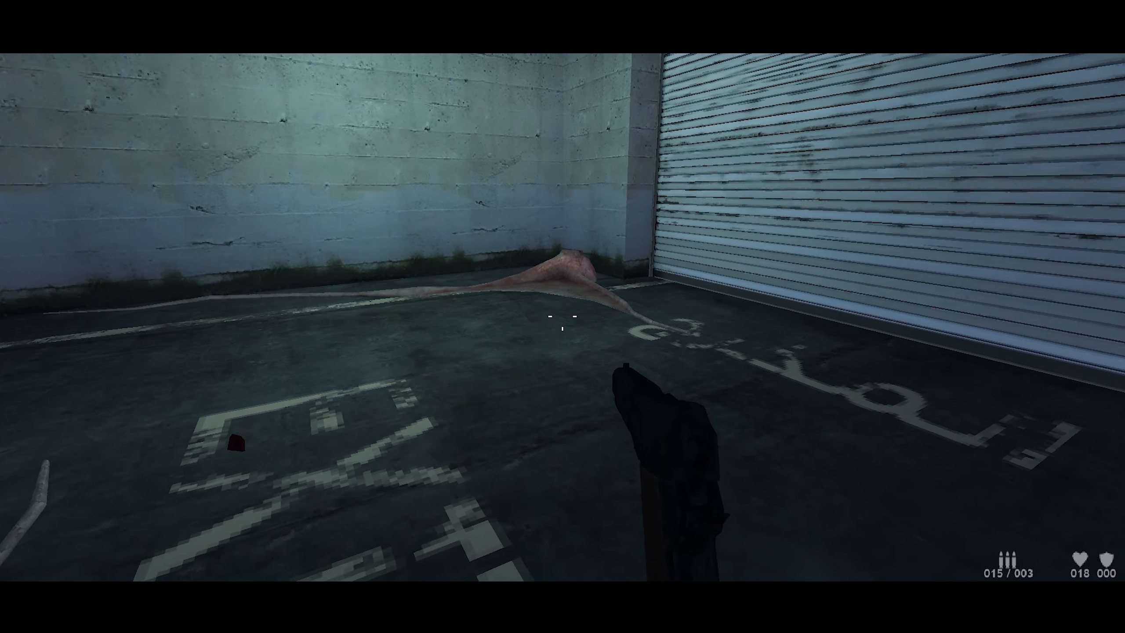
click(562, 316)
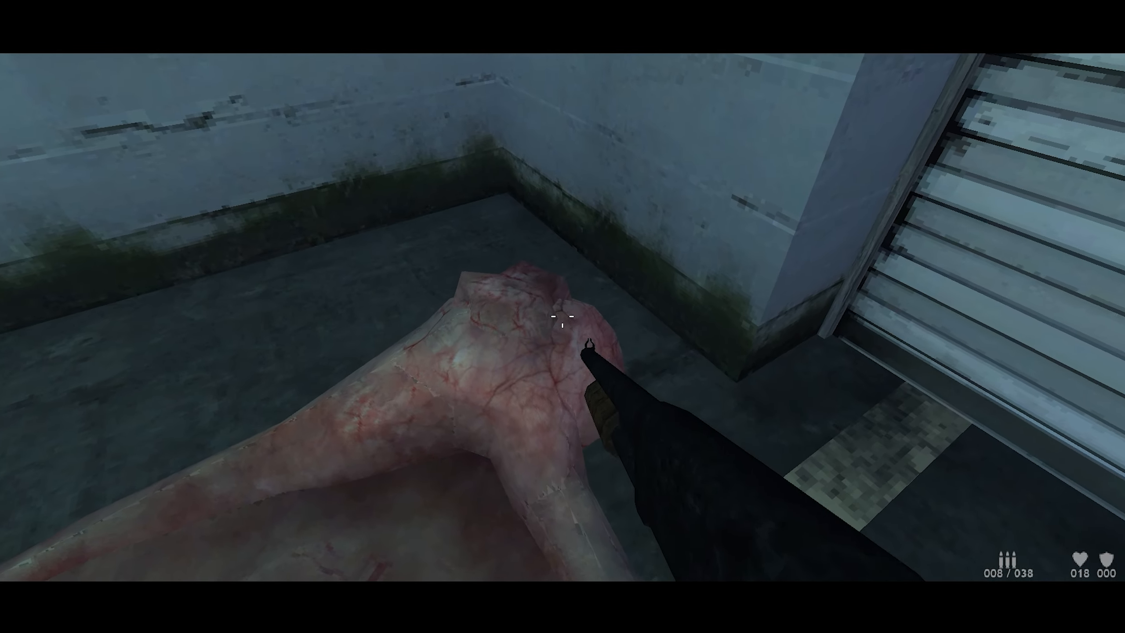
click(562, 316)
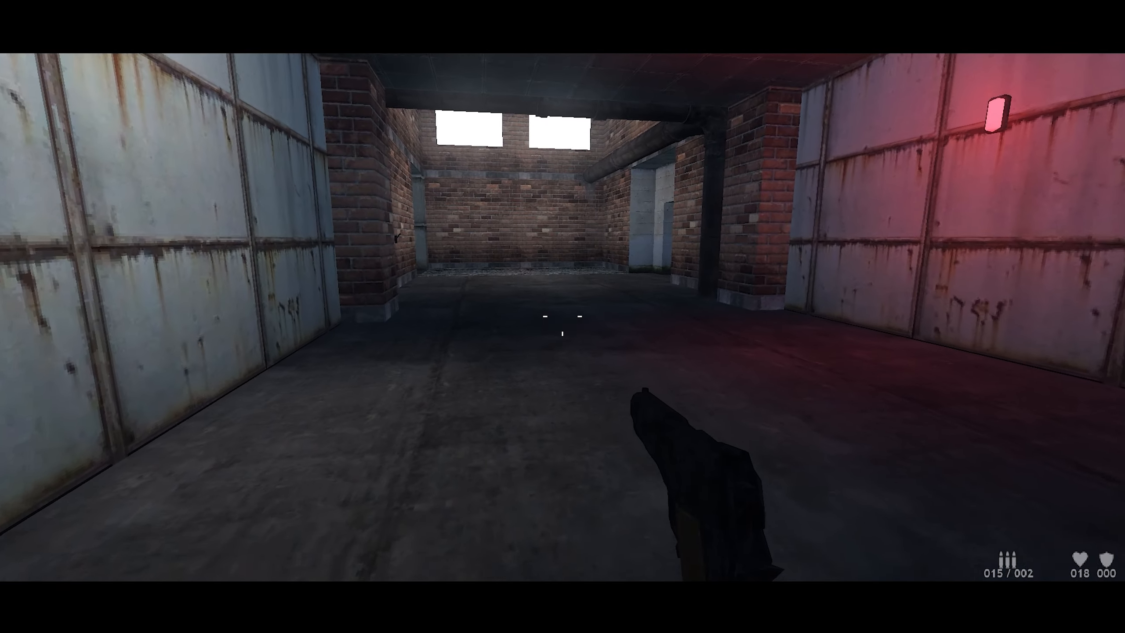
mouse_move(562, 316)
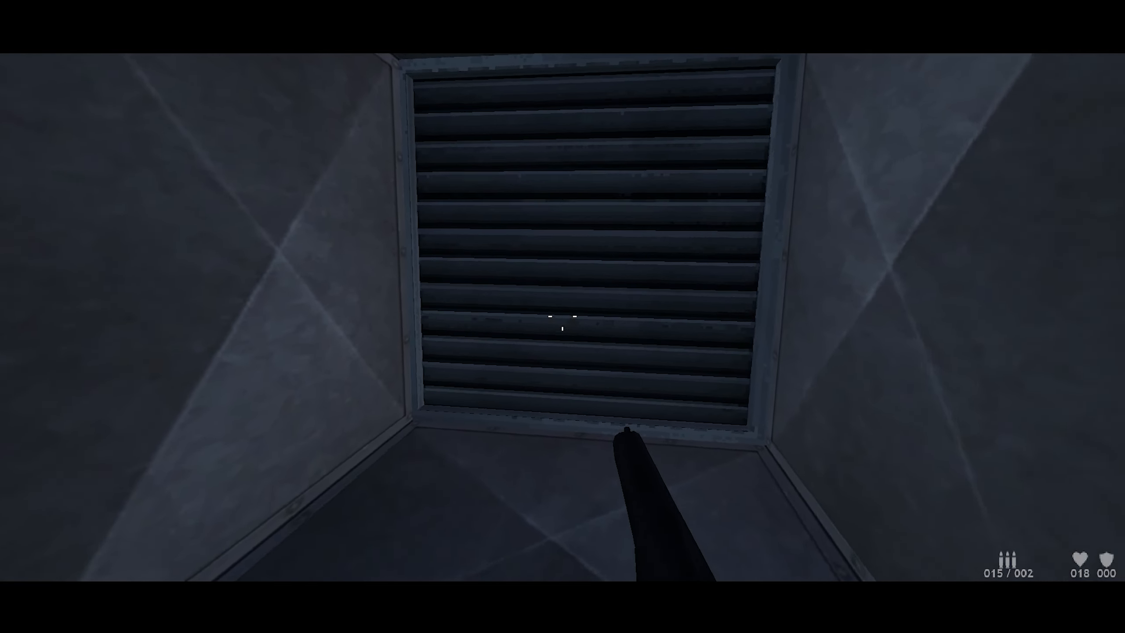
Step: Shoot the vent grate, close the picture, break the cardboard boxes and fire down the duct
click(563, 326)
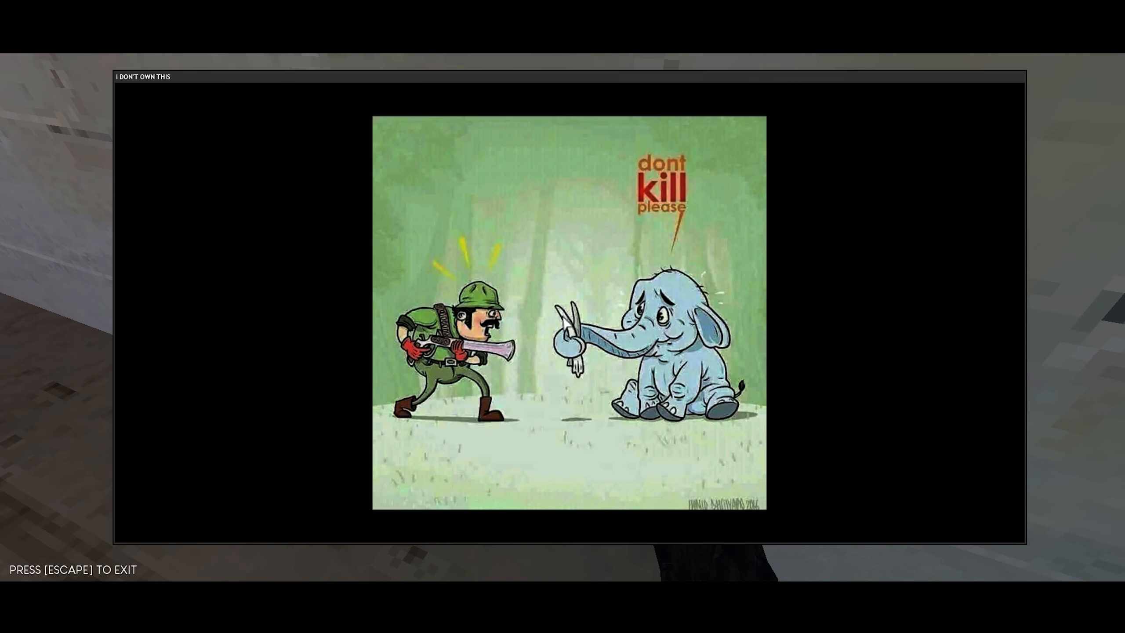
mouse_move(566, 322)
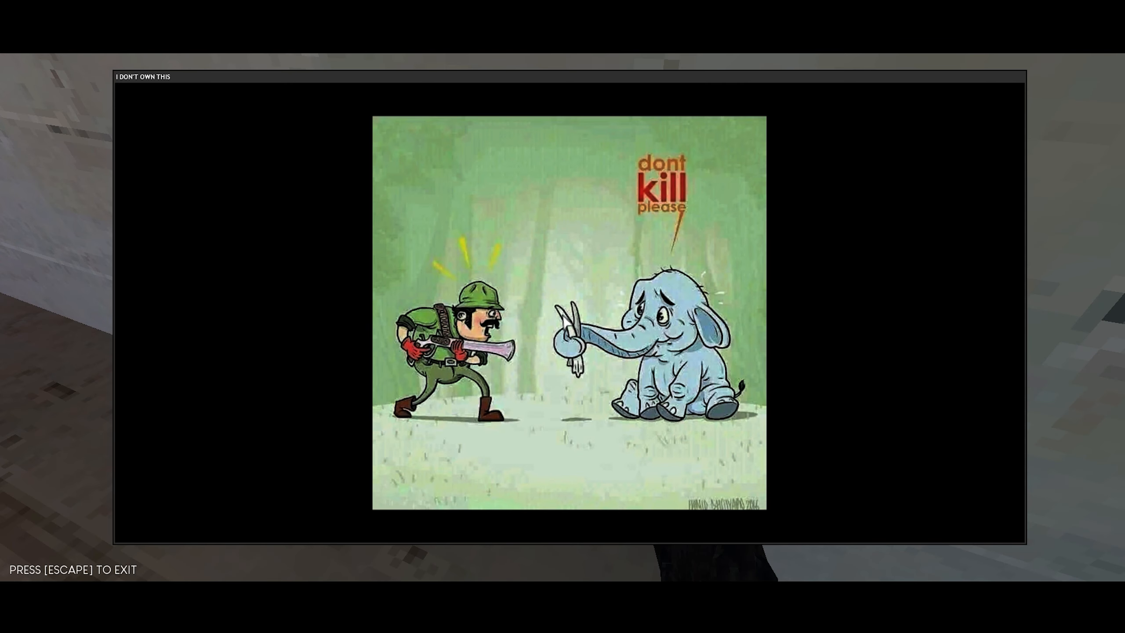
key(Escape)
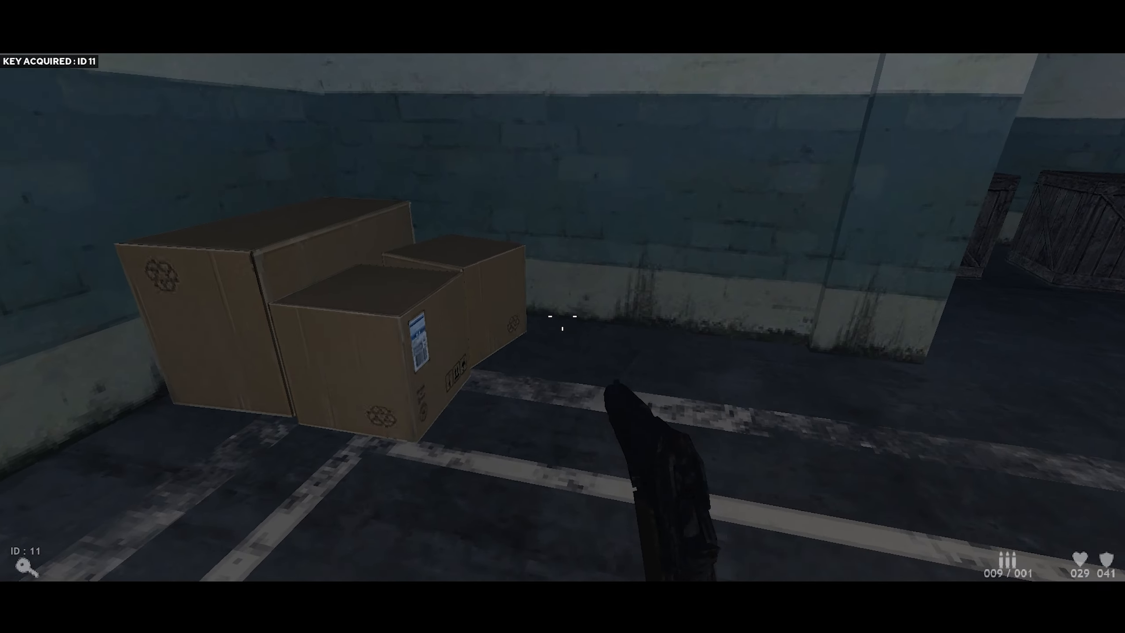
click(562, 326)
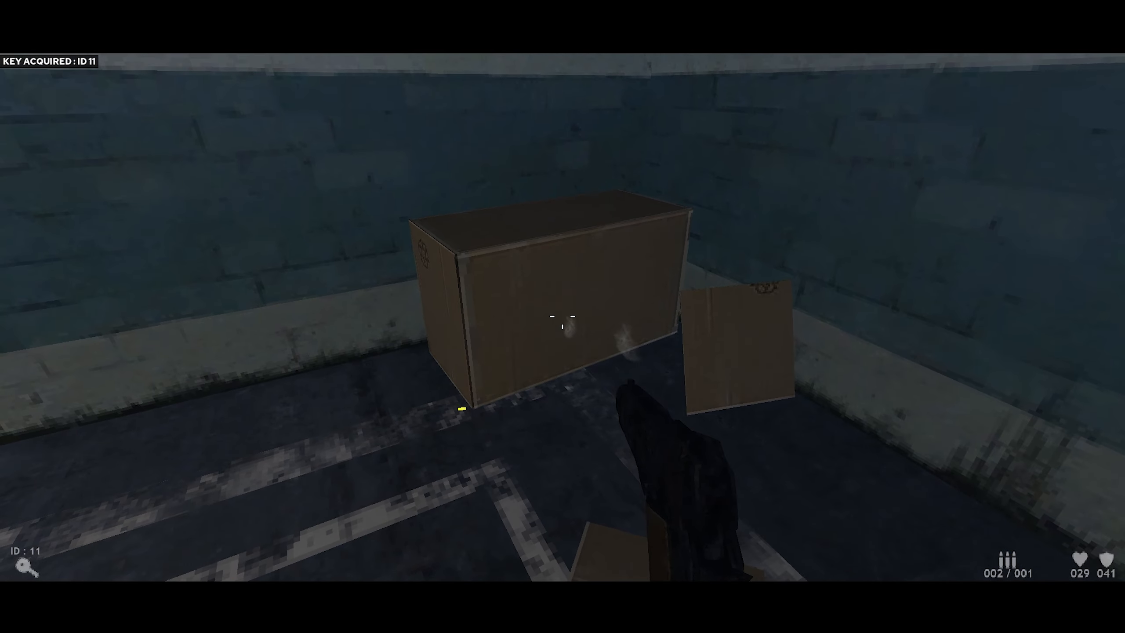
click(563, 323)
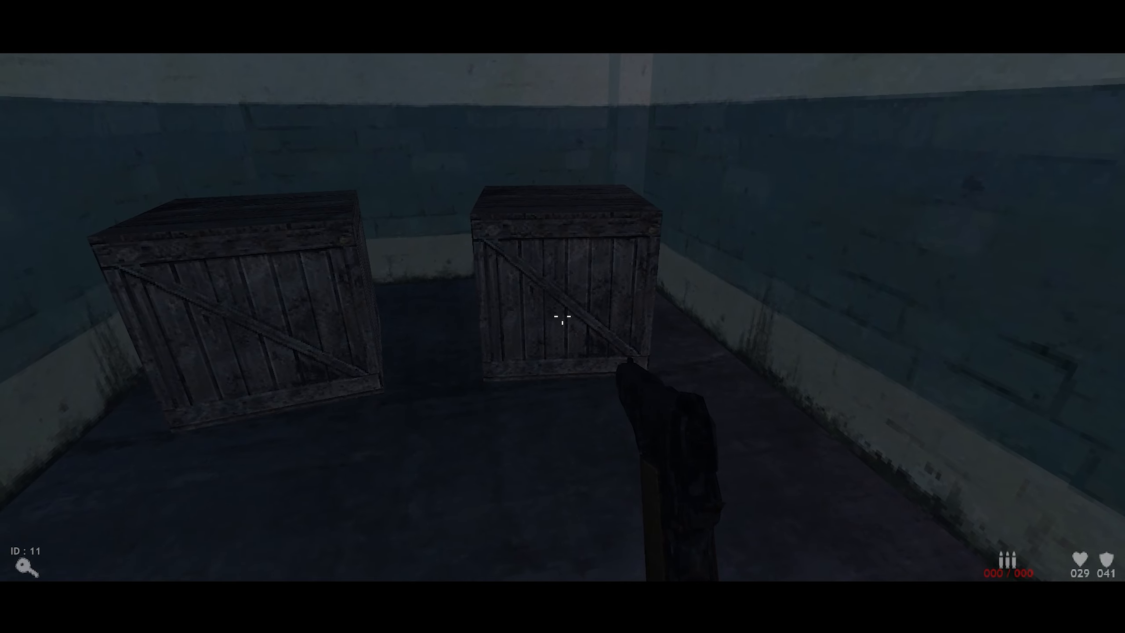
click(563, 320)
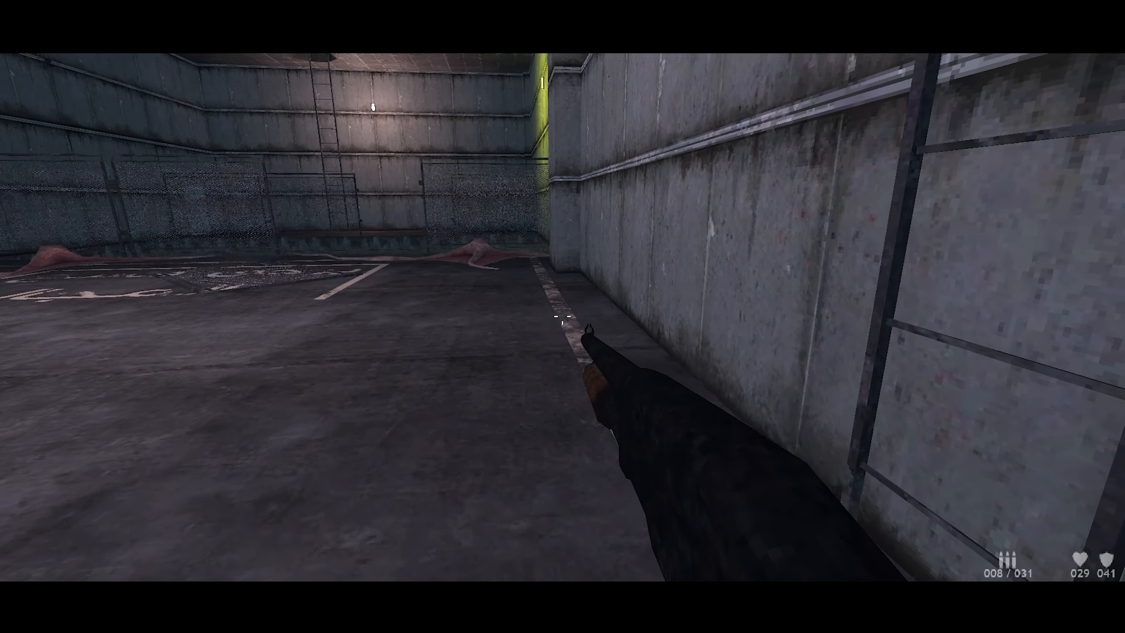
mouse_move(562, 317)
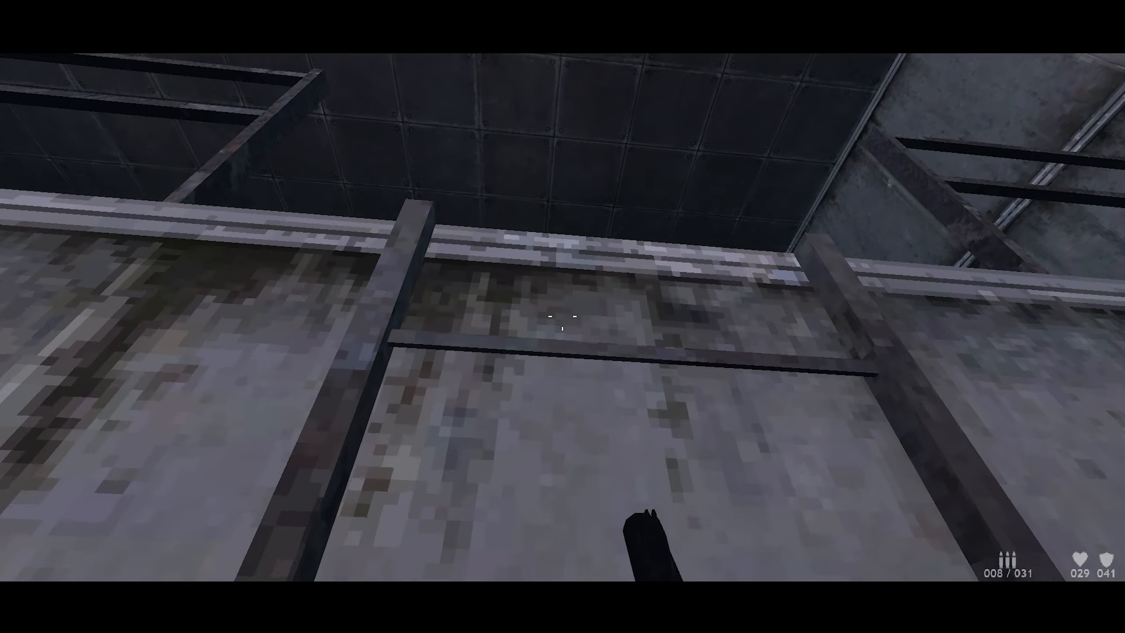
mouse_move(562, 317)
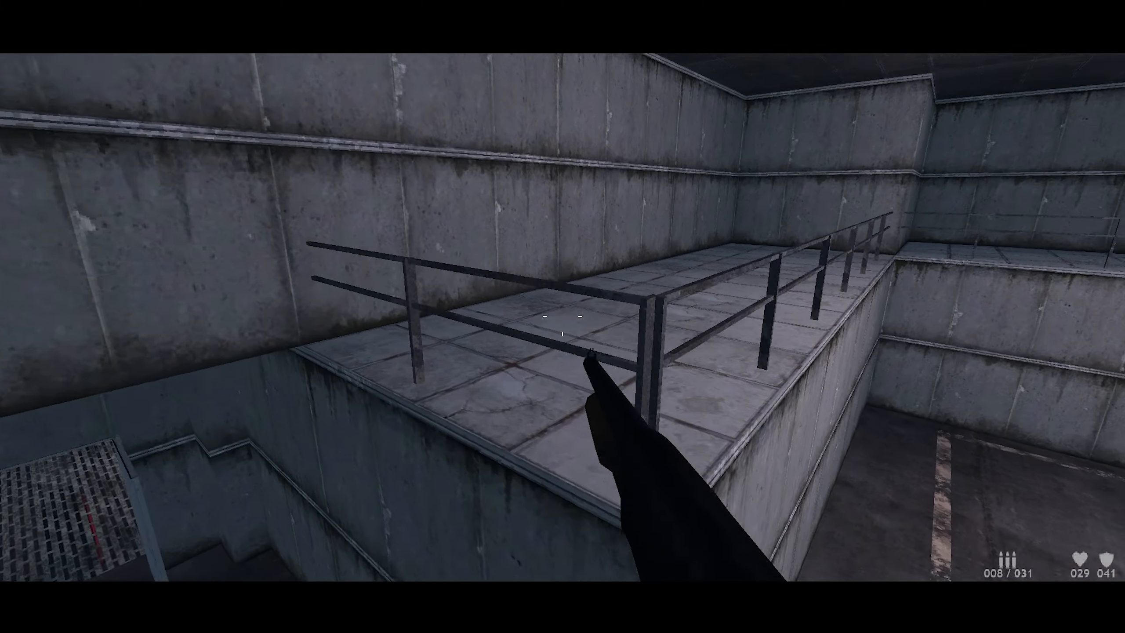
mouse_move(562, 317)
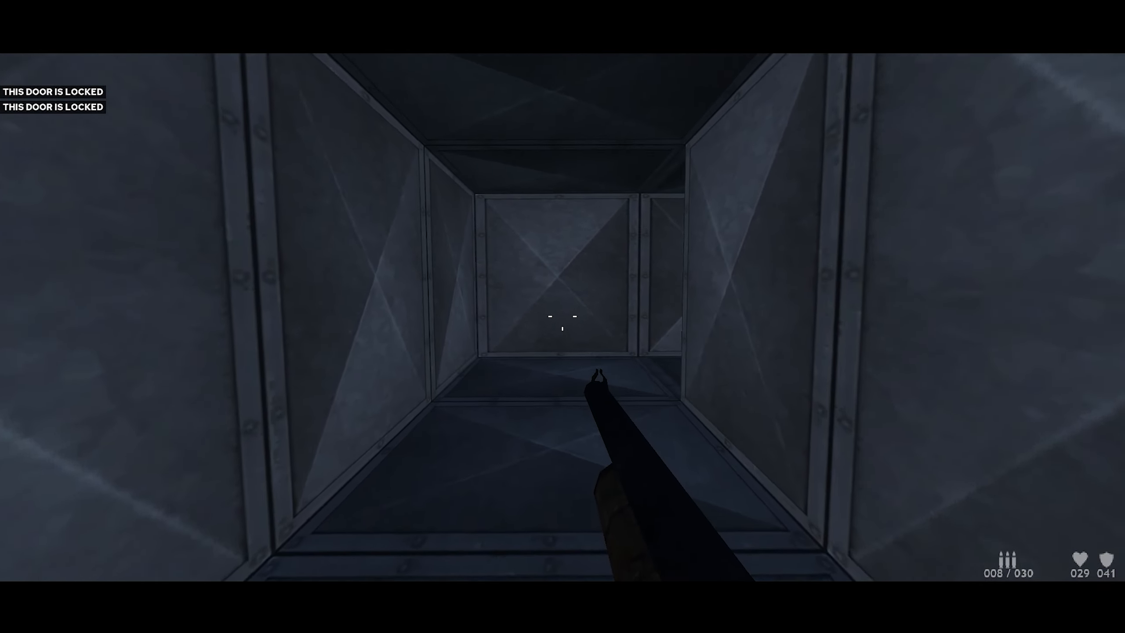
click(563, 321)
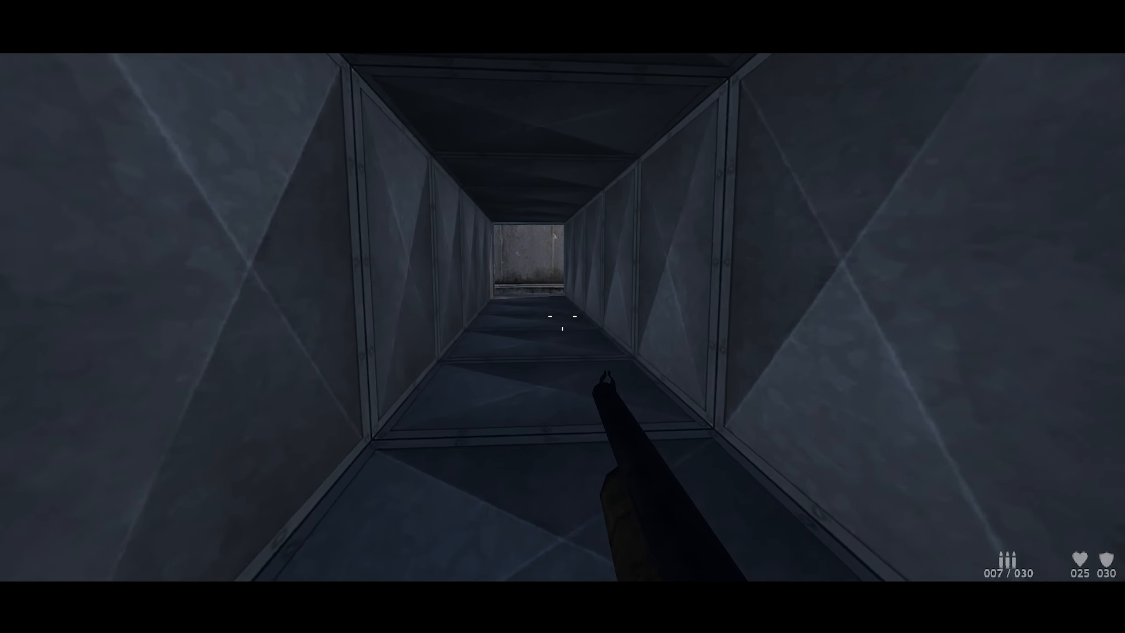
mouse_move(562, 316)
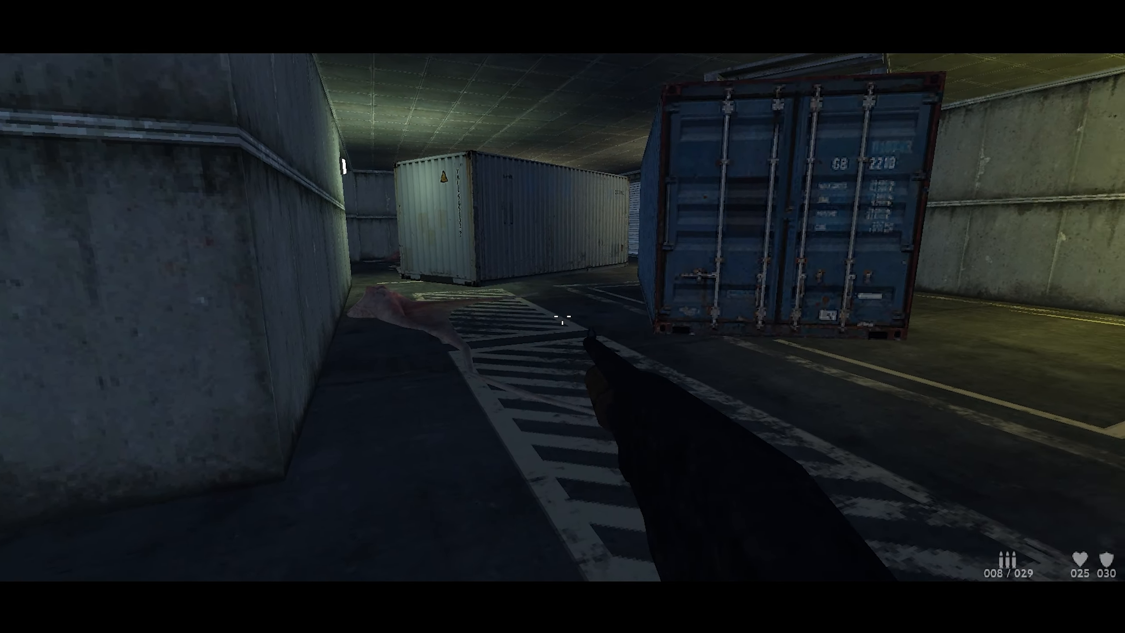
mouse_move(563, 317)
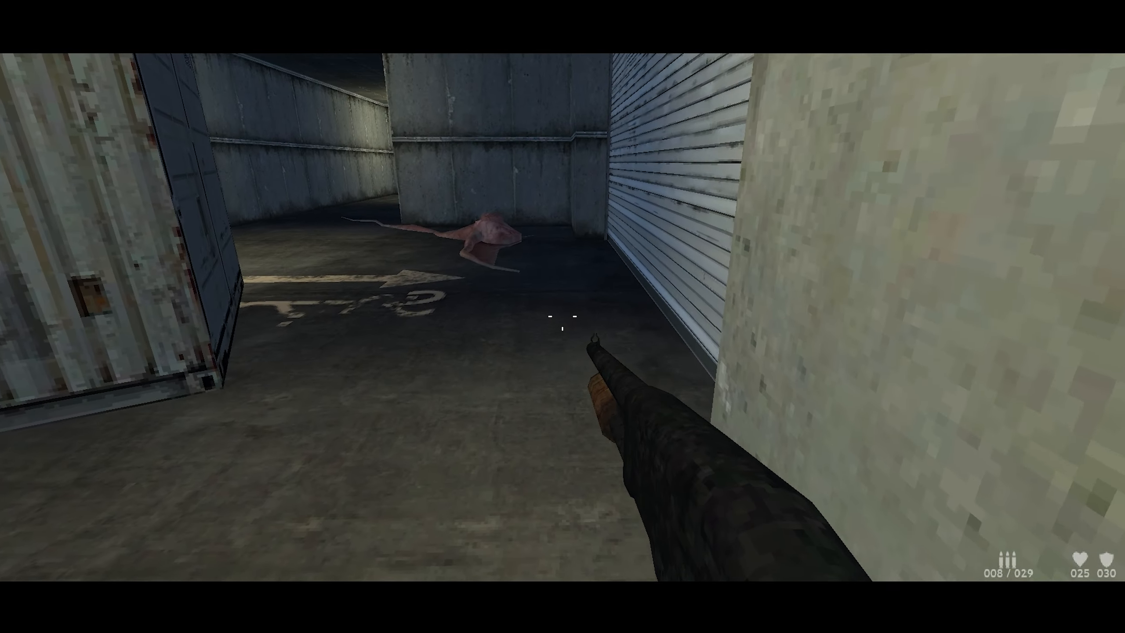
Step: Kill the pink, spider-like and winged creatures near the shutter door with the shotgun
click(563, 330)
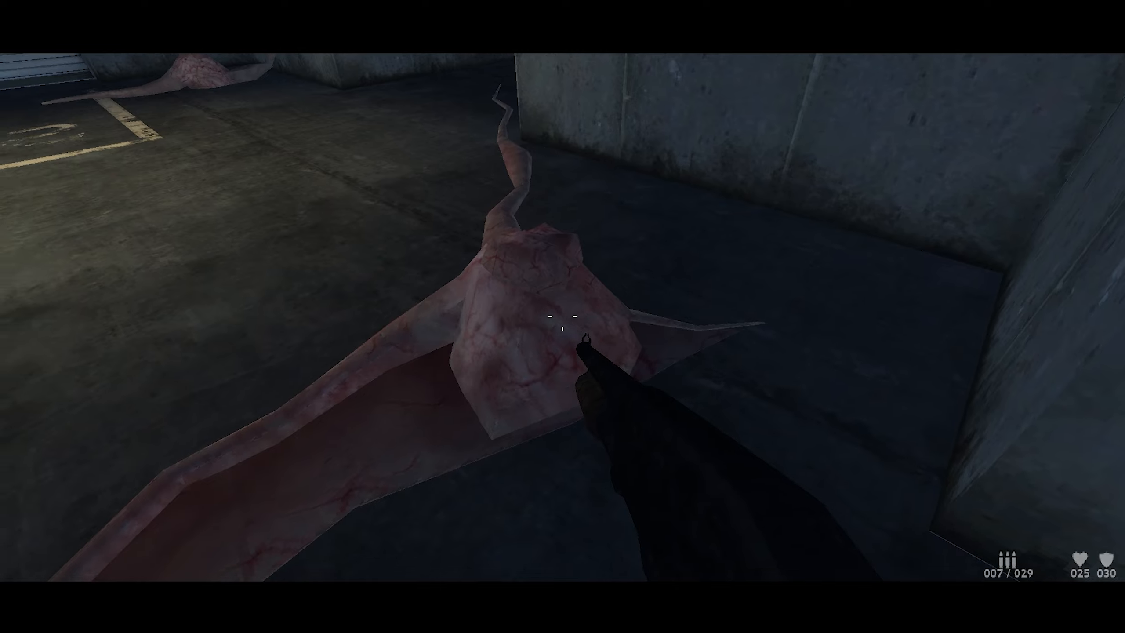
click(562, 316)
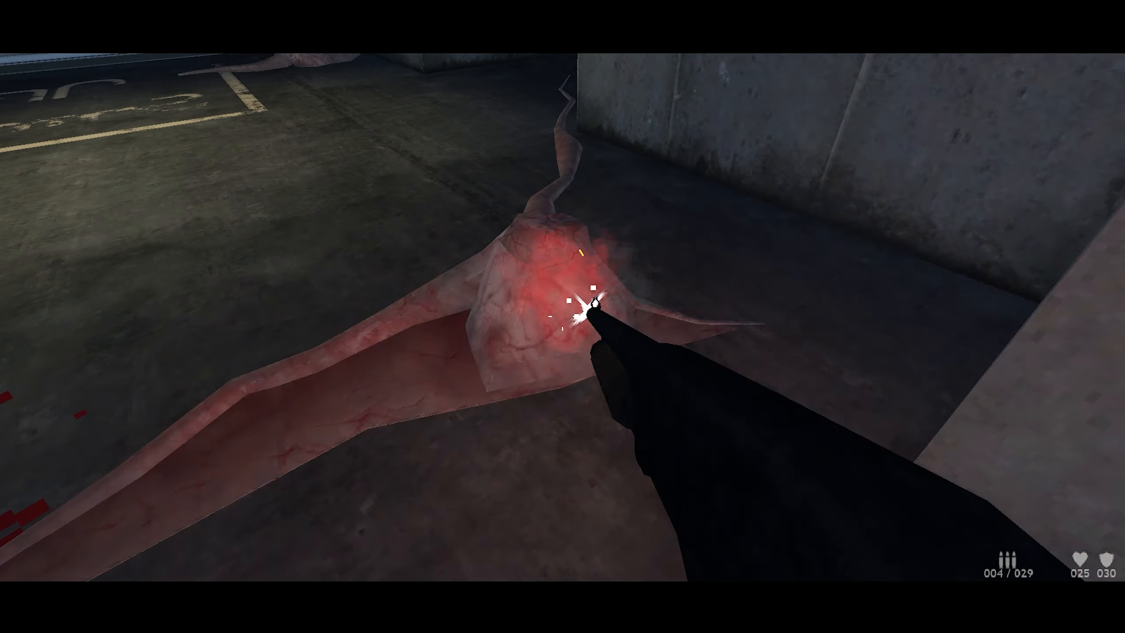
click(562, 317)
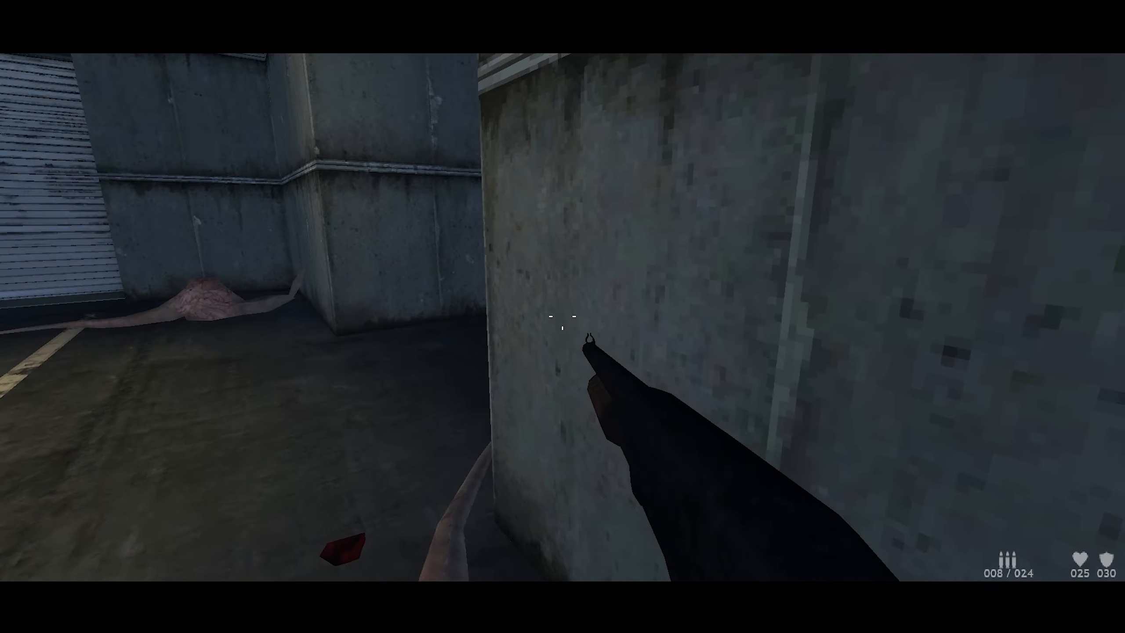
click(562, 319)
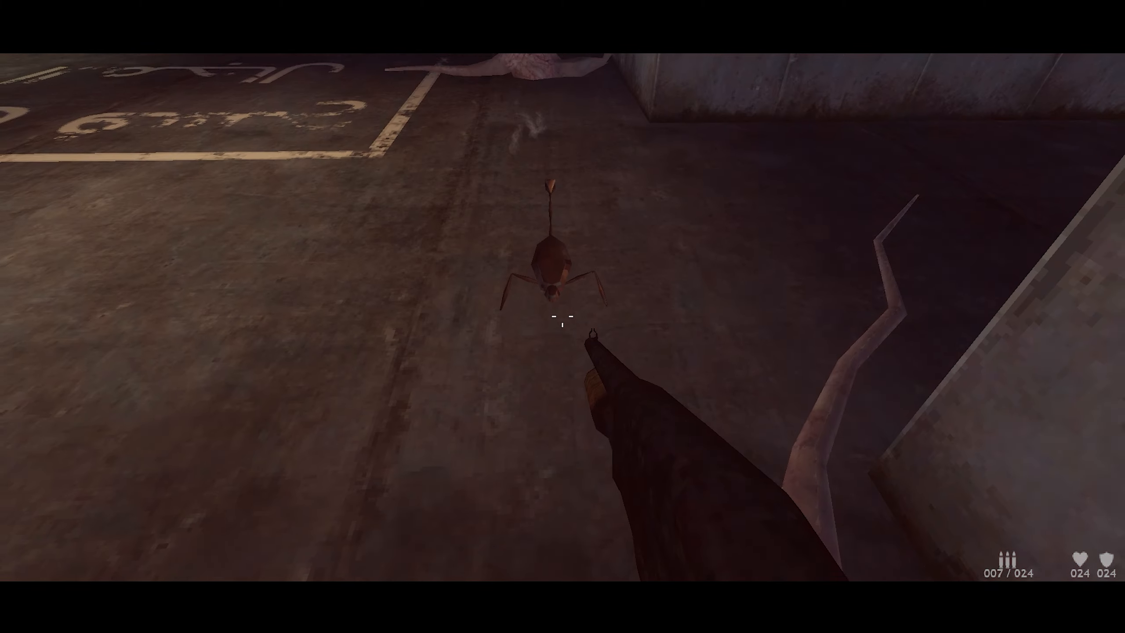
click(562, 316)
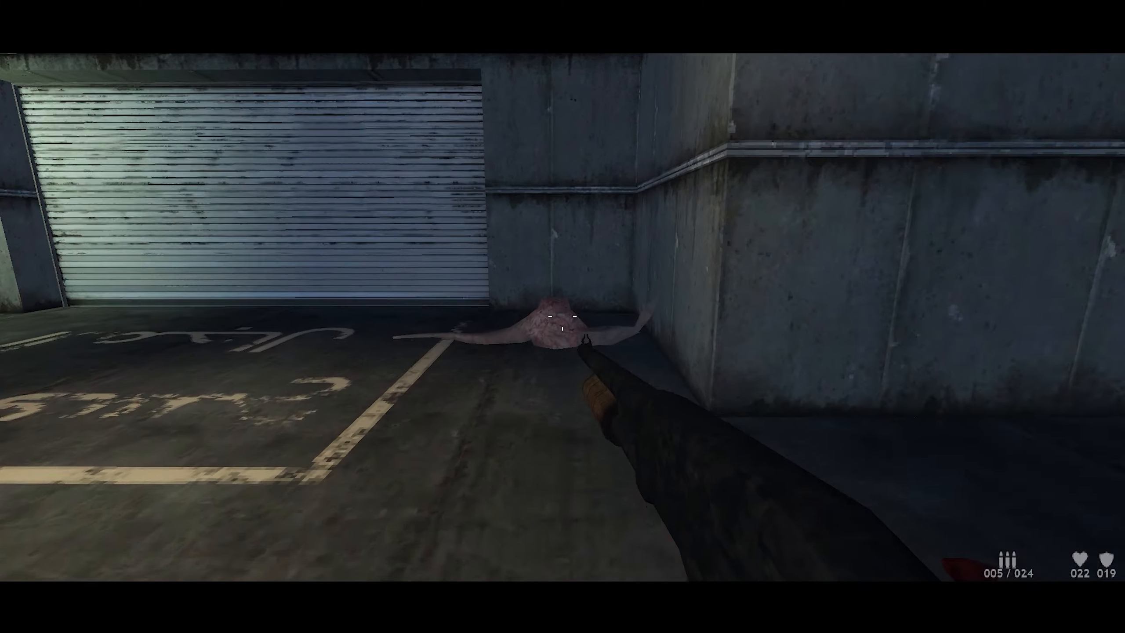
click(562, 316)
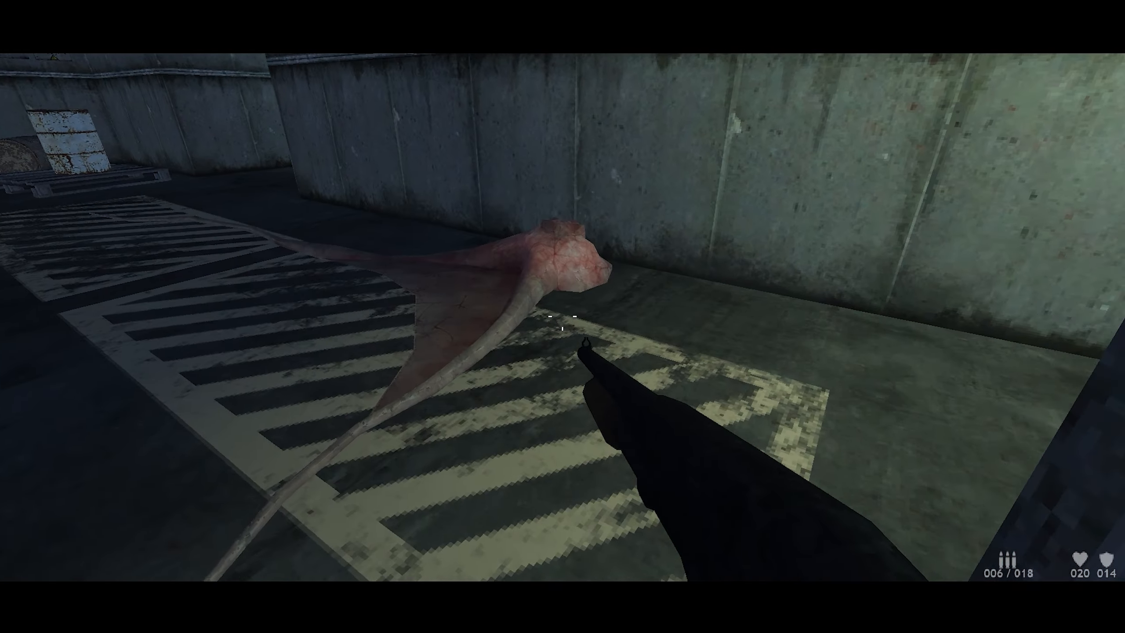
click(562, 325)
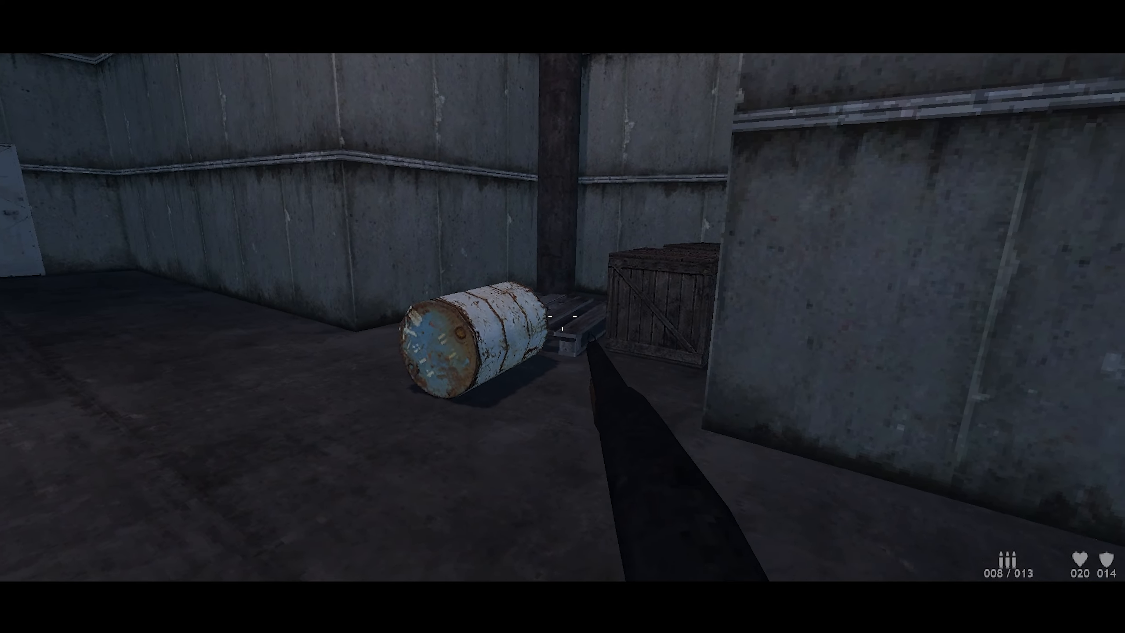
click(562, 317)
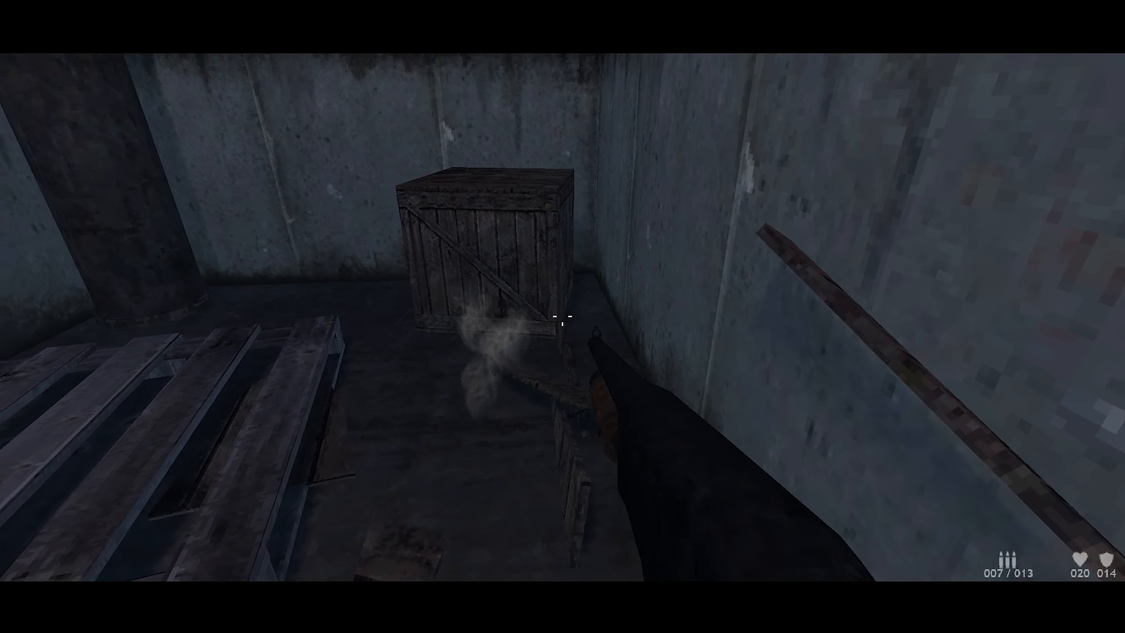
click(562, 316)
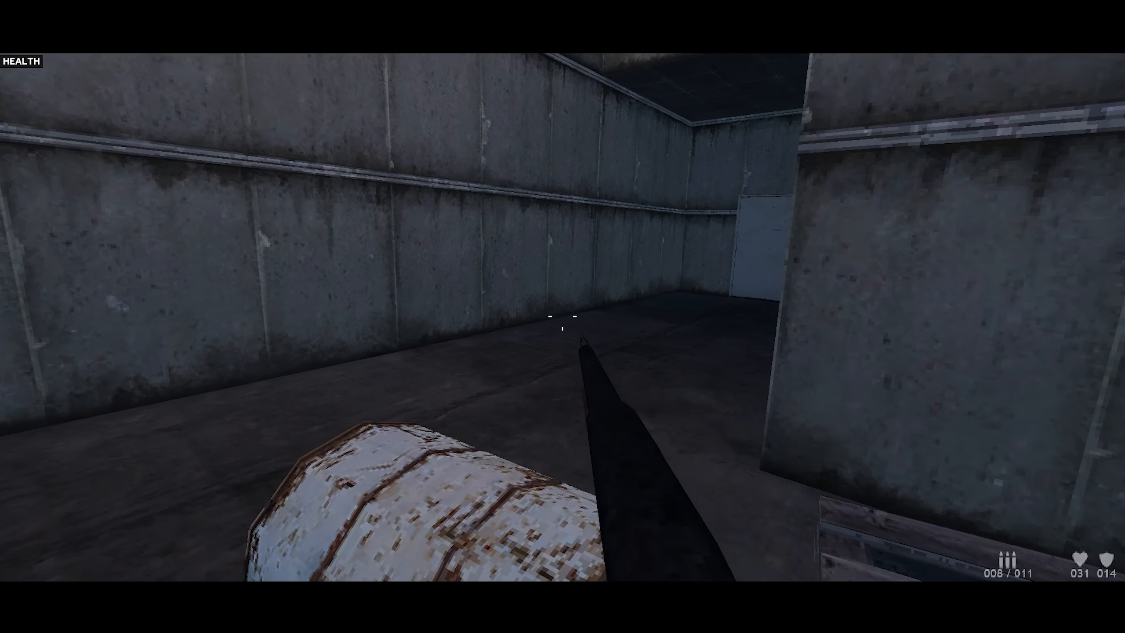
mouse_move(563, 316)
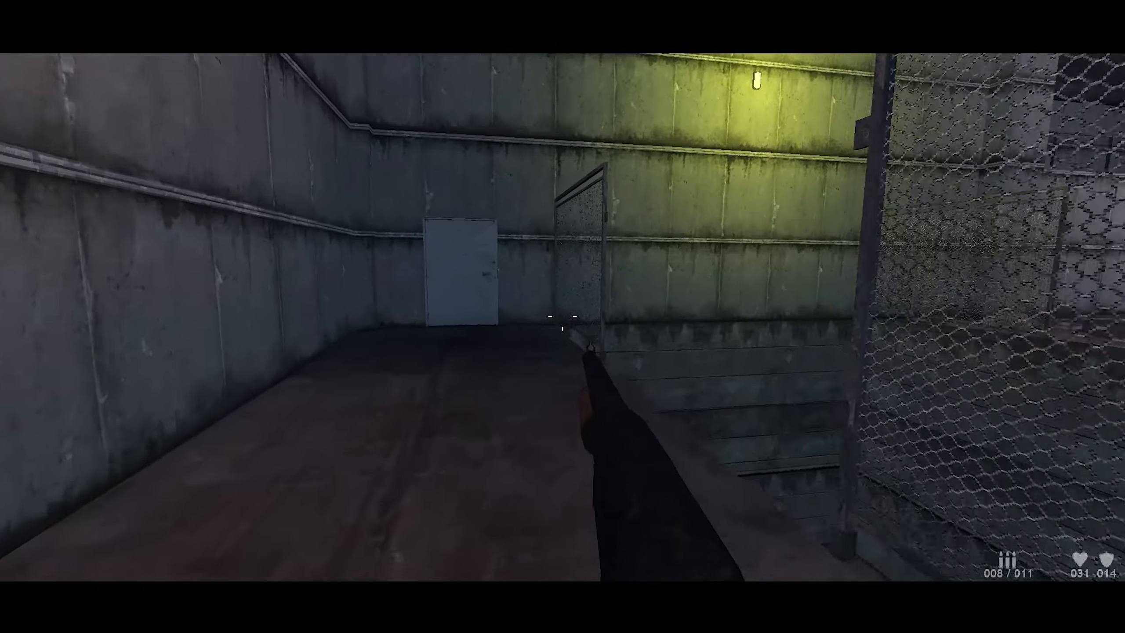
mouse_move(563, 316)
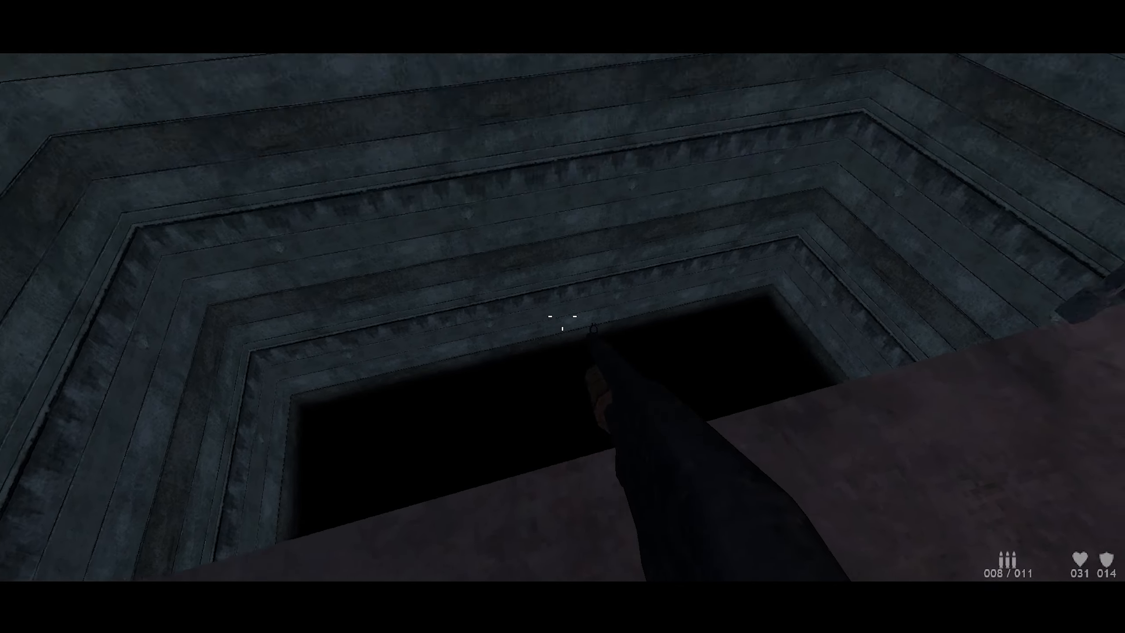
mouse_move(563, 322)
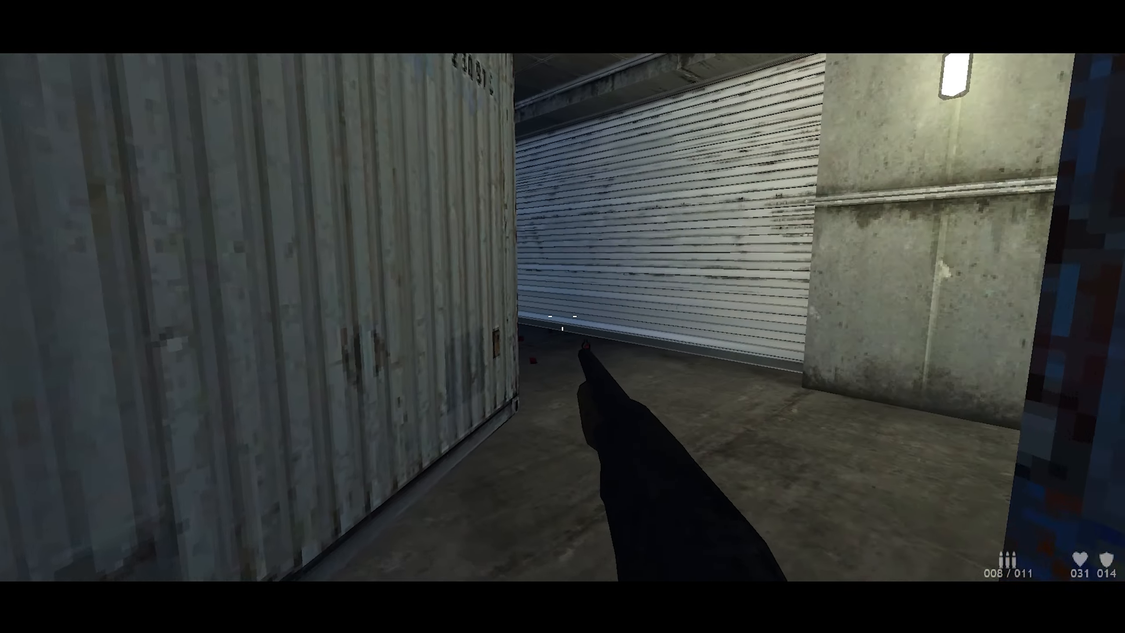
mouse_move(562, 317)
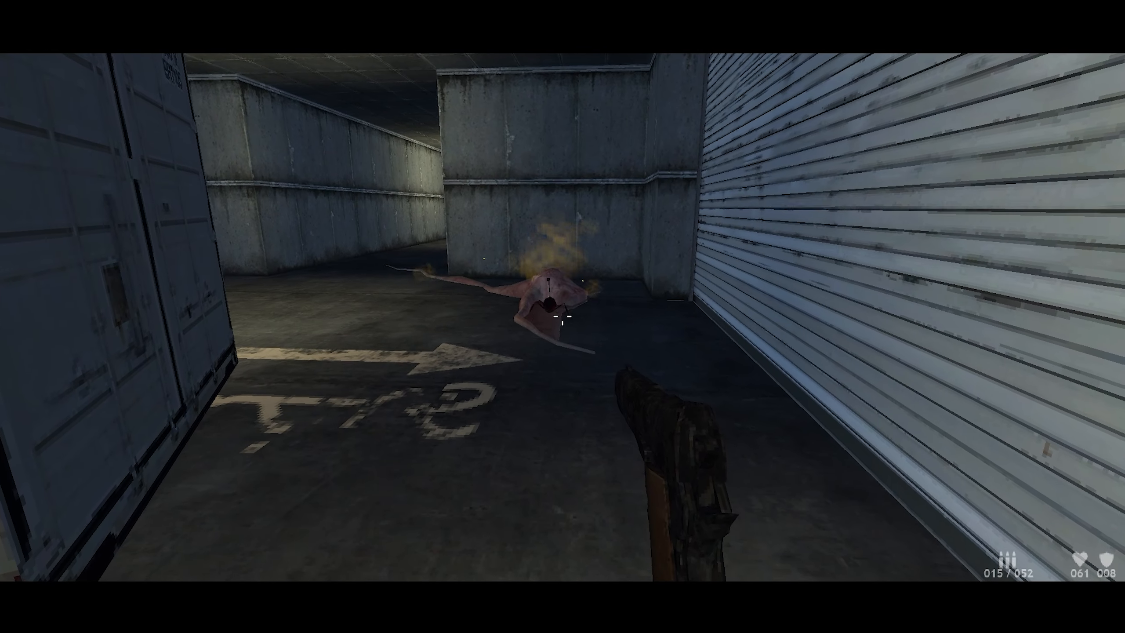
Step: Finish the burning and cornered creatures, then continue to the next level from the results screen
click(563, 316)
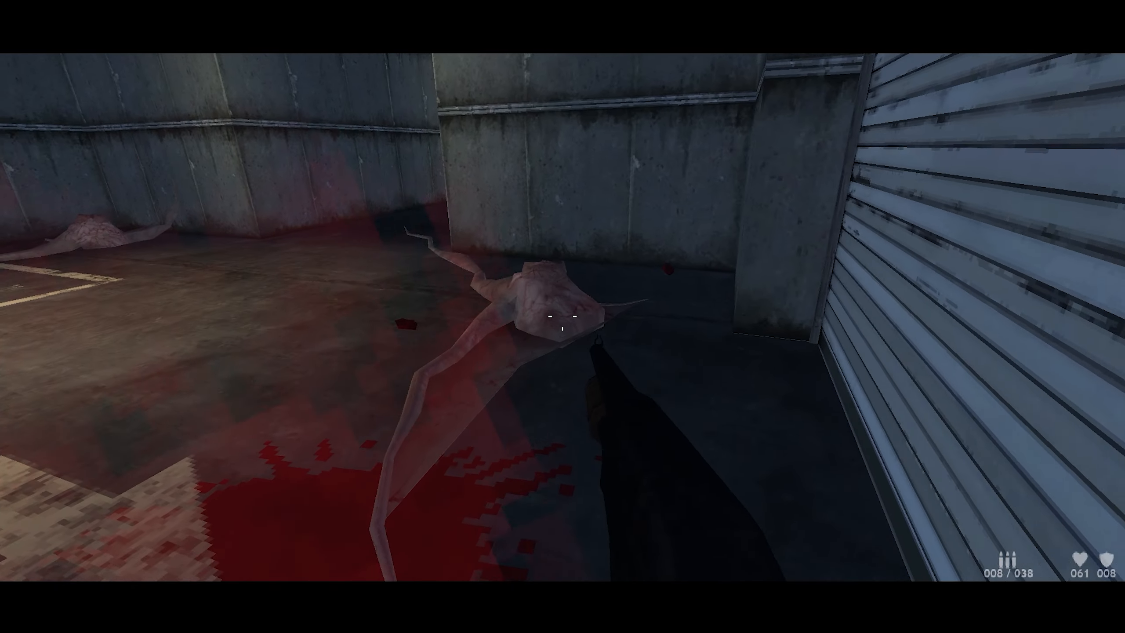
click(563, 316)
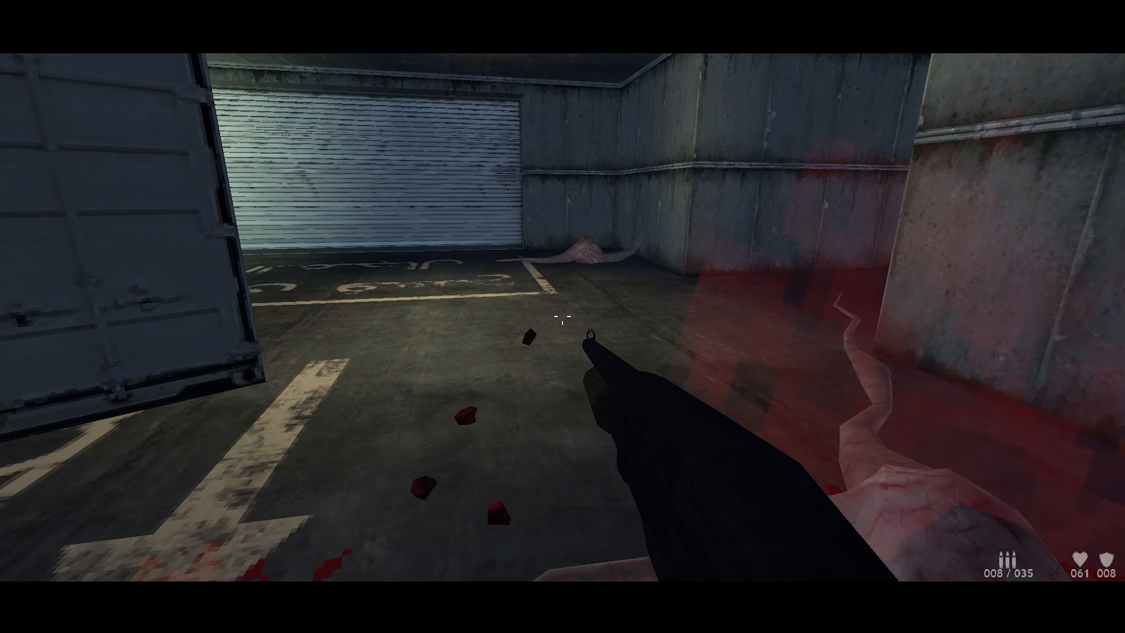
click(562, 320)
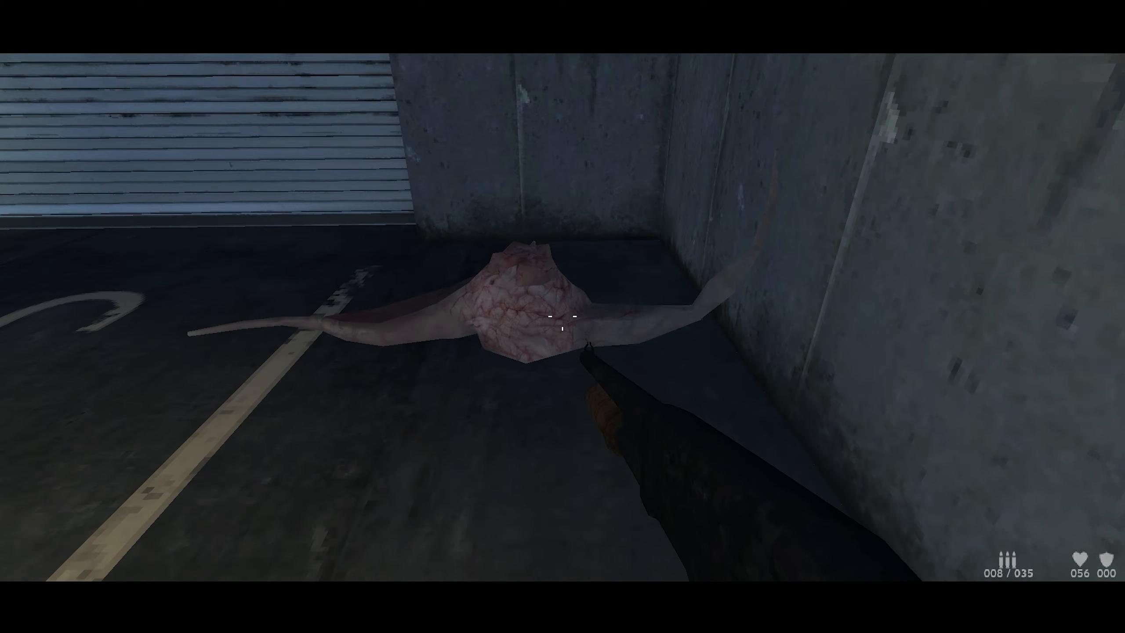
click(563, 318)
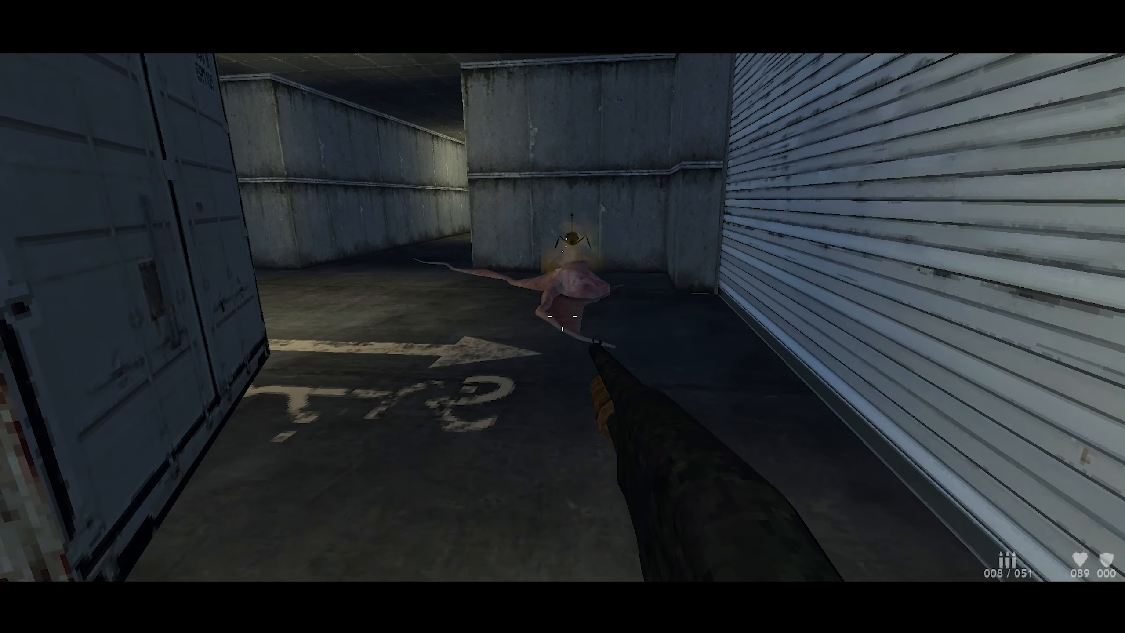
click(562, 322)
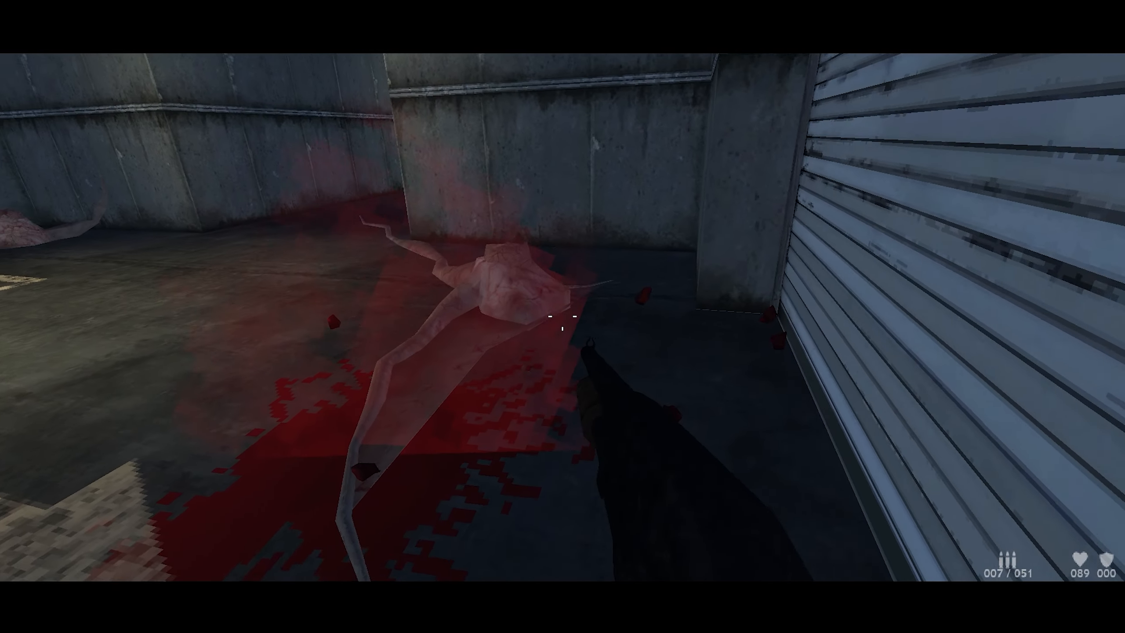
click(563, 322)
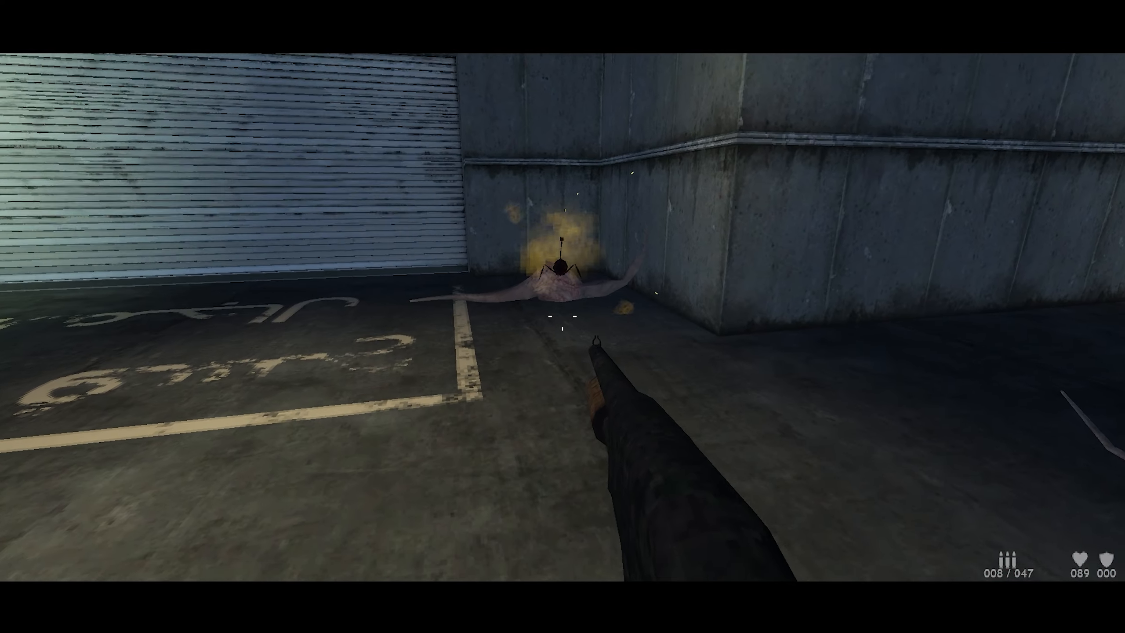
click(562, 316)
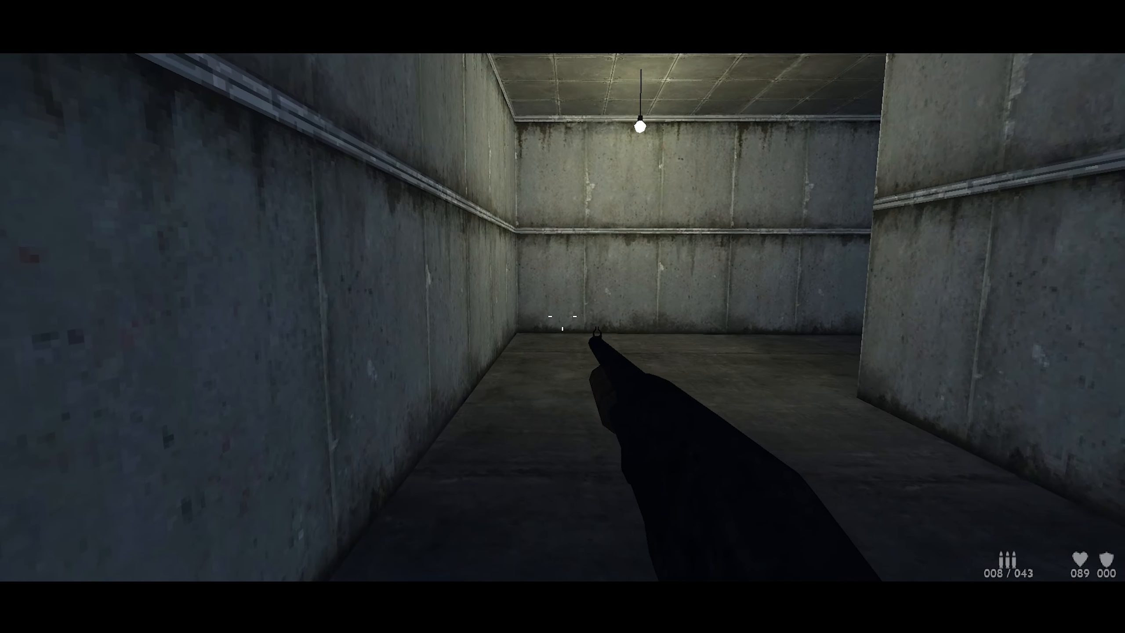
click(563, 316)
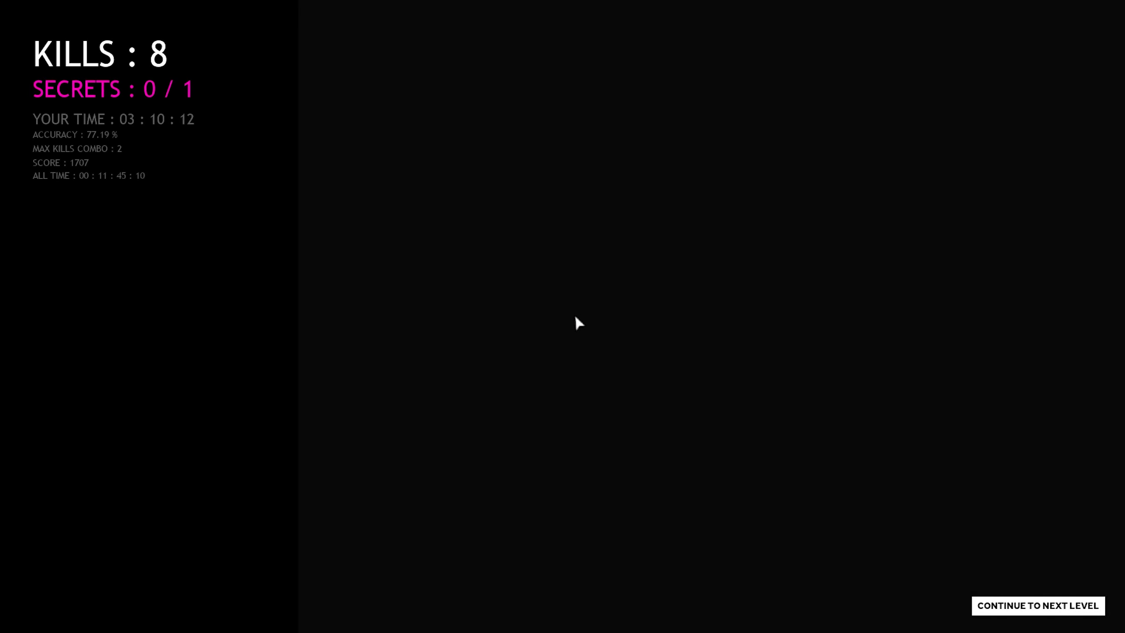
click(1037, 606)
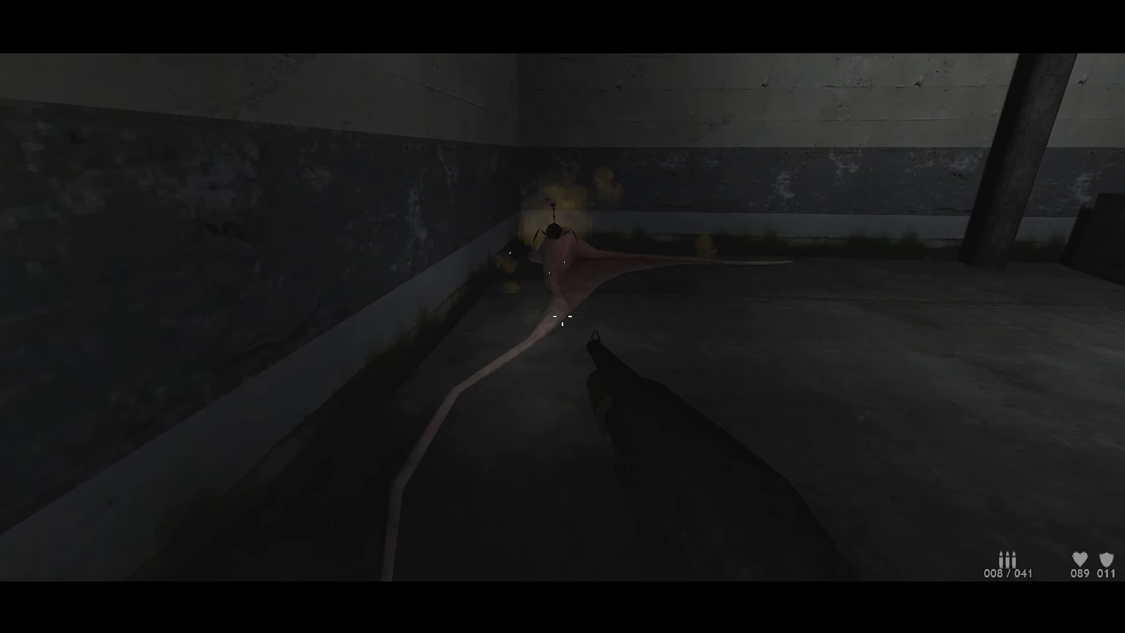
Step: Shoot the creature by the wall, grab the shotgun ammo and press the elevator call panel
click(562, 317)
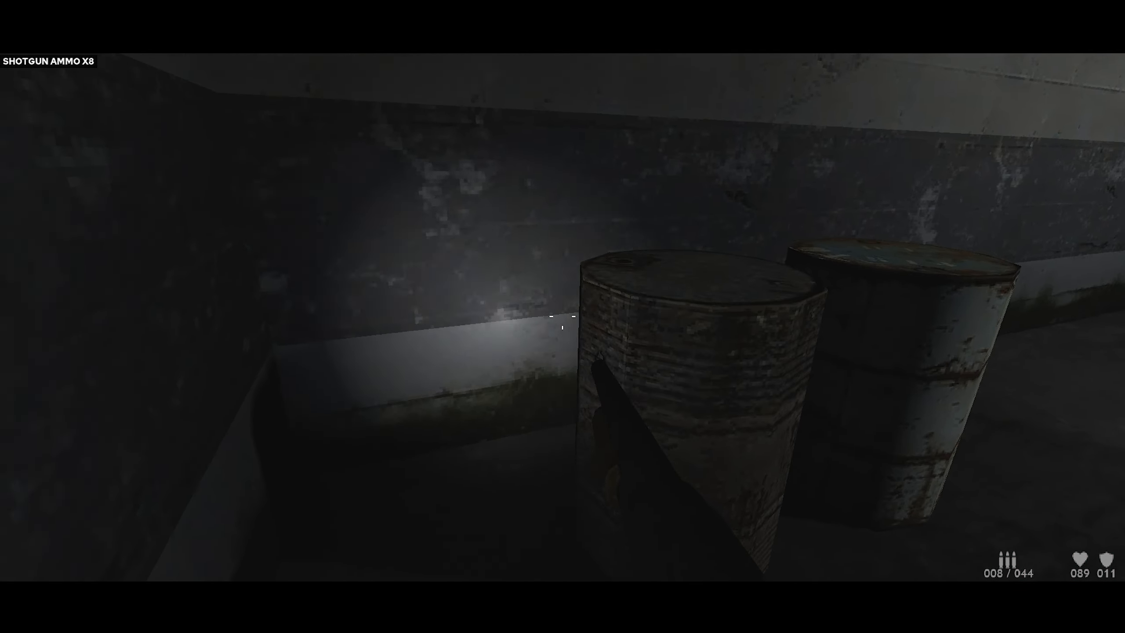
click(562, 327)
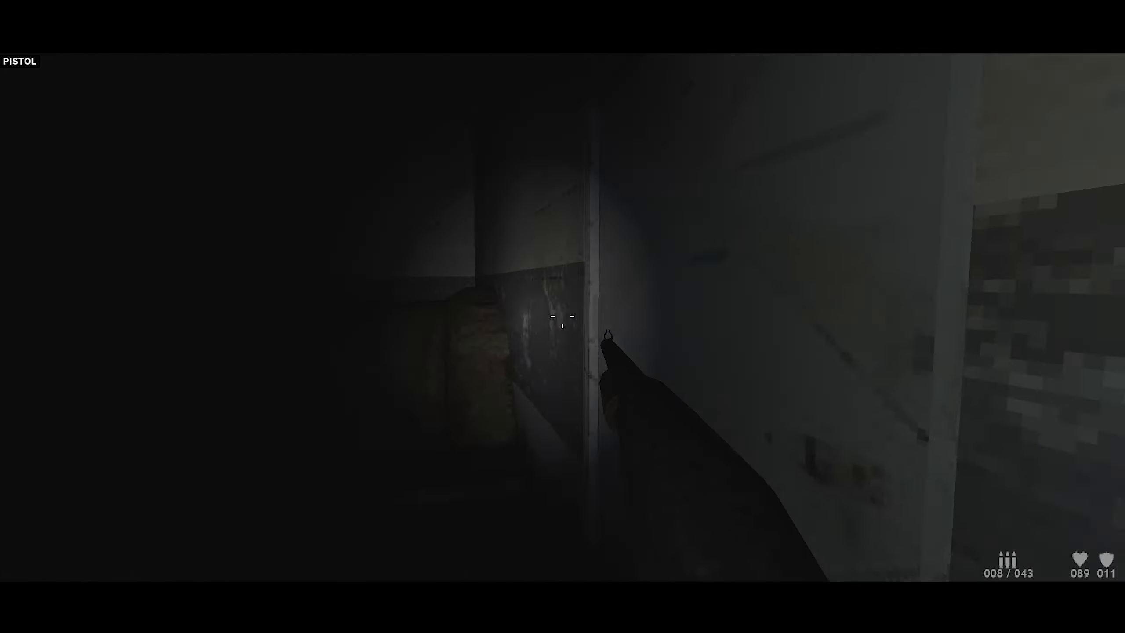
click(562, 323)
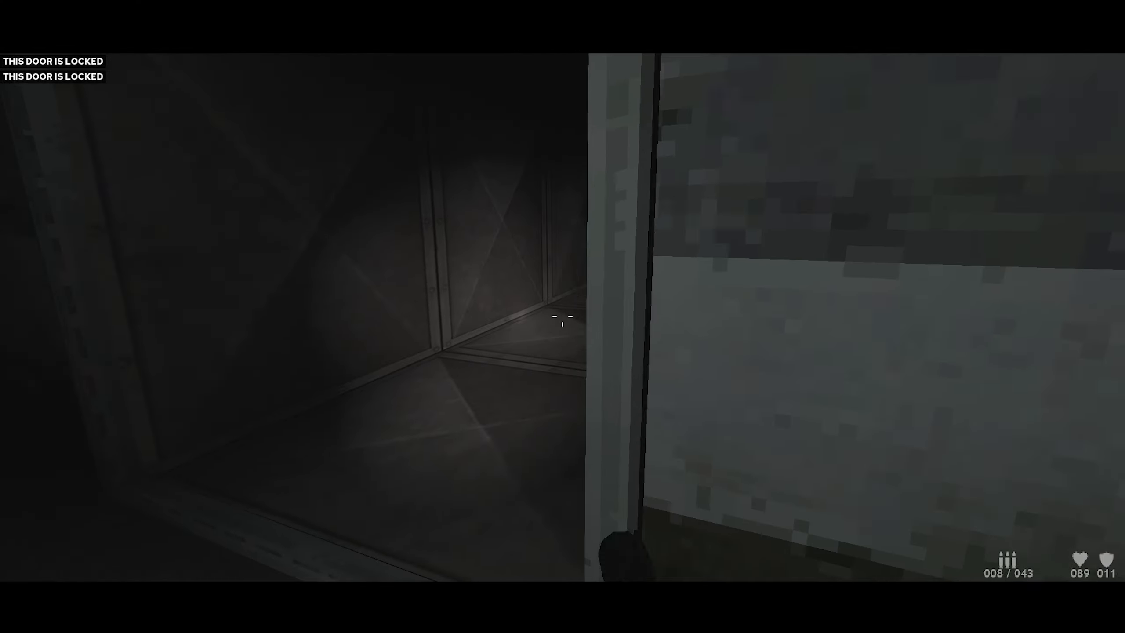
mouse_move(563, 316)
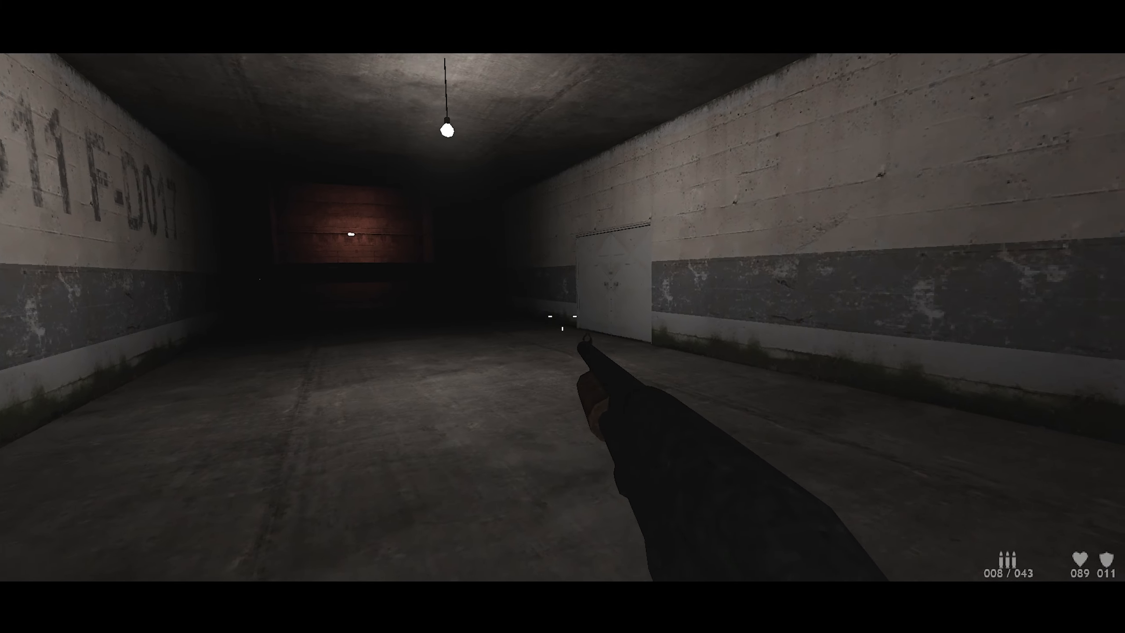
mouse_move(562, 317)
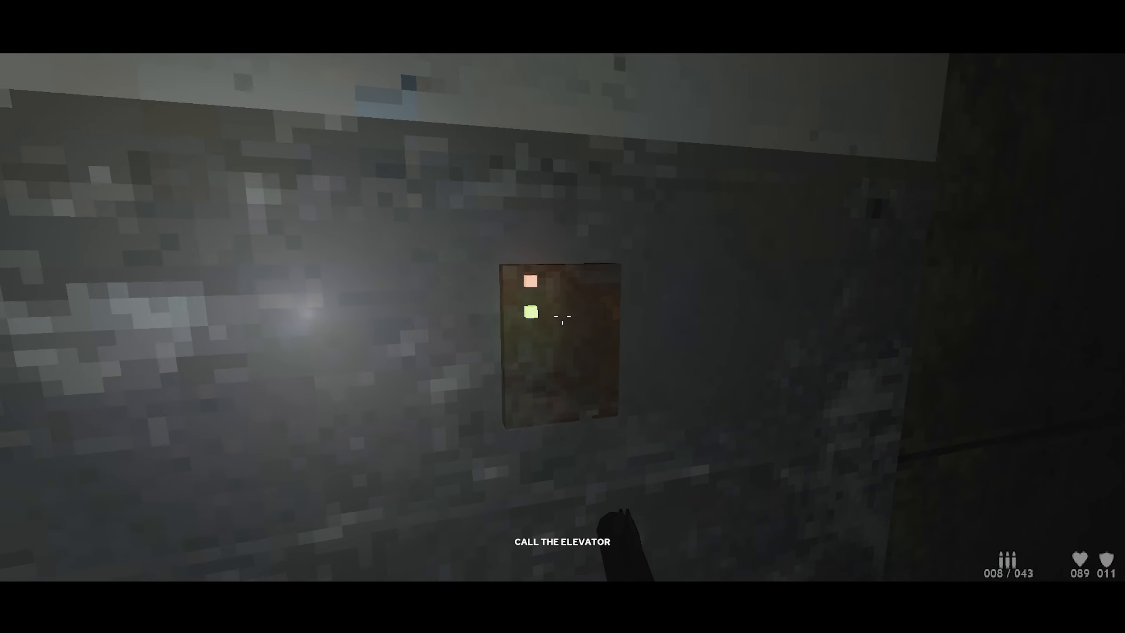
click(563, 316)
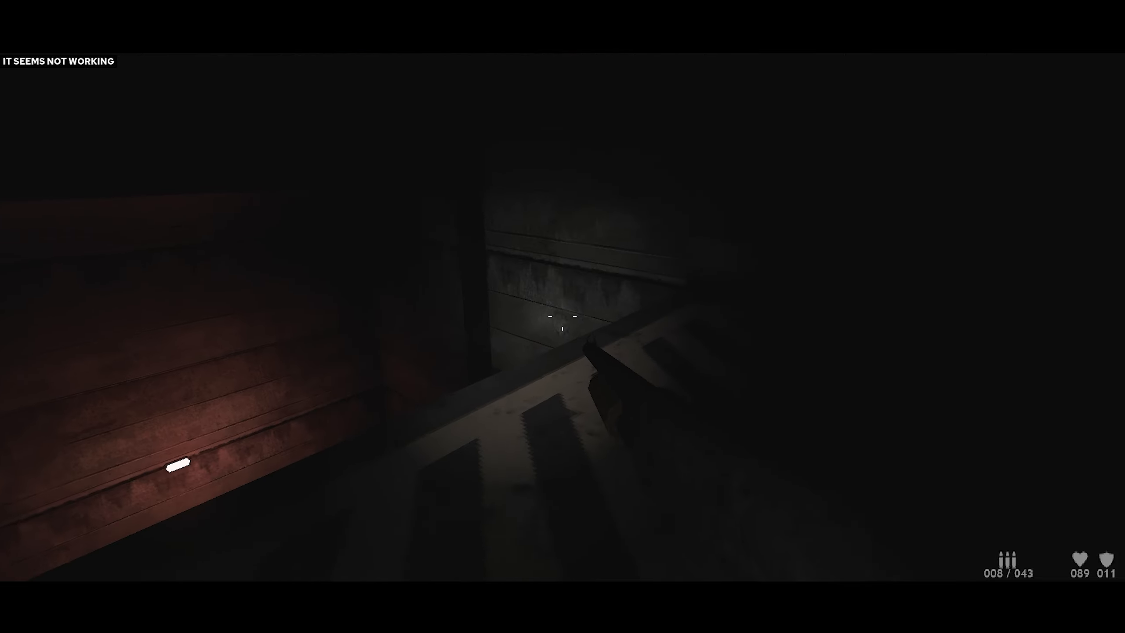